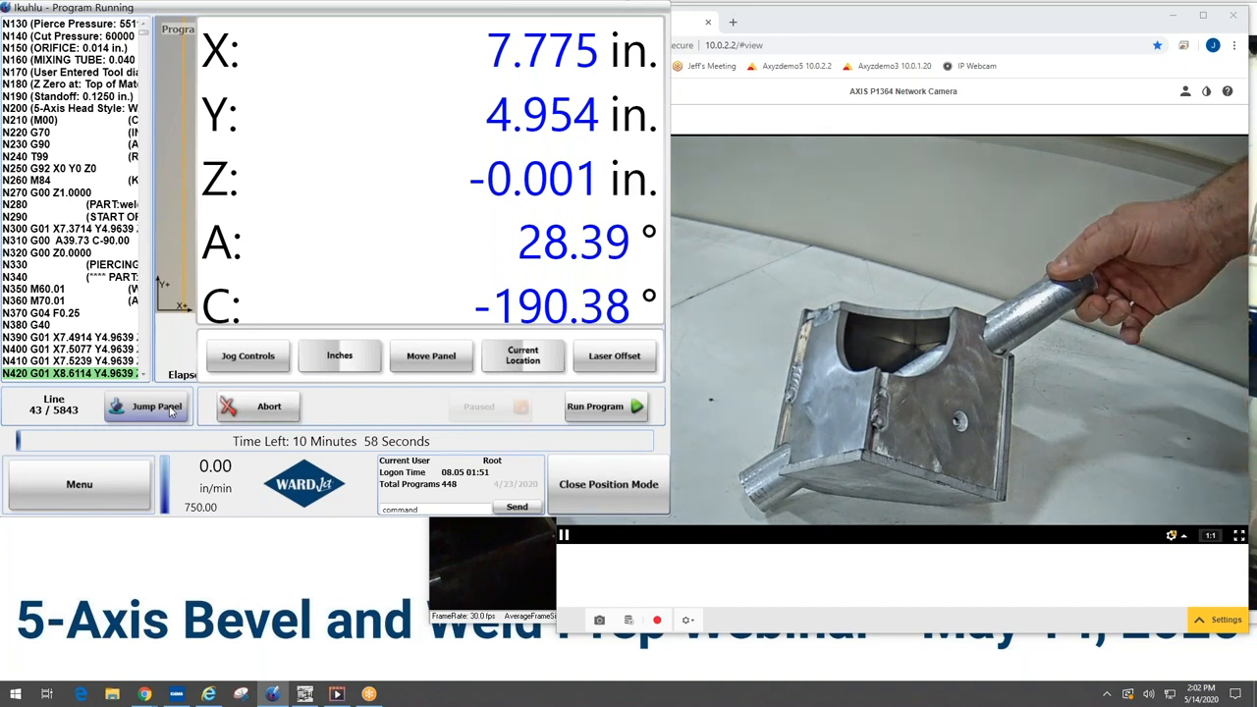
# Jump the loaded APEX 60 Webinar Nest program to a pierce point via the Jump Panel
pyautogui.click(158, 404)
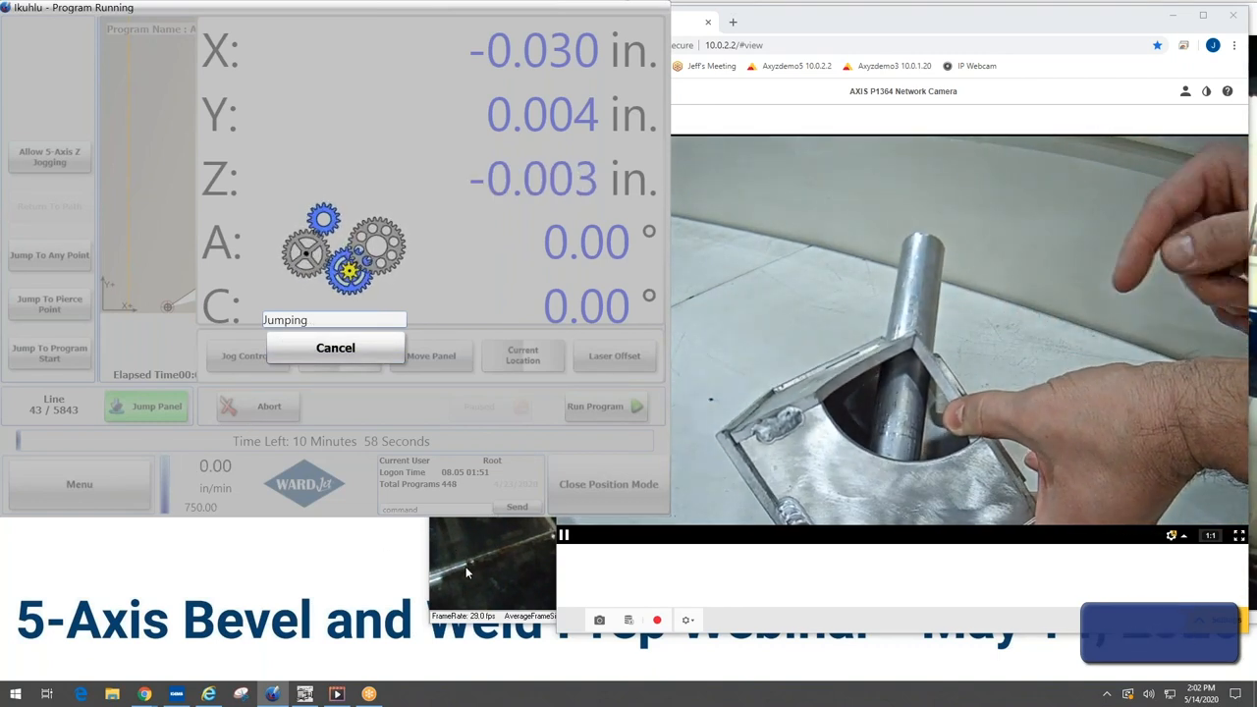
pyautogui.click(334, 346)
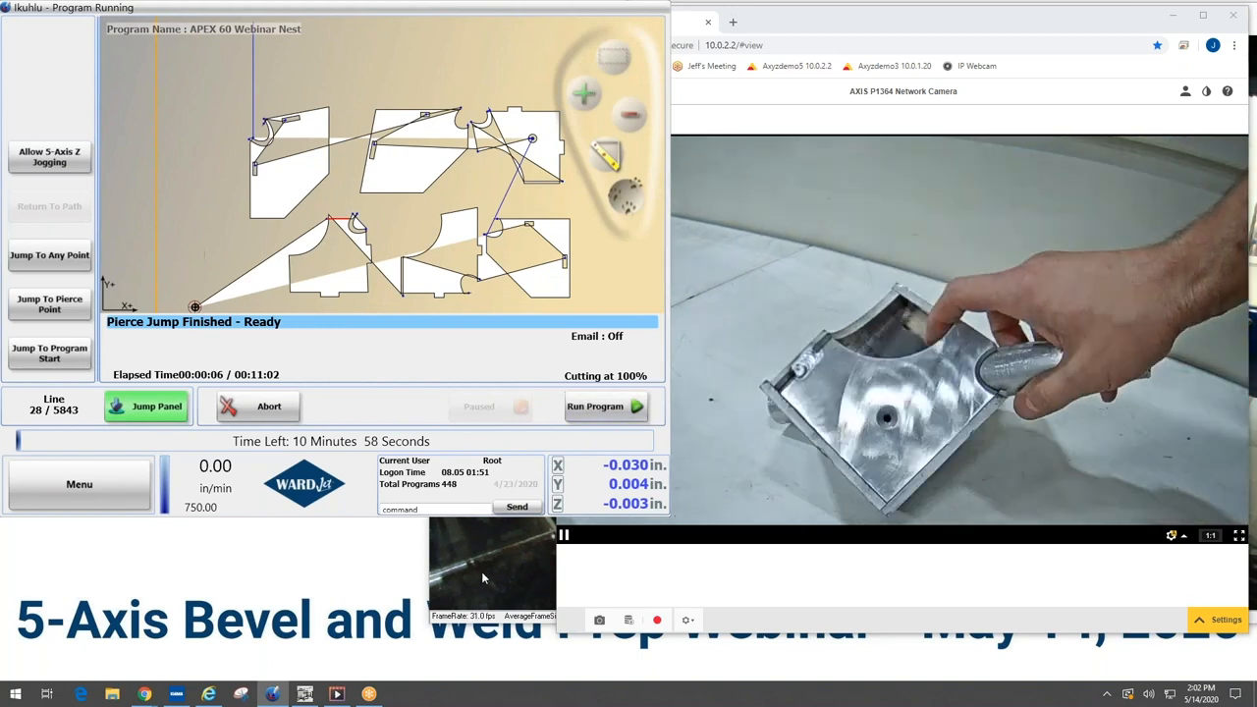
# Run the nest program so cutting starts from the chosen pierce point
pyautogui.click(605, 405)
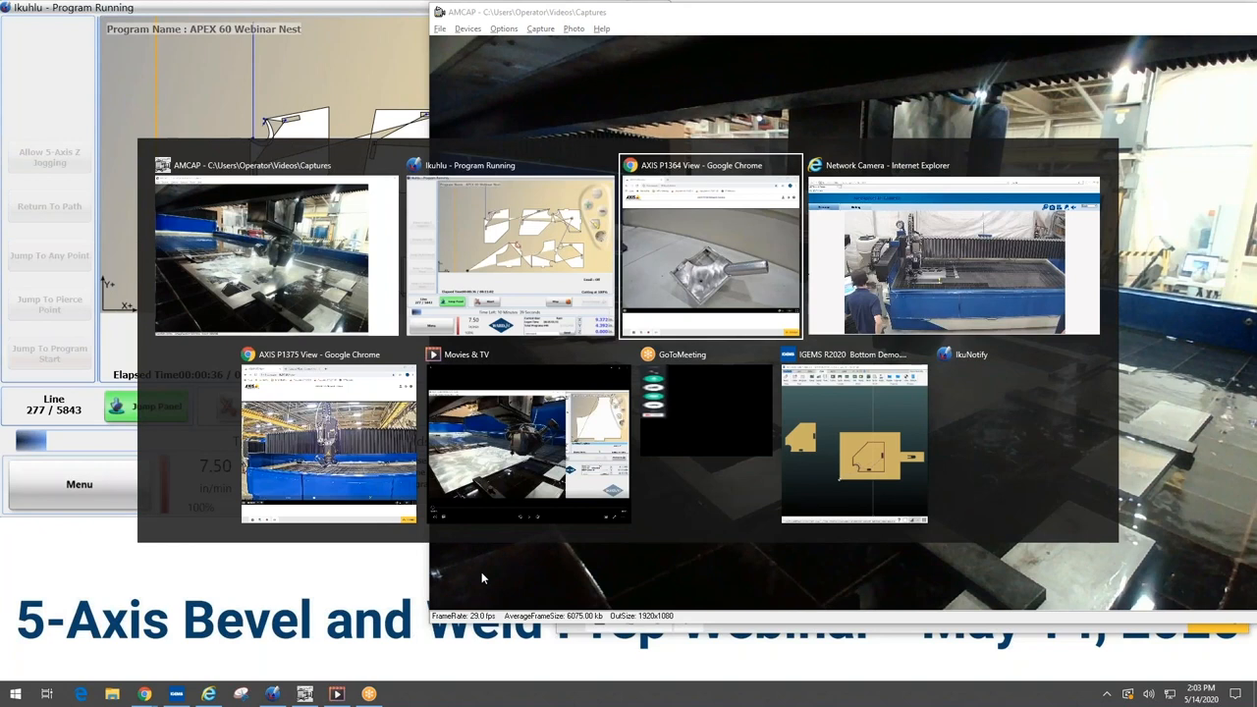
# Switch to the AXIS P1375 camera window showing the whole waterjet table
pyautogui.click(330, 436)
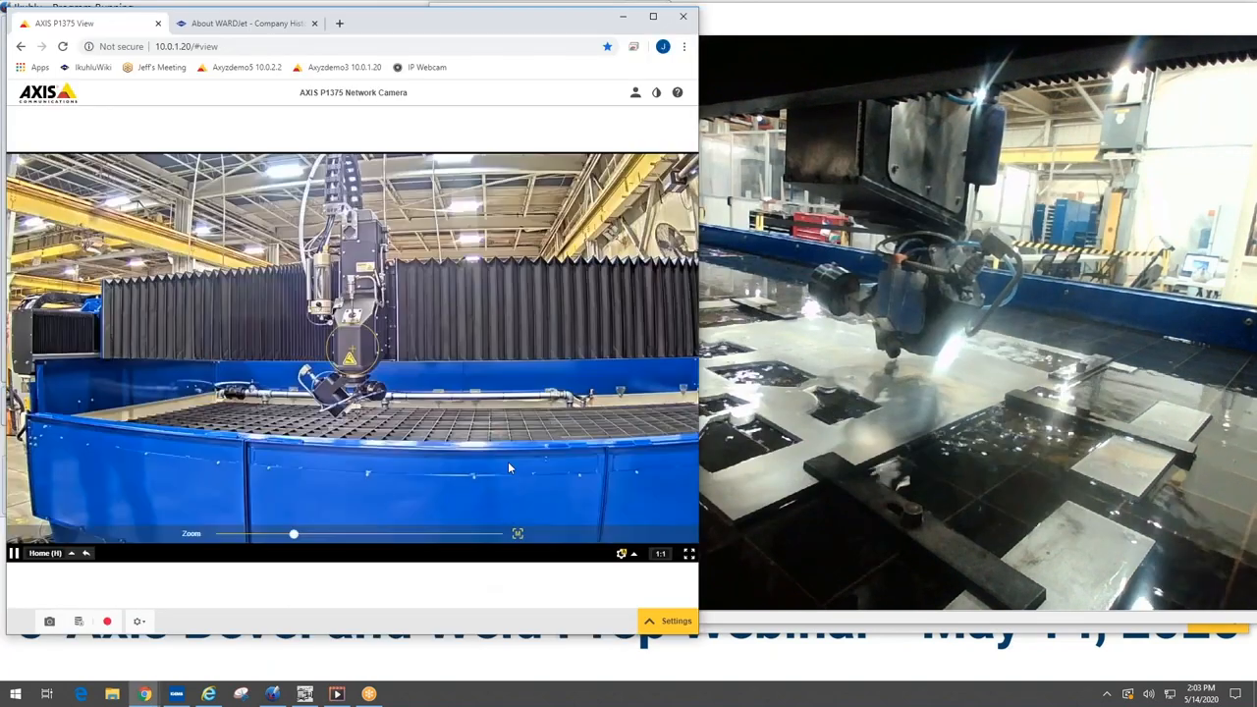
pyautogui.moveTo(618, 60)
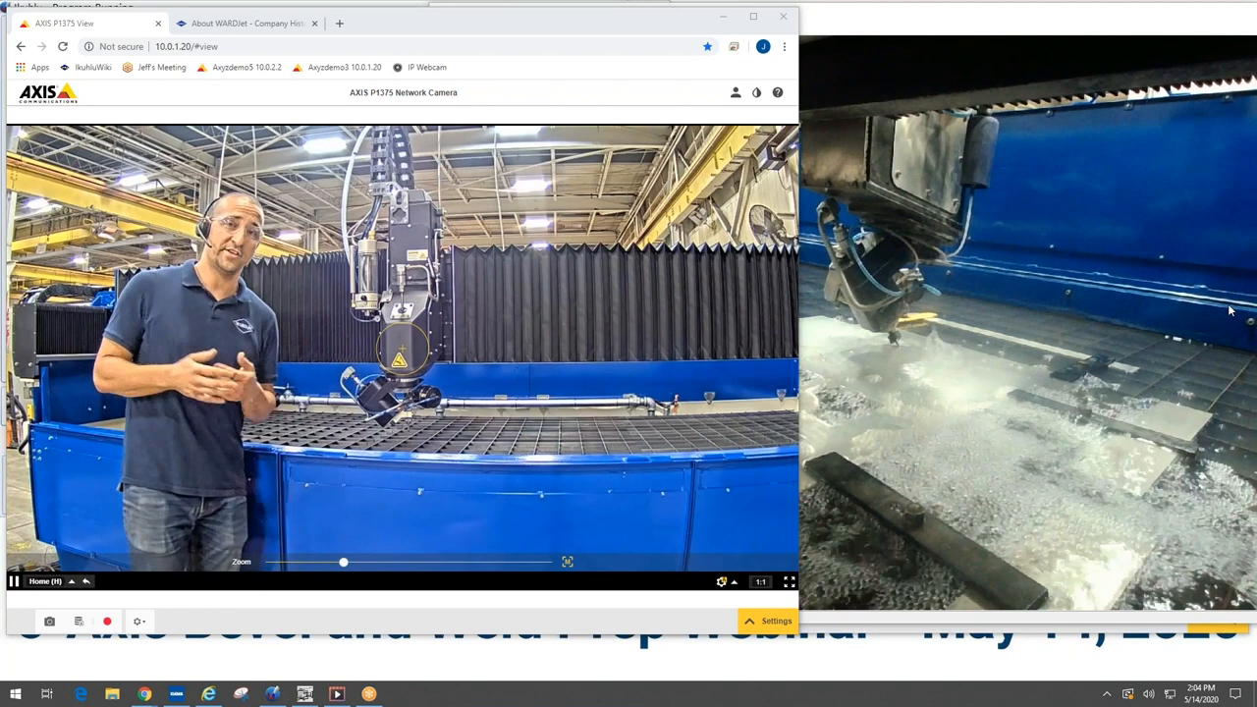
# Select the bevel plate part in the Bottom Demo nest and send it to the 3D-5X editor
pyautogui.press('alt+tab')
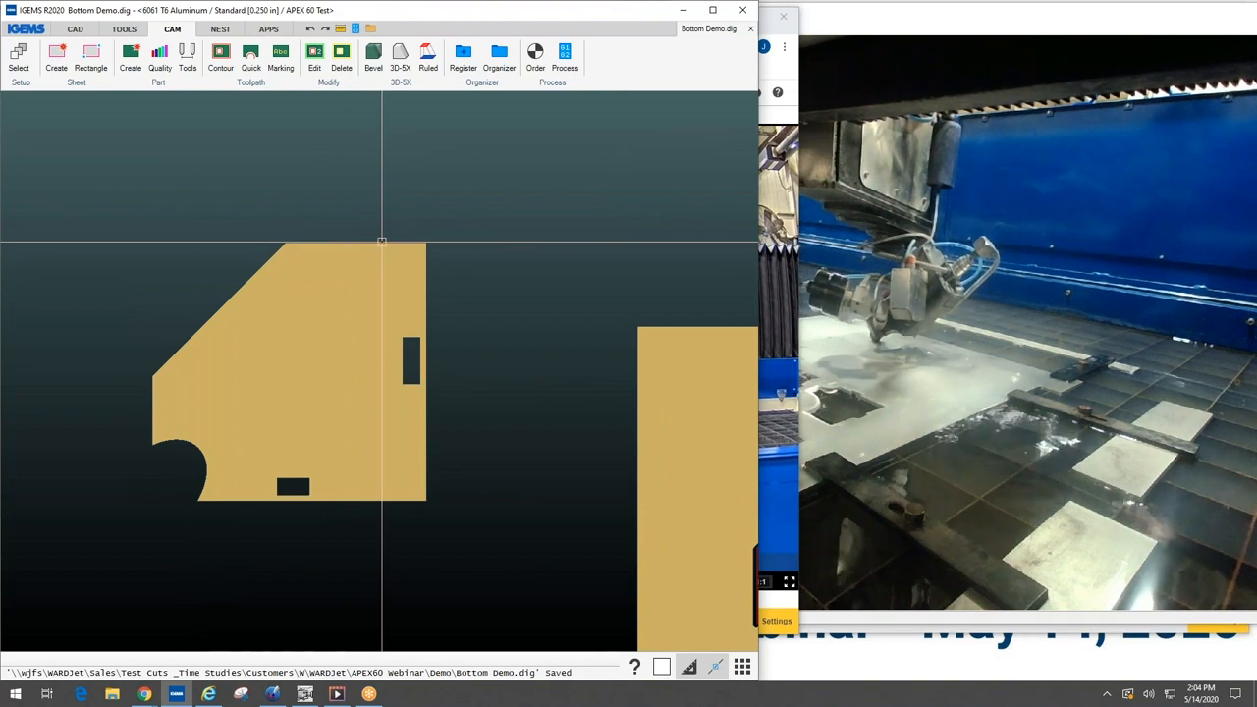
pyautogui.click(285, 373)
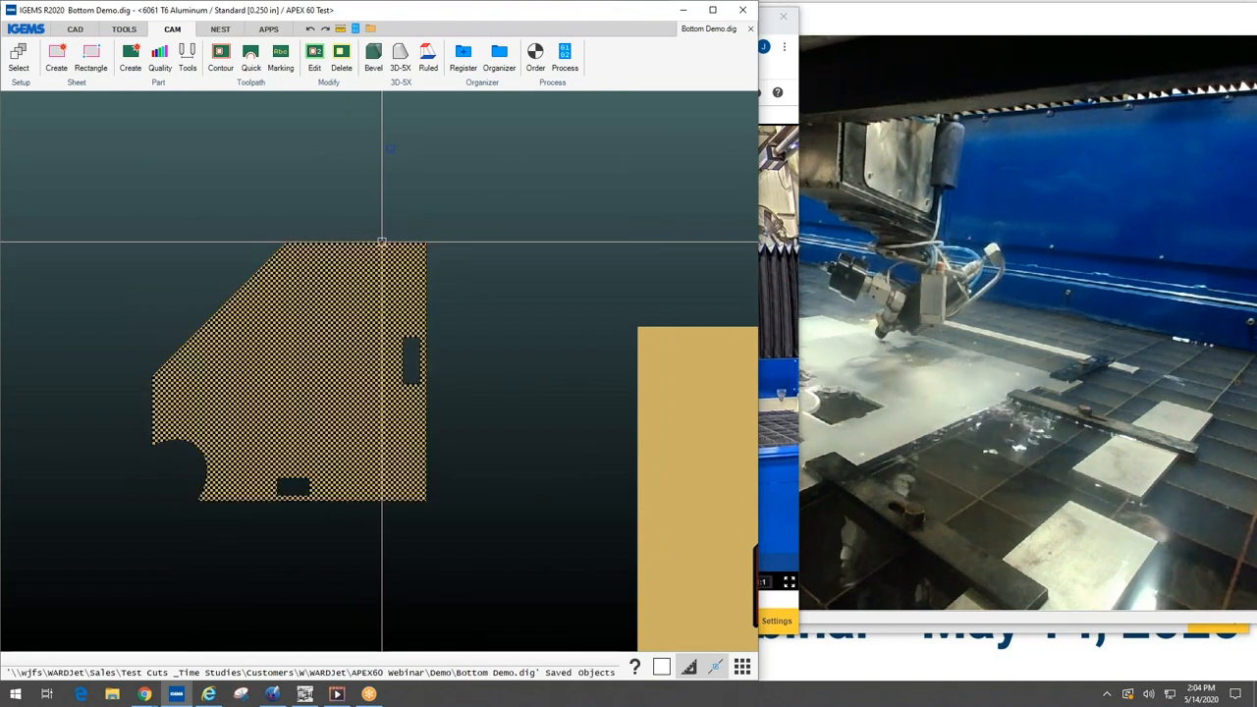
pyautogui.click(75, 29)
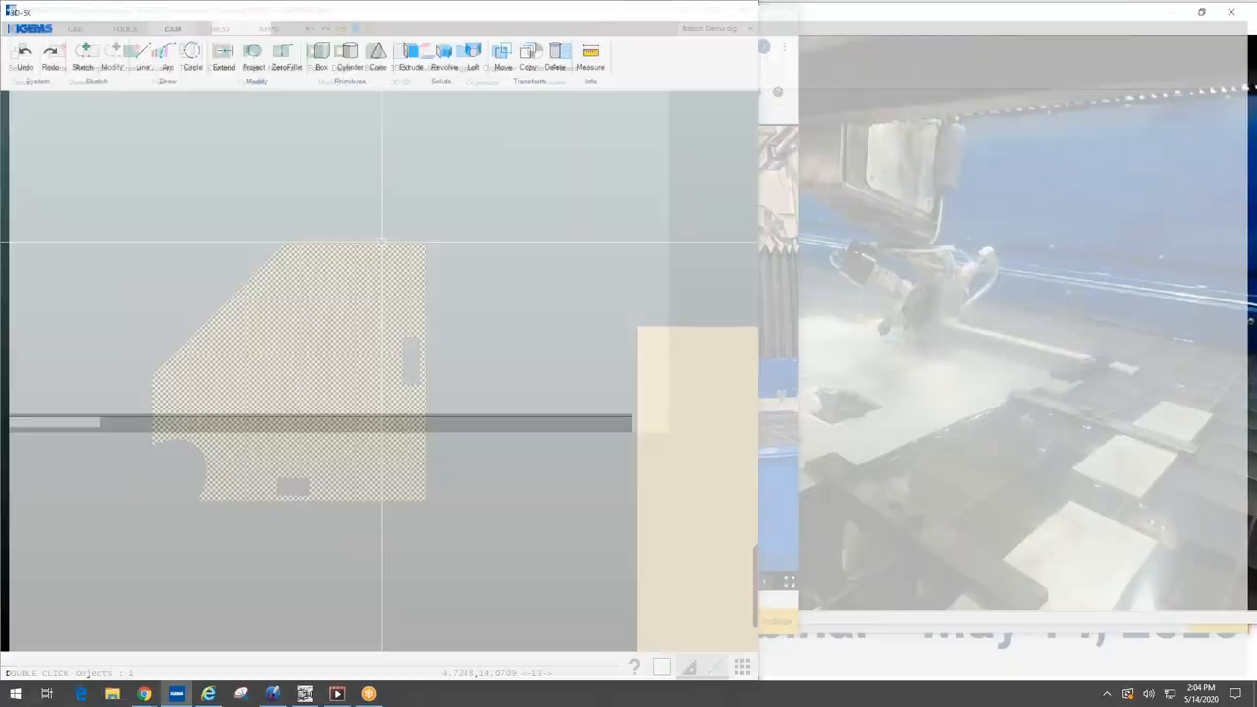
# Create automatic bevel toolpaths on all edges with tilted piercing and Ruled surfaces
pyautogui.click(1214, 12)
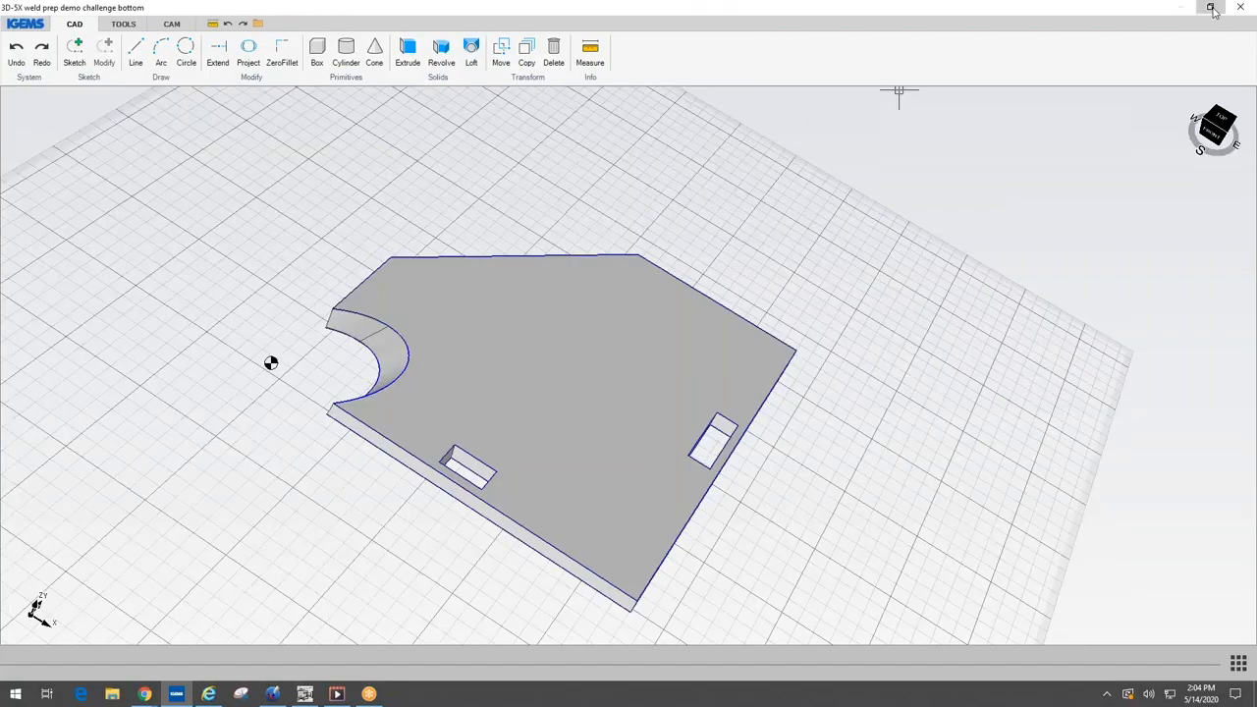
pyautogui.click(1213, 8)
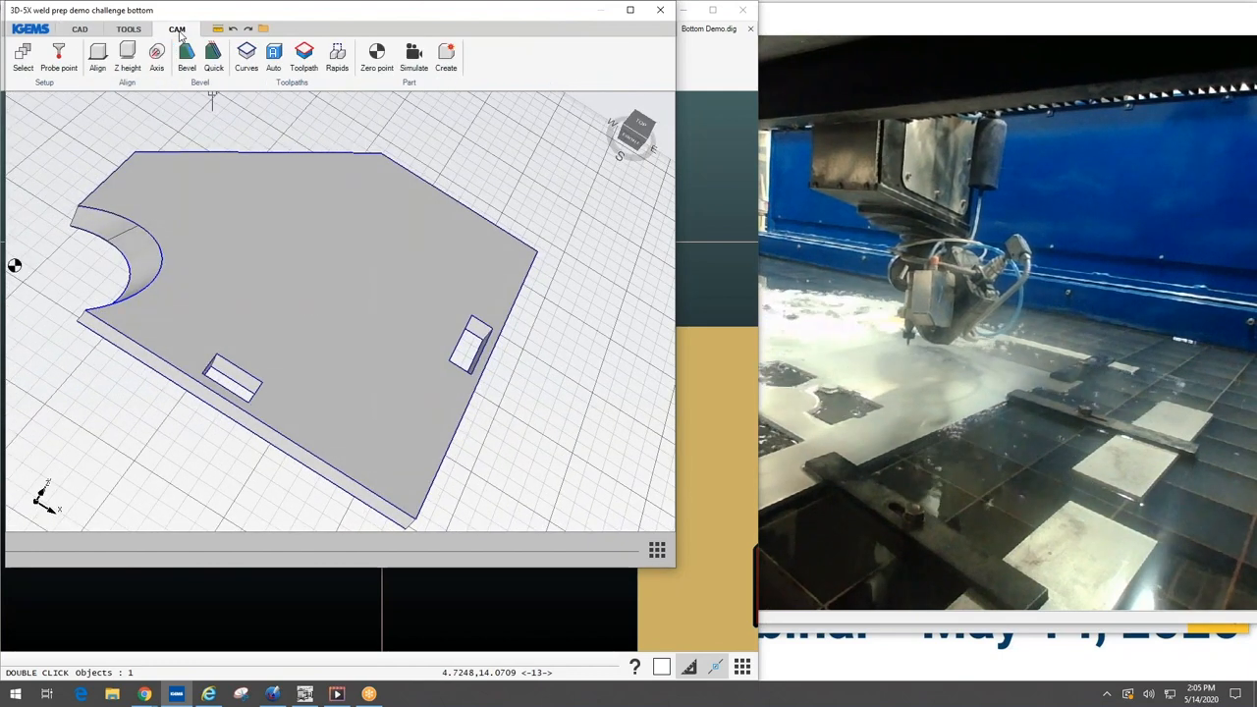
pyautogui.click(273, 55)
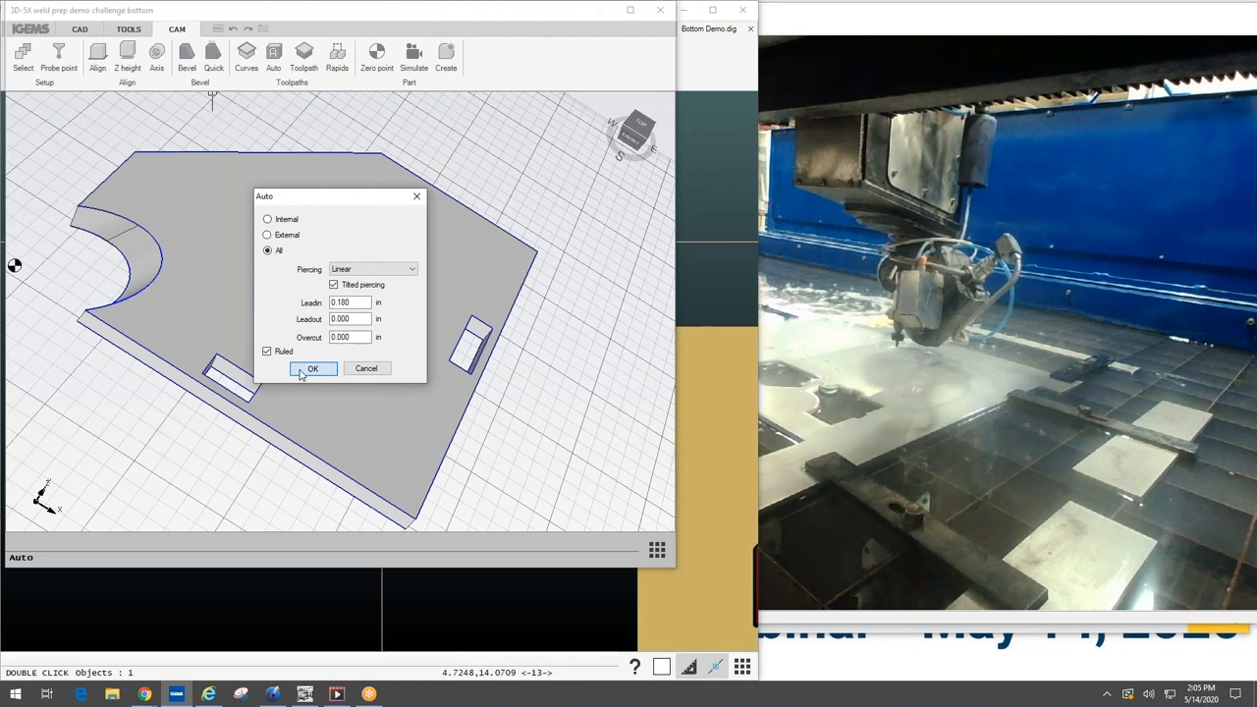
pyautogui.click(312, 369)
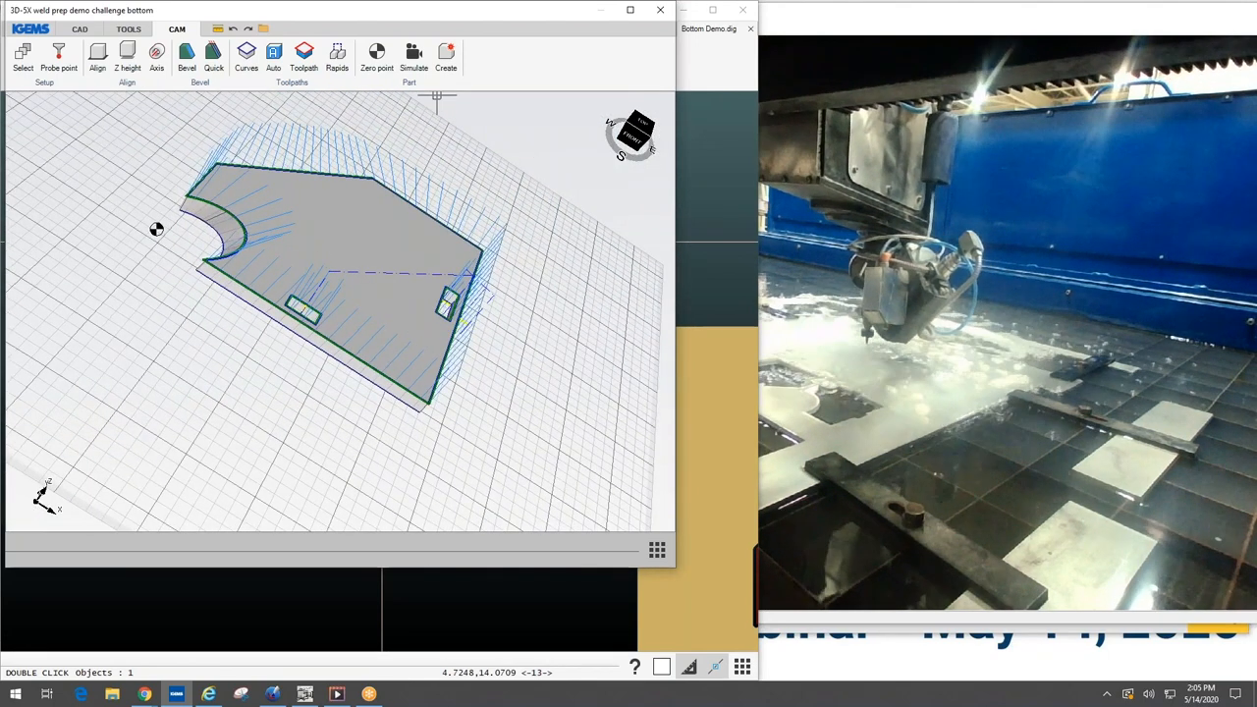
# Update the existing nest part with the new toolpath exported as curves
pyautogui.click(443, 55)
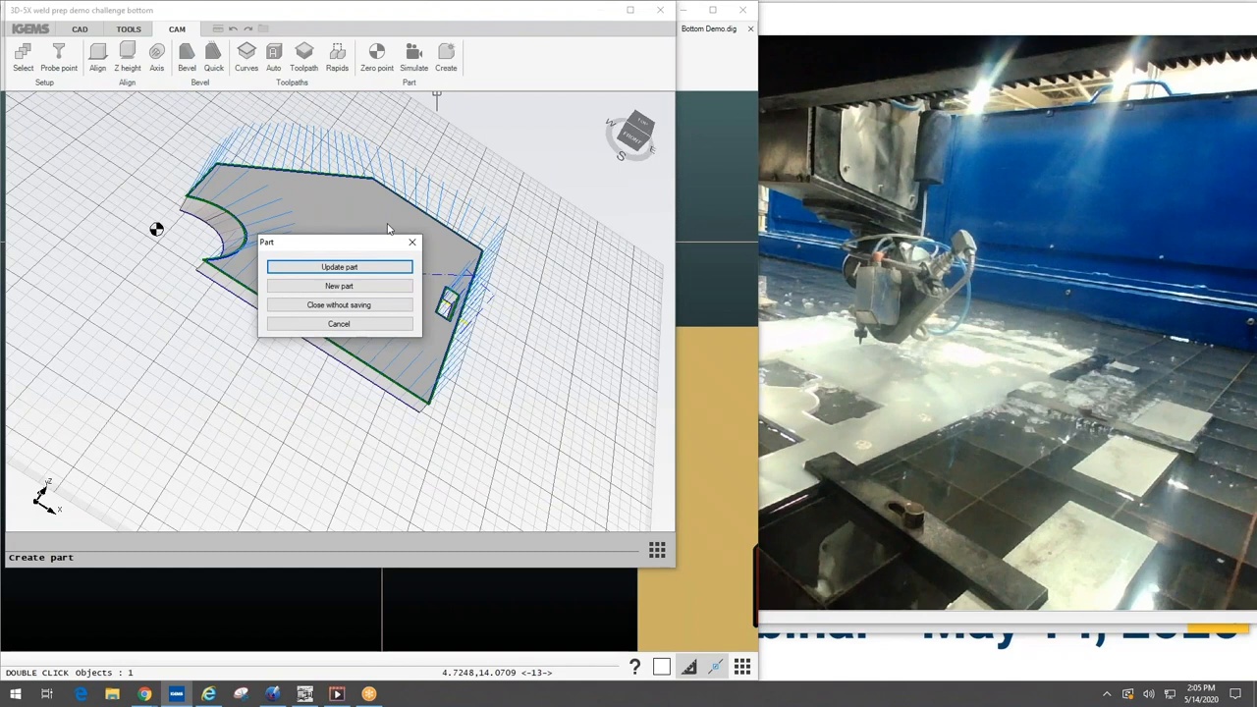
pyautogui.click(337, 267)
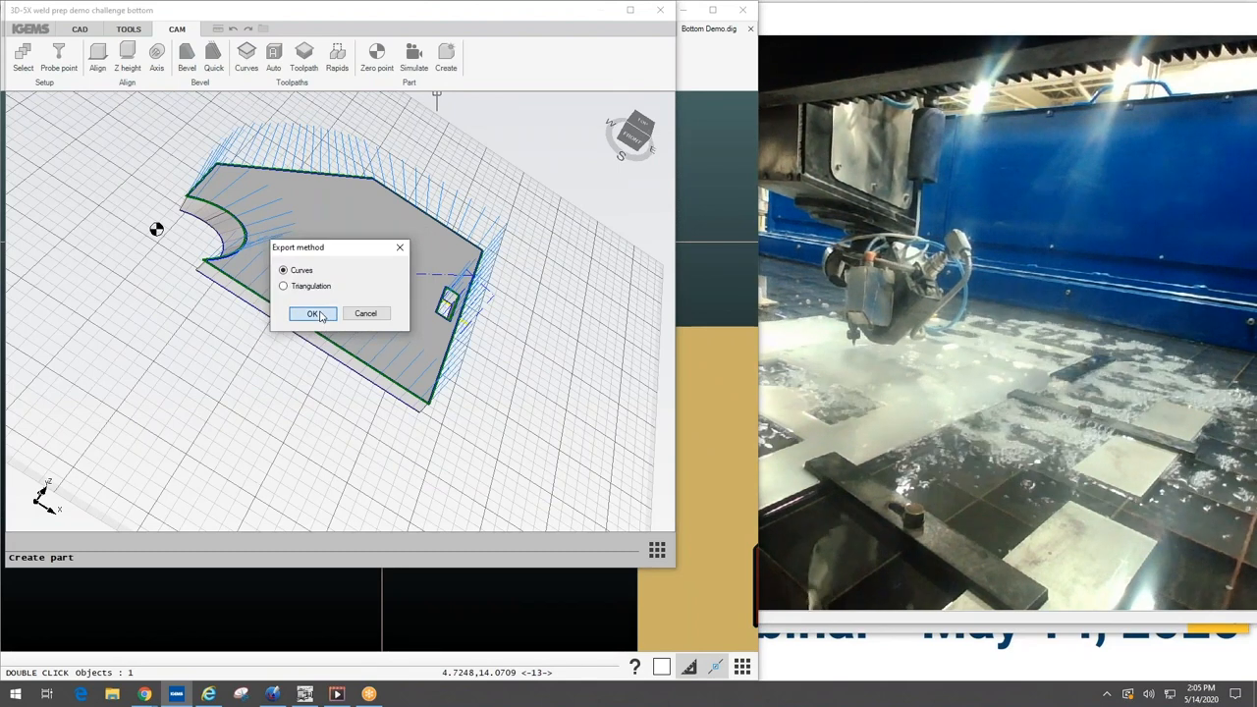
pyautogui.click(312, 314)
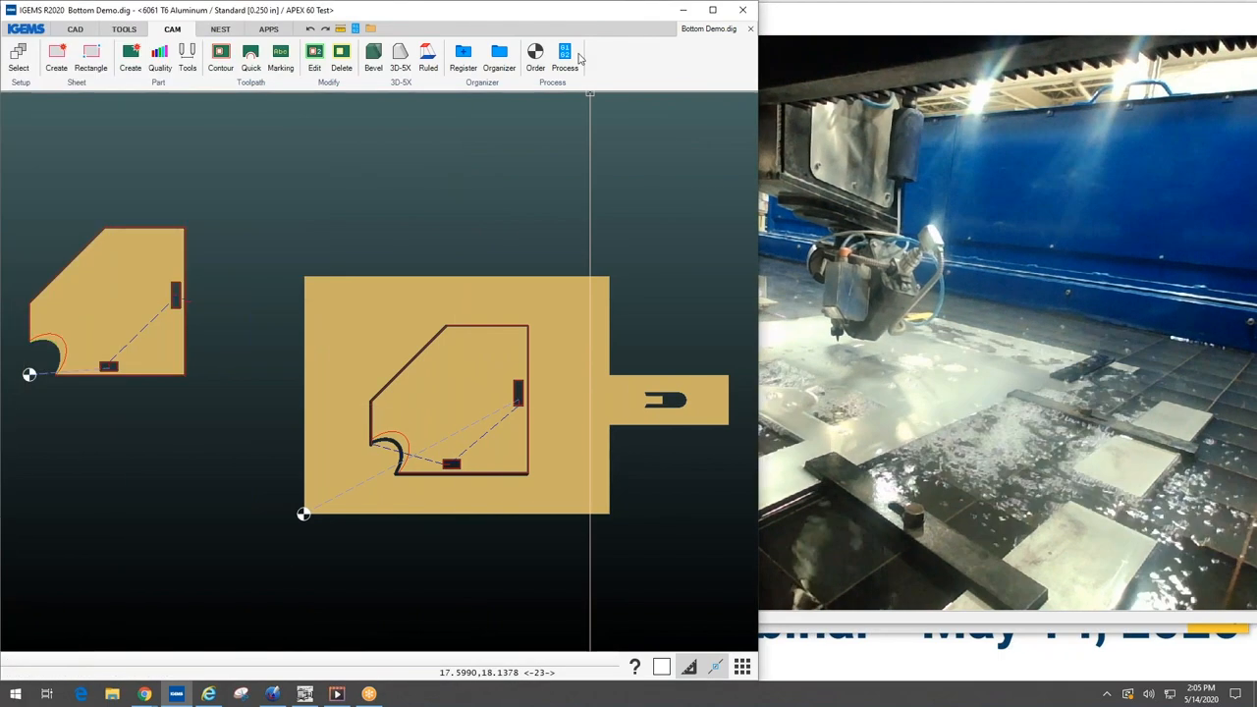
# Launch the 5-axis simulator from the Process panel for the processed nest
pyautogui.click(565, 55)
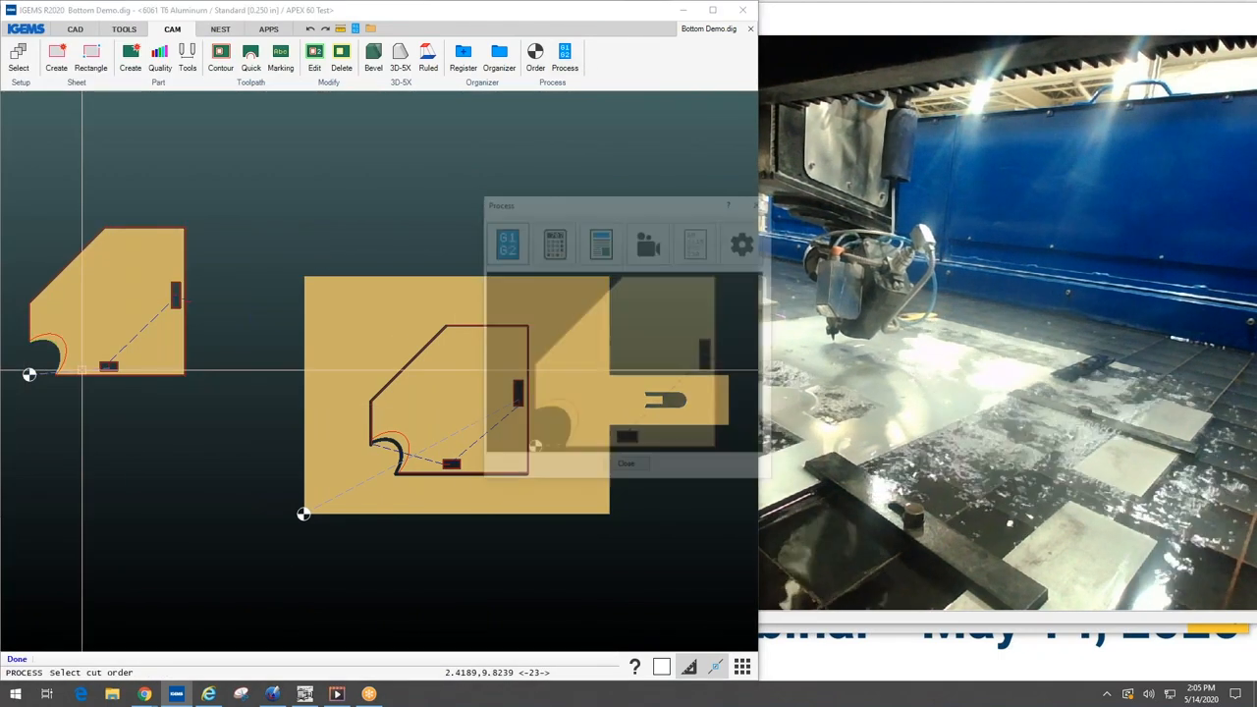
pyautogui.click(648, 240)
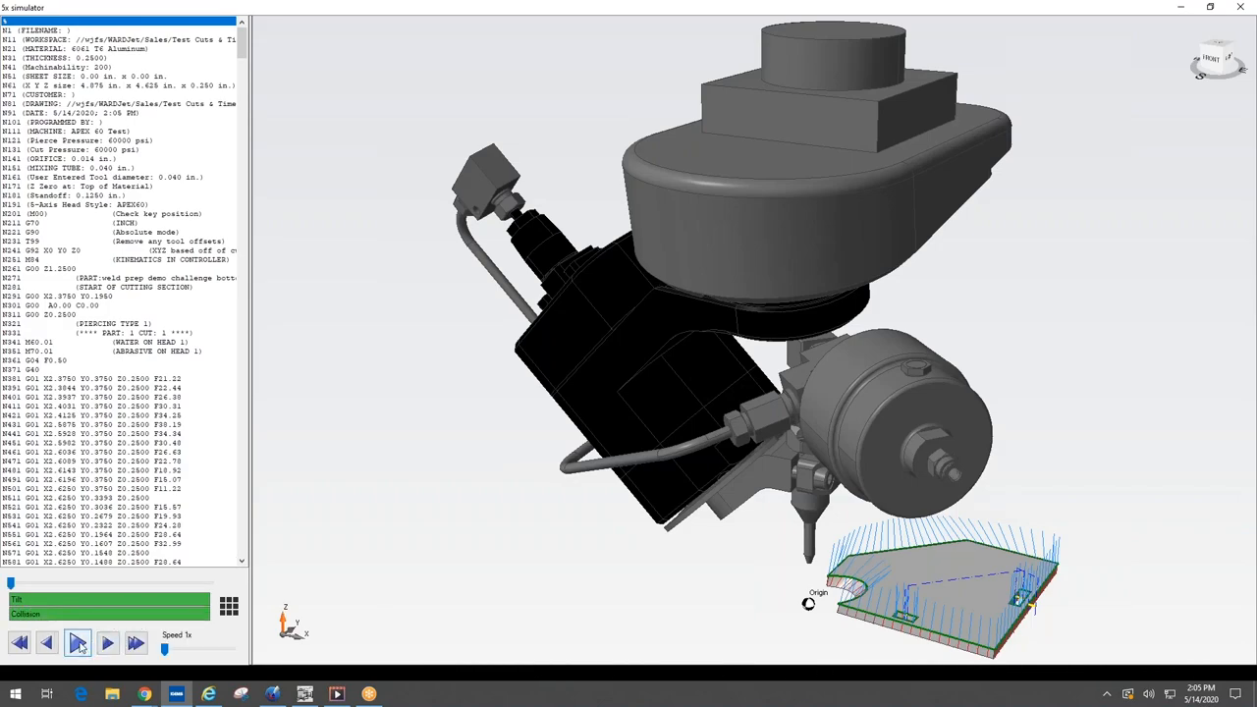
# Play the simulated head through the bevel plate program, adjusting playback, then leave the simulator
pyautogui.click(106, 642)
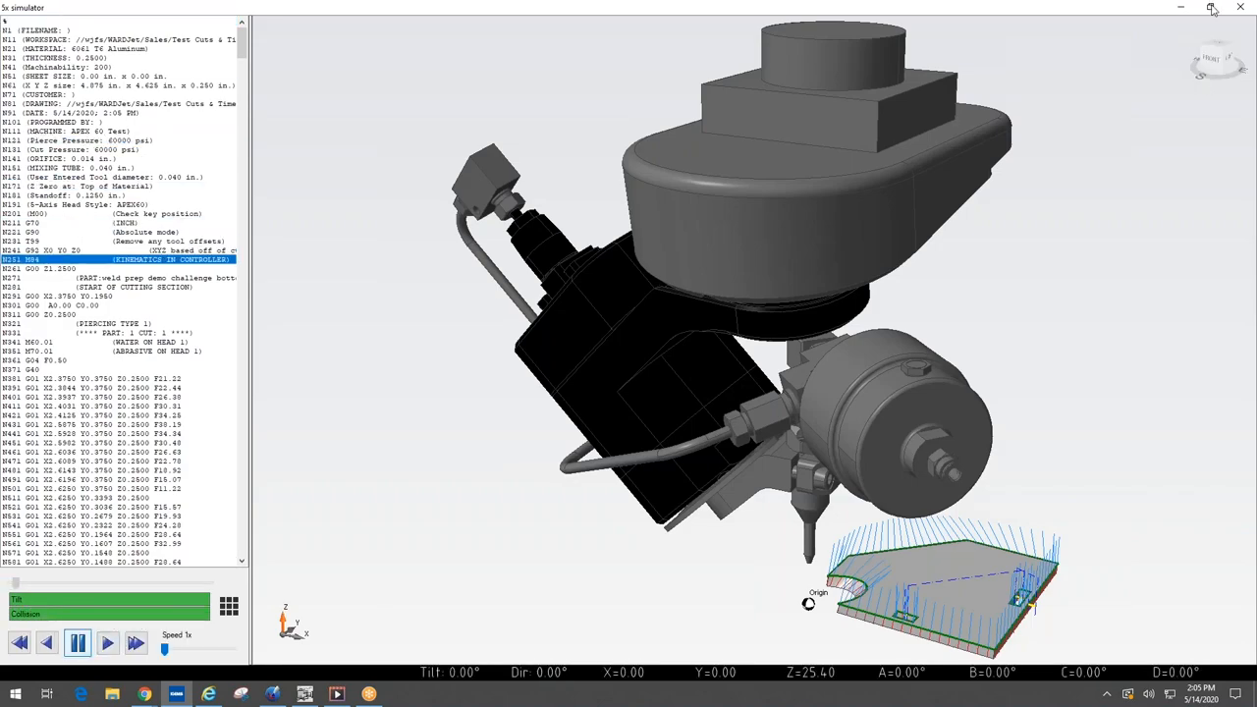
pyautogui.click(1213, 8)
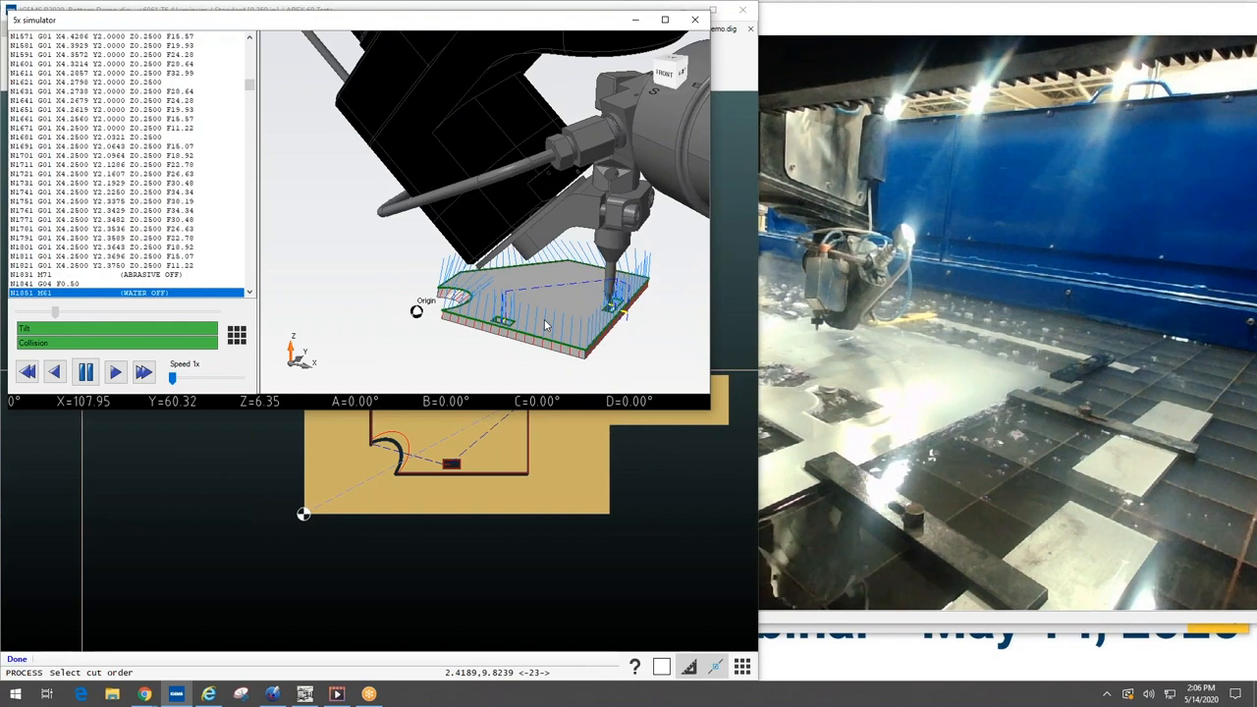
pyautogui.click(114, 371)
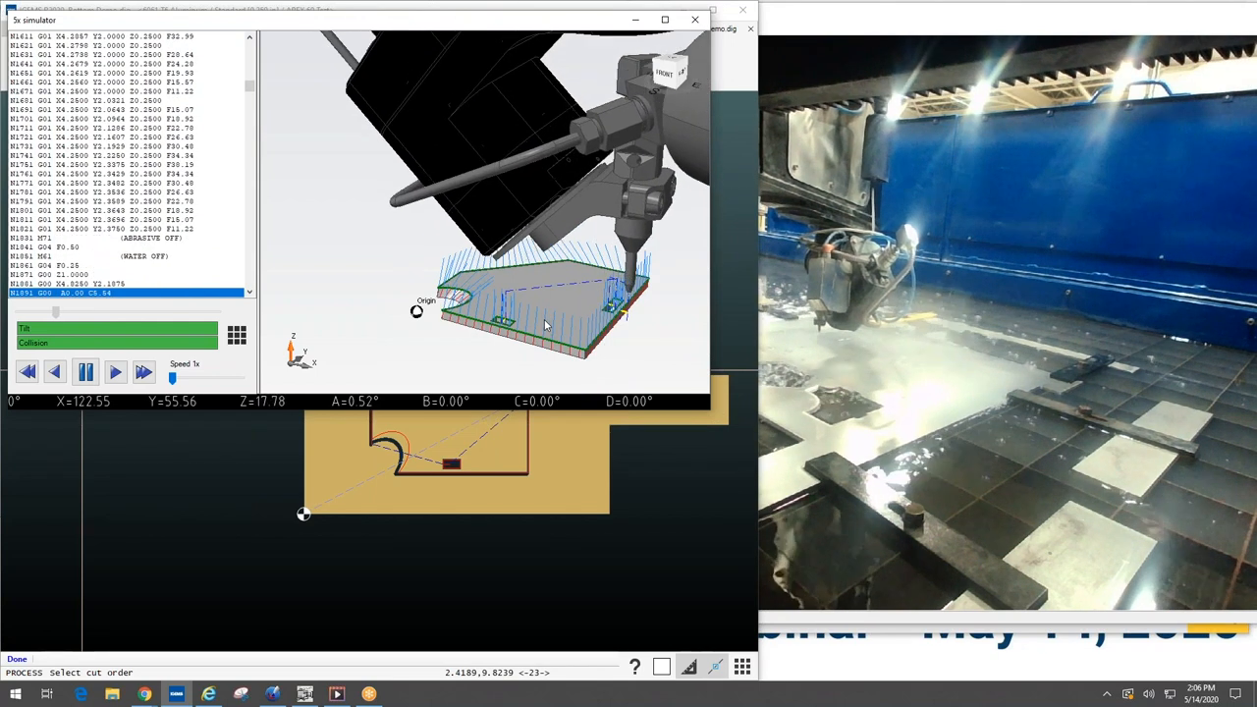
pyautogui.click(114, 371)
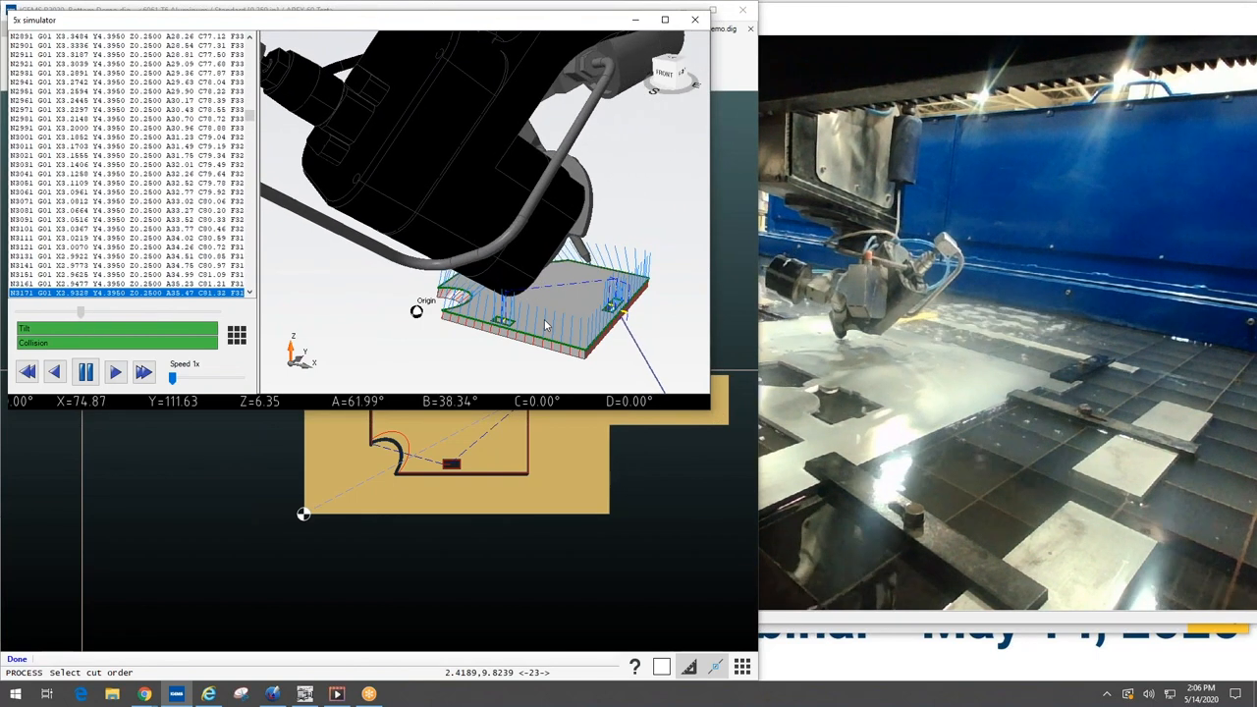
pyautogui.click(114, 371)
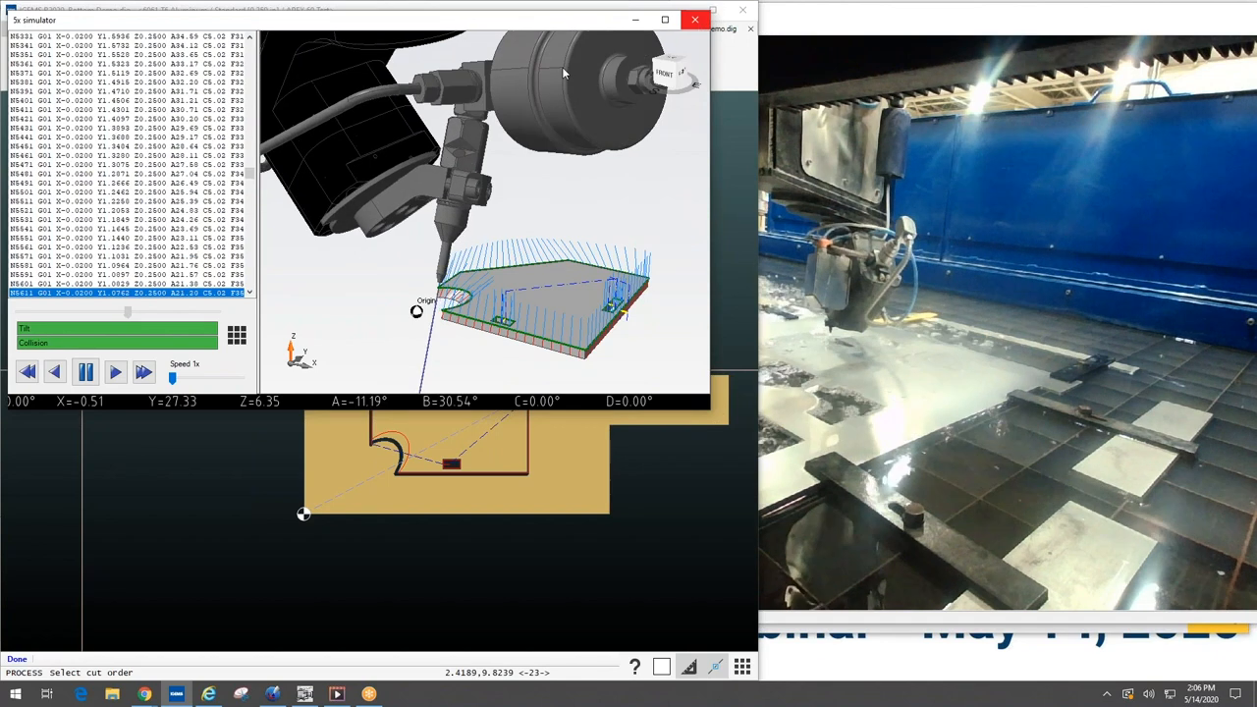
pyautogui.click(86, 372)
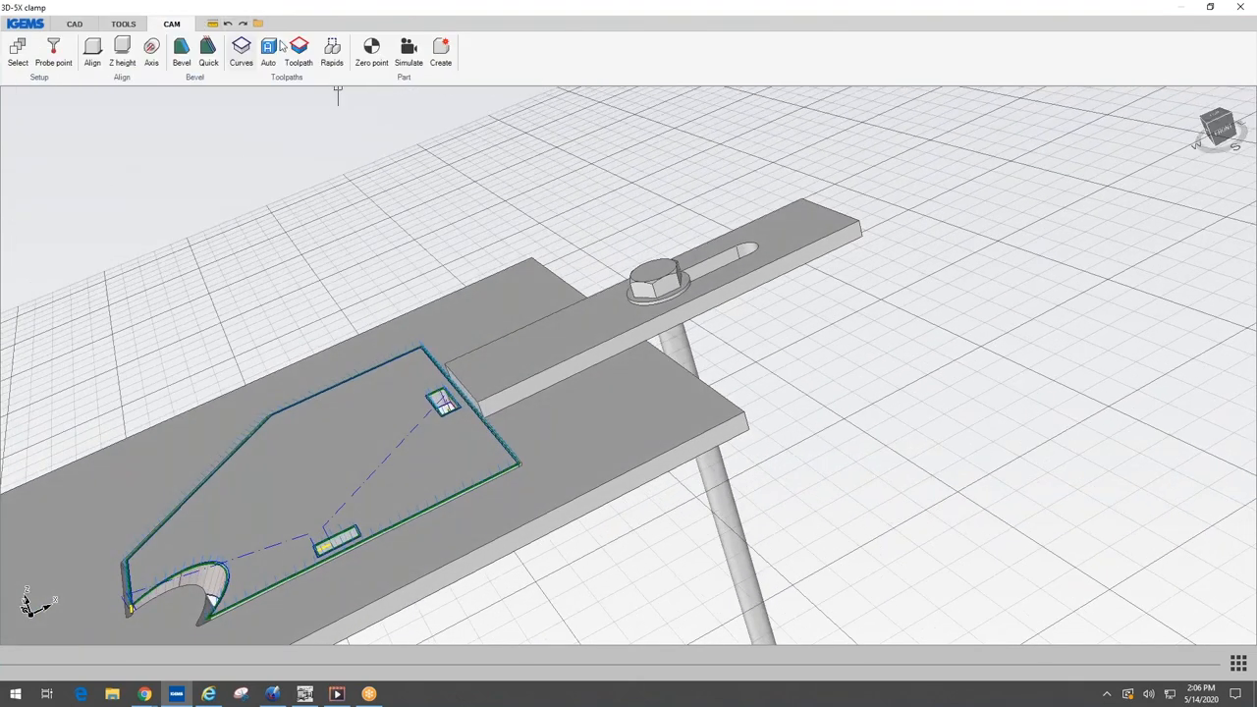
# Run the clamp collision check, revealing CUT 3 collides, and dismiss the results
pyautogui.click(409, 51)
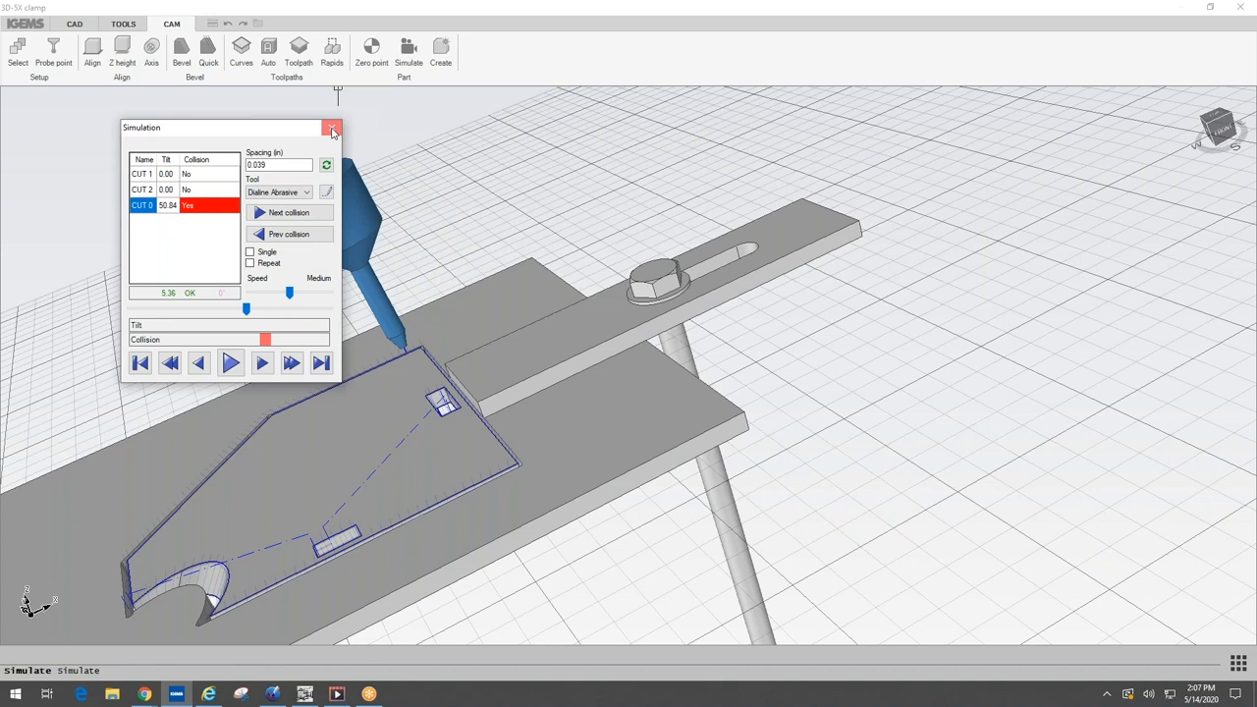
pyautogui.click(334, 128)
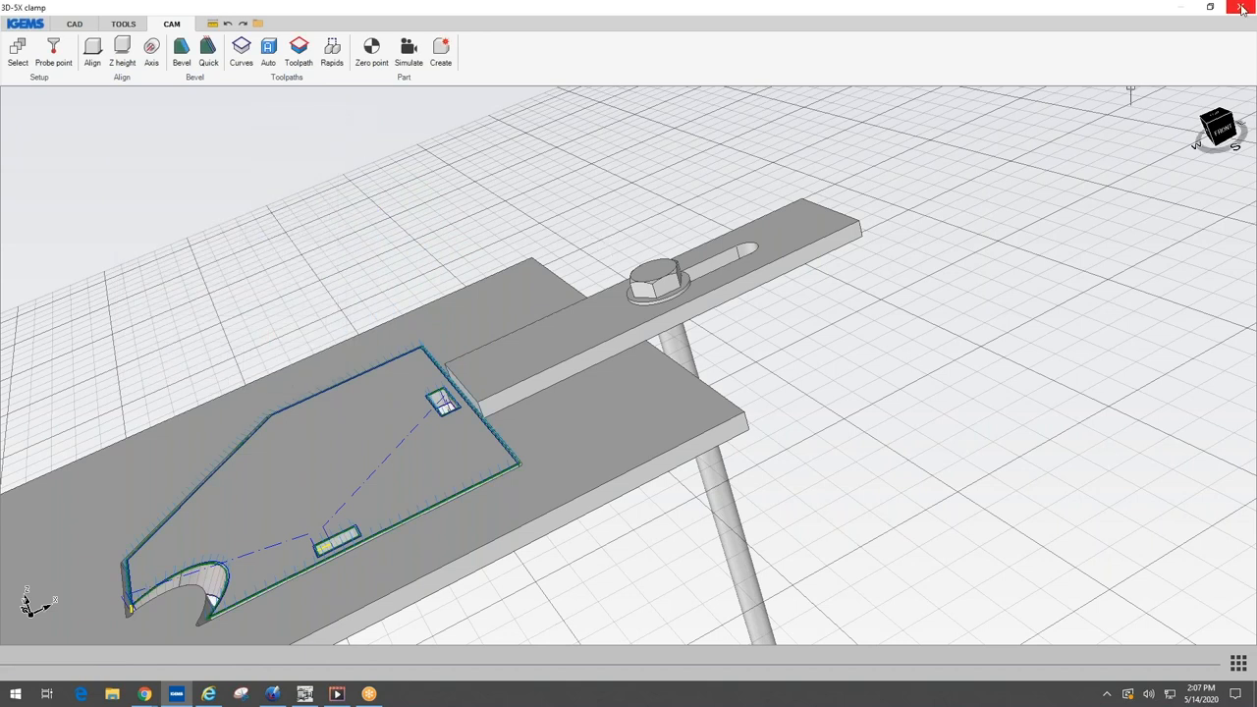
# Close the bevel plate model, discarding the unsaved changes
pyautogui.click(1241, 7)
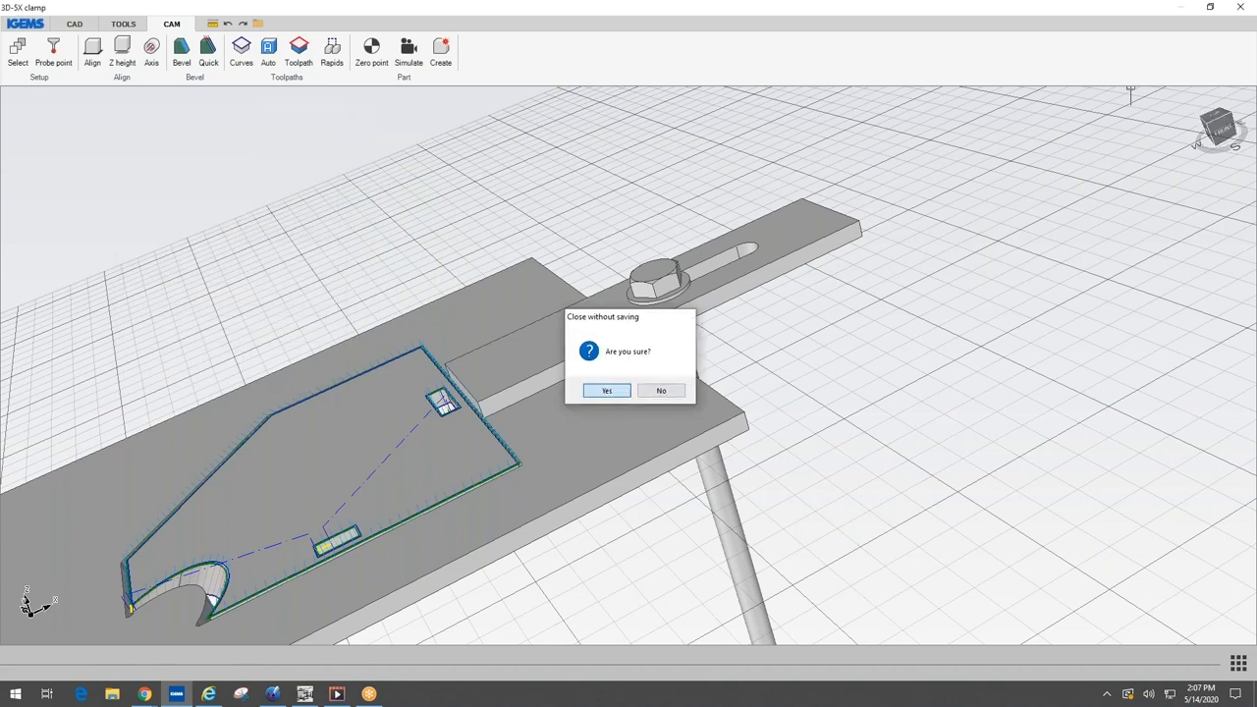
pyautogui.click(605, 389)
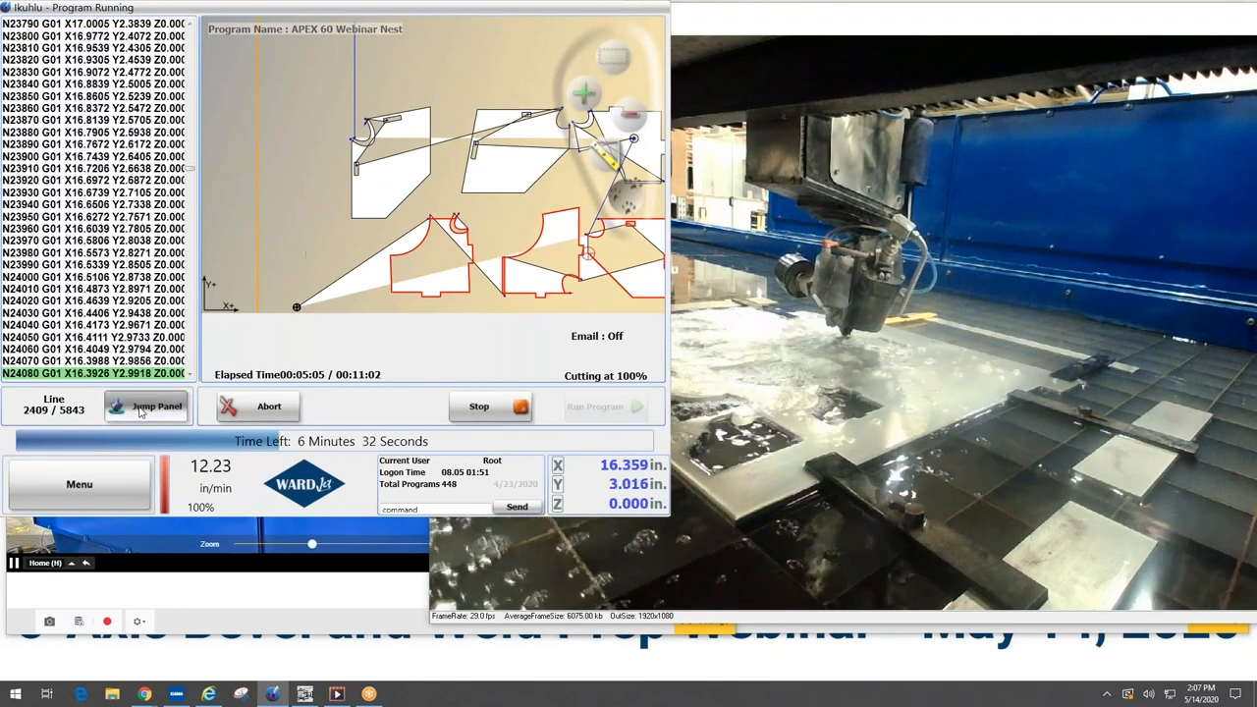
# Show the large live X, Y, Z, A, C readout and bring up the Jump To Point move panel
pyautogui.click(145, 404)
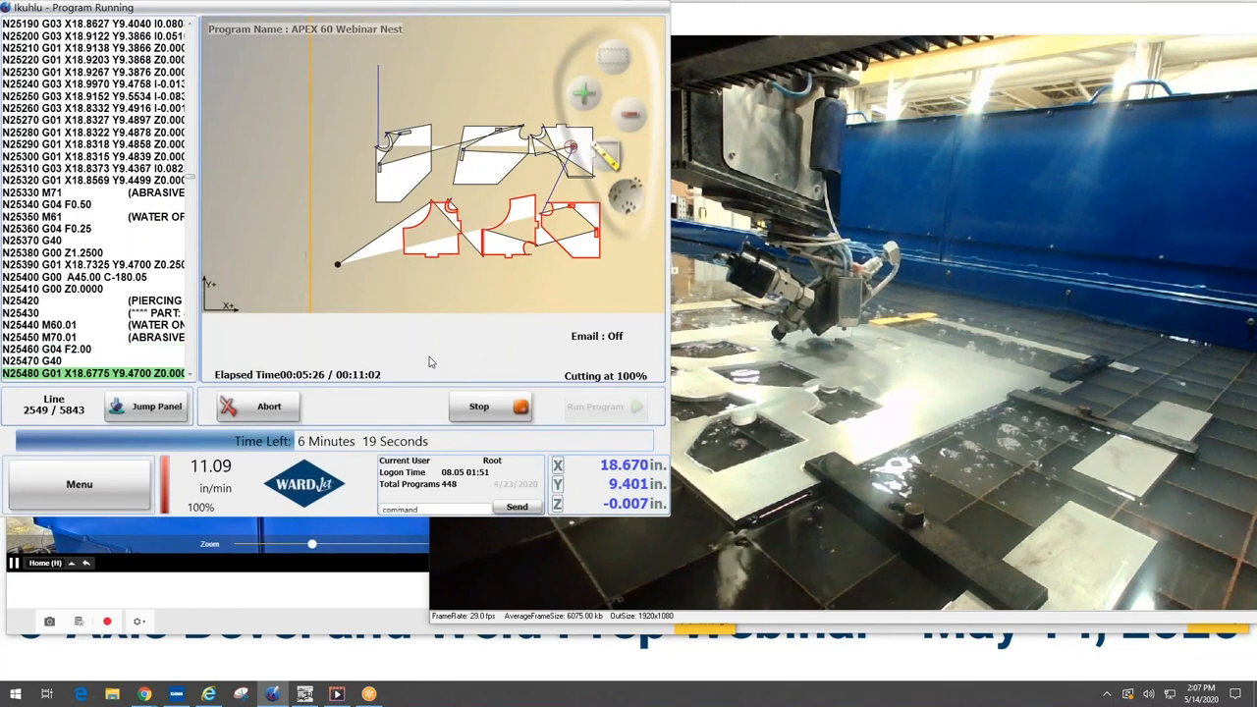
pyautogui.click(609, 483)
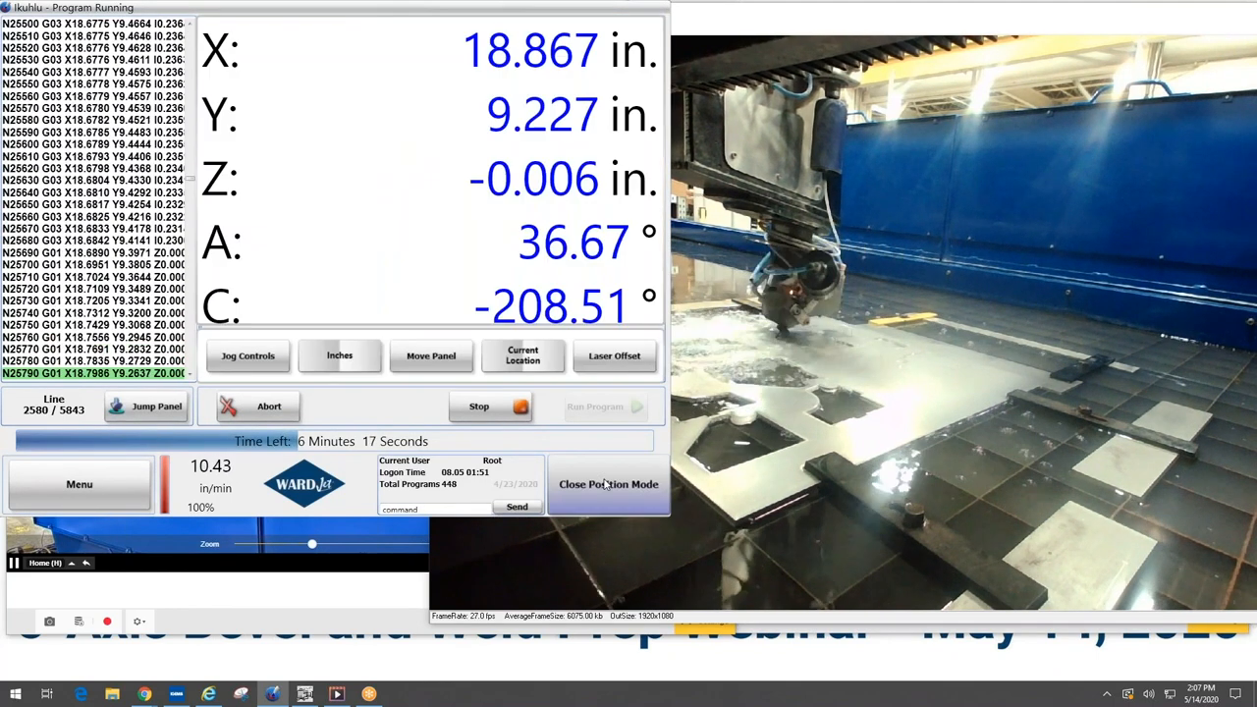
pyautogui.click(430, 356)
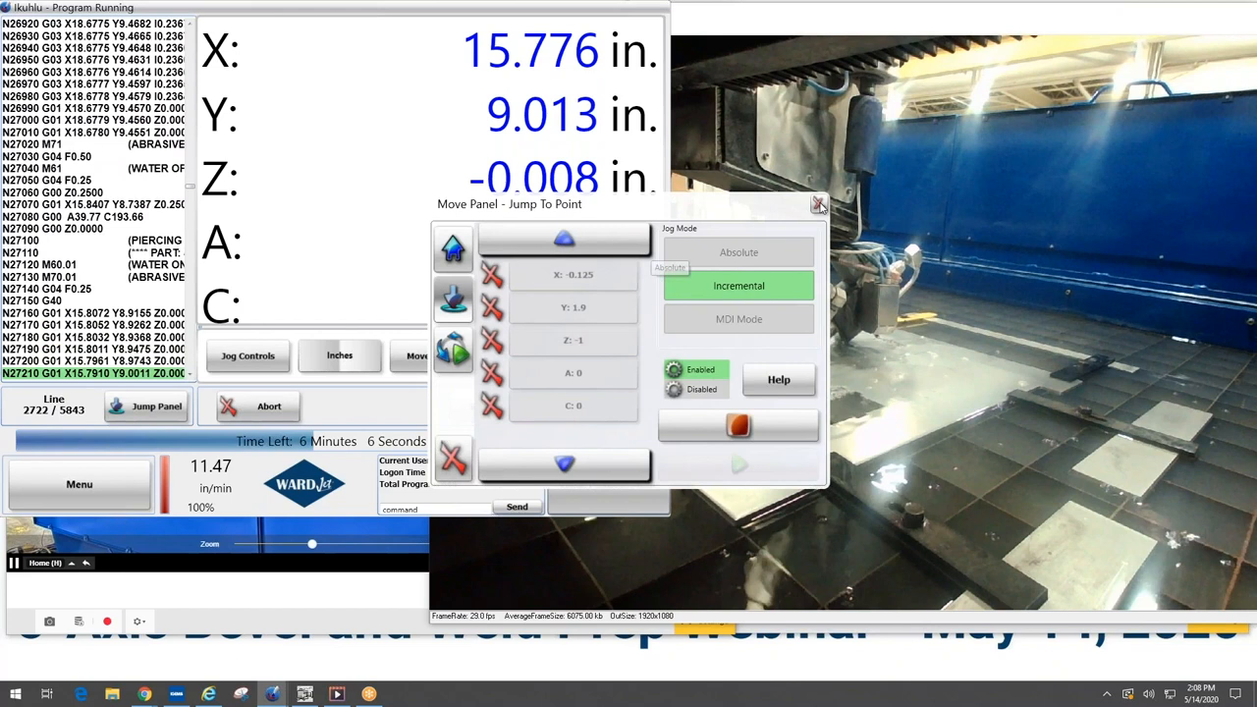
# Close the Jump To Point move panel before heading to the maintenance screen
pyautogui.click(817, 202)
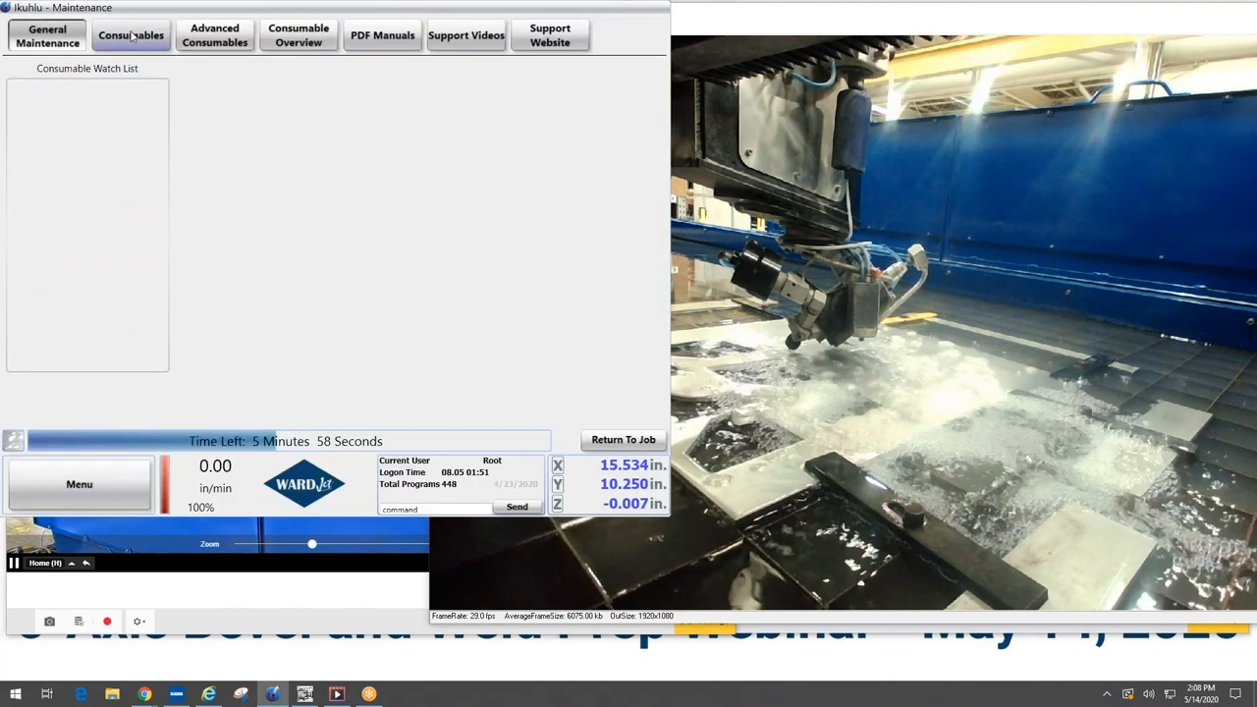
# Review the Advanced Consumables parts list, return to General Maintenance and bring up the main menu
pyautogui.click(214, 35)
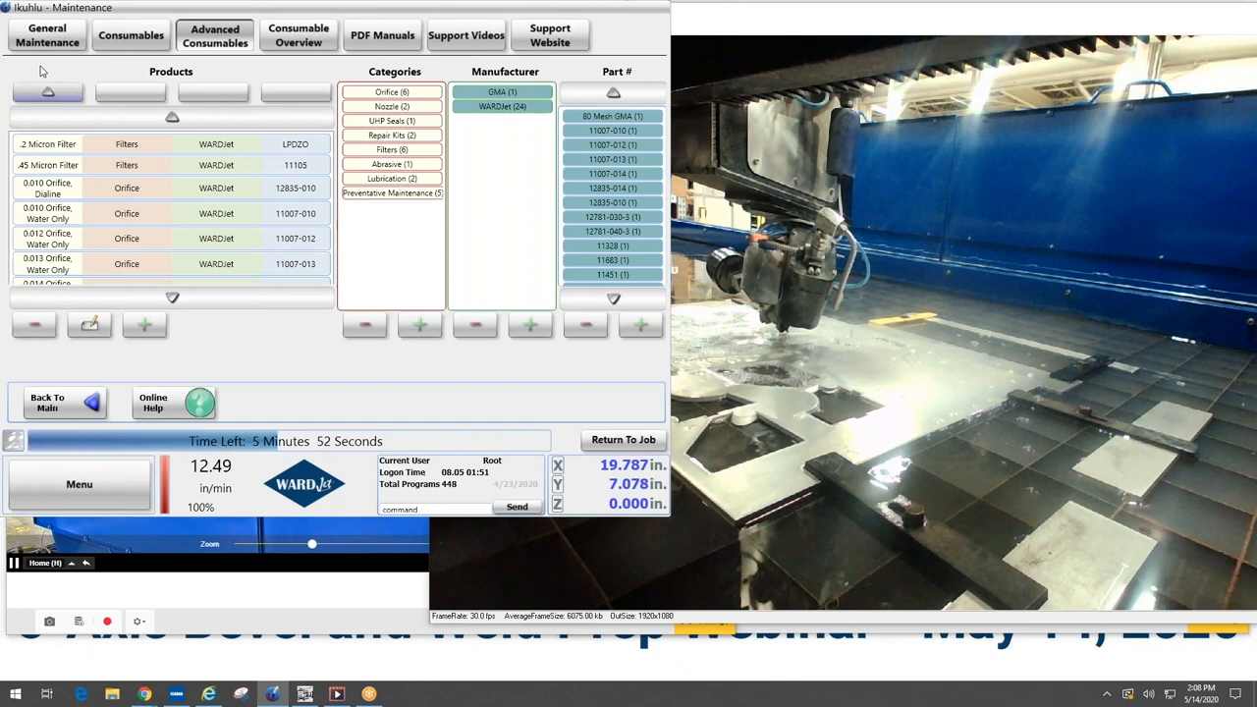
pyautogui.click(47, 36)
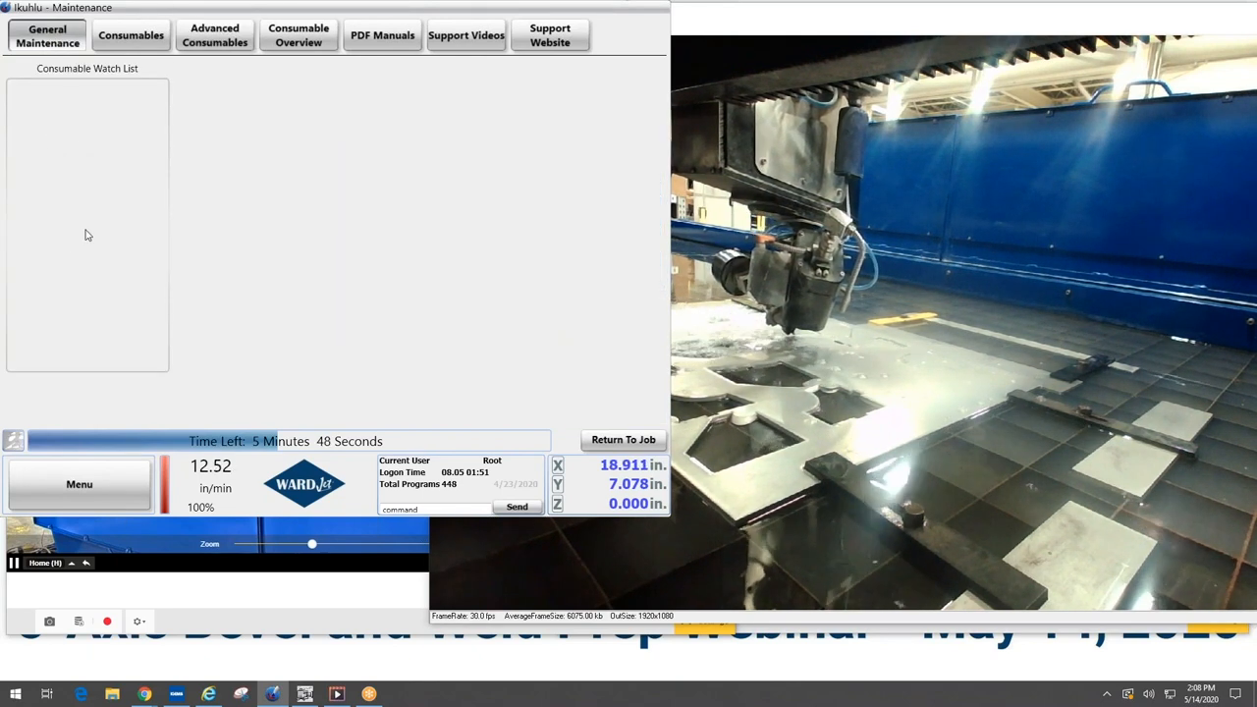
pyautogui.click(78, 483)
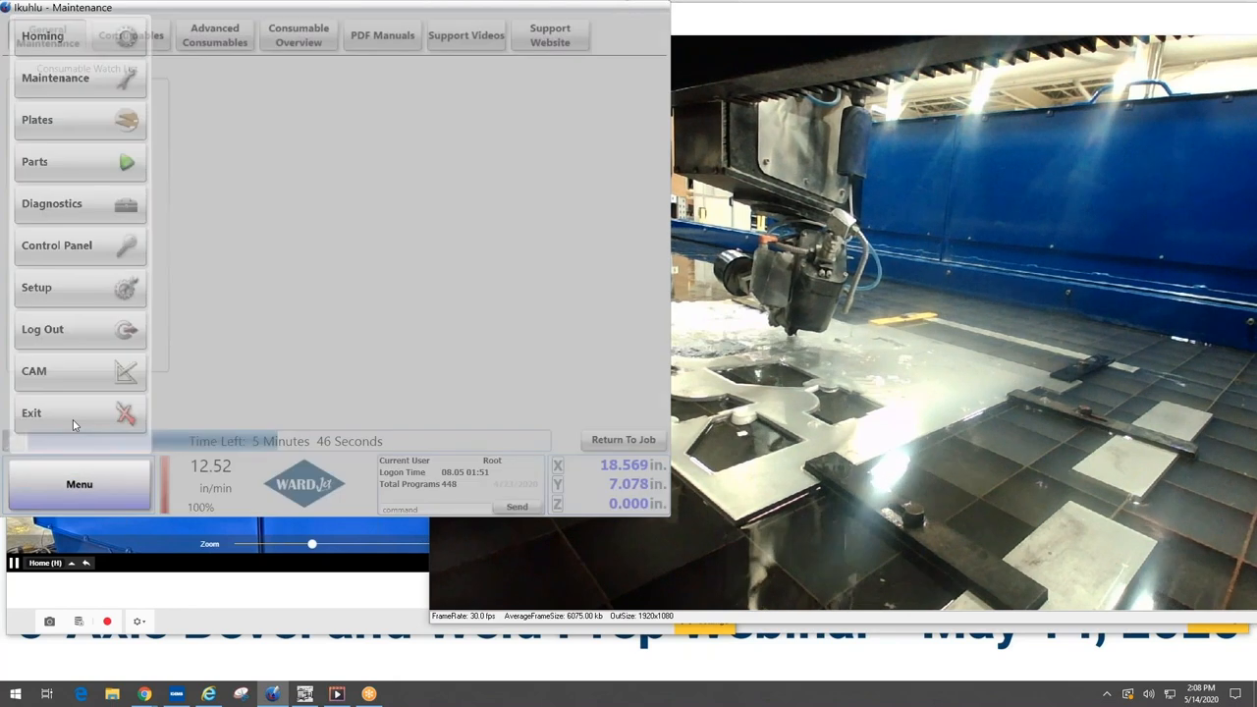
# Create and save a new AL plate, 0.25 in thick, 24 × 24 in, from the Plates screen
pyautogui.click(37, 120)
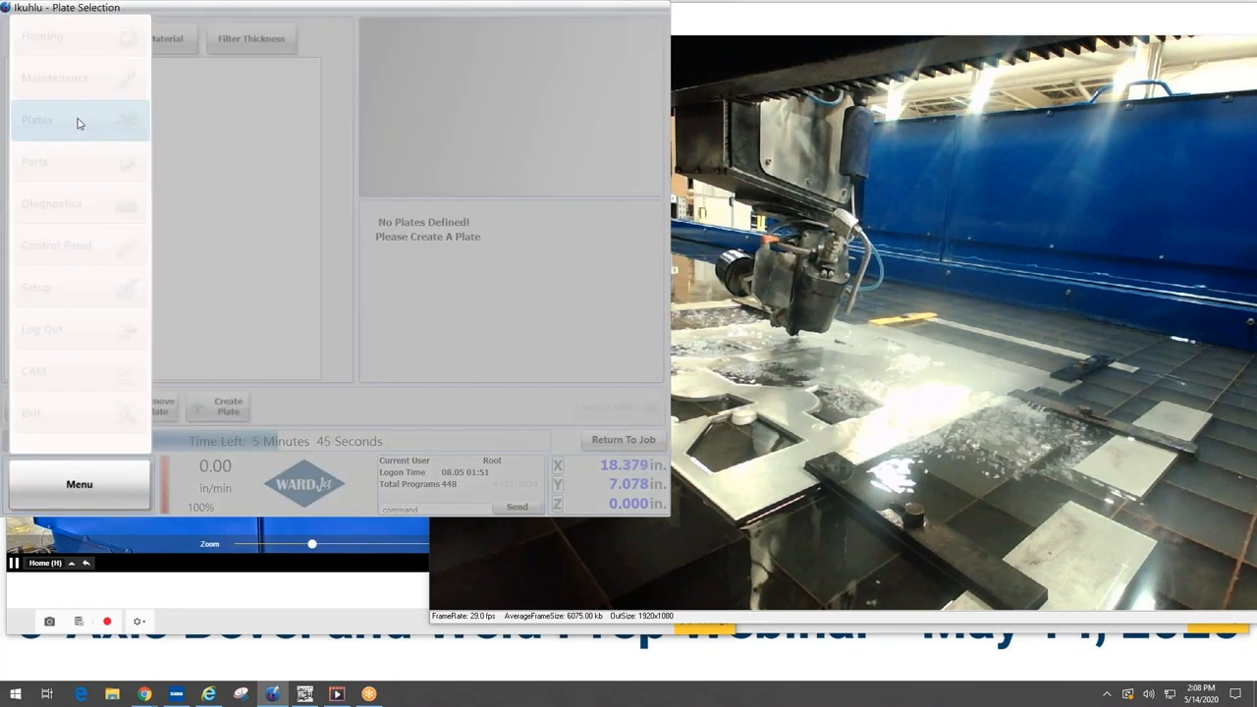
pyautogui.click(228, 404)
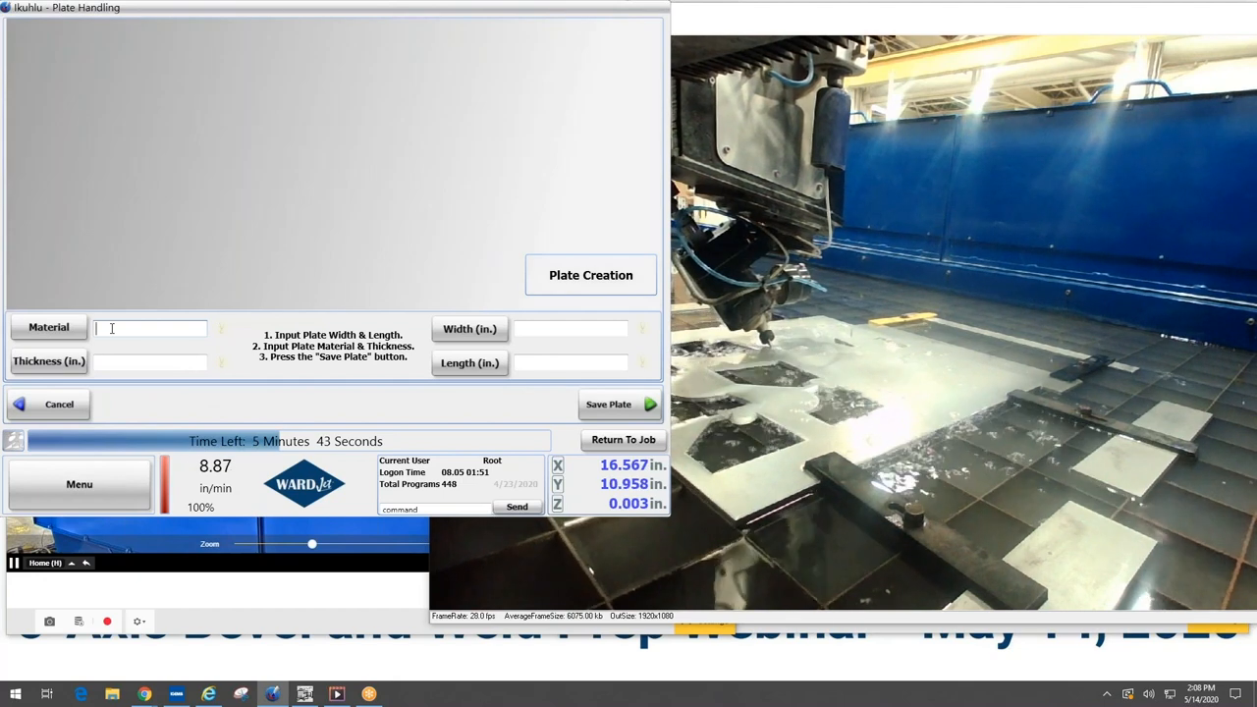
pyautogui.write('AL')
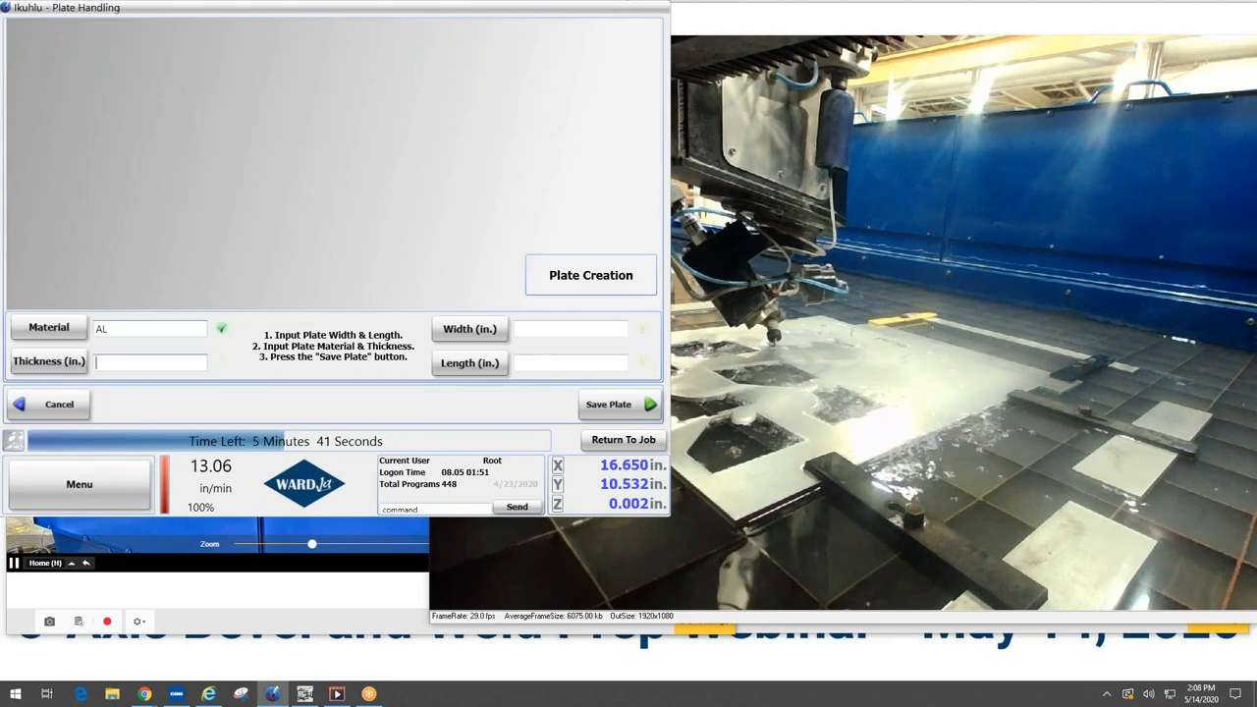
pyautogui.write('.25')
pyautogui.click(569, 328)
pyautogui.write('24')
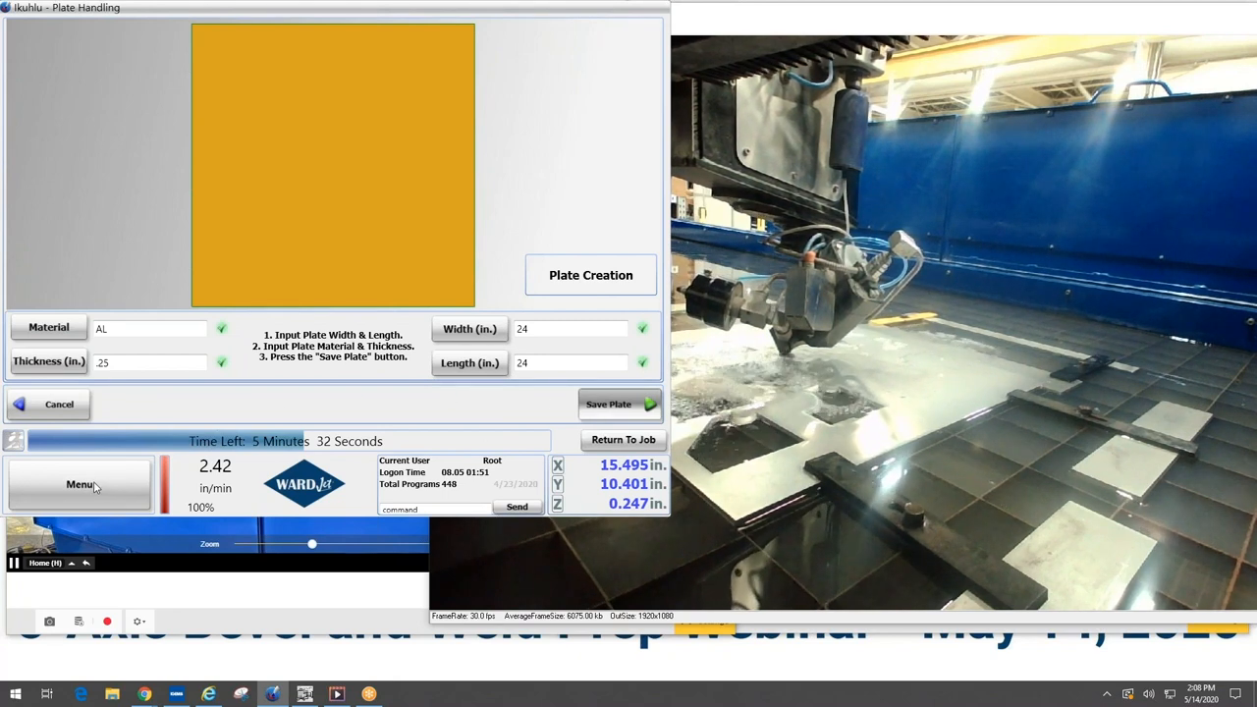
pyautogui.click(608, 404)
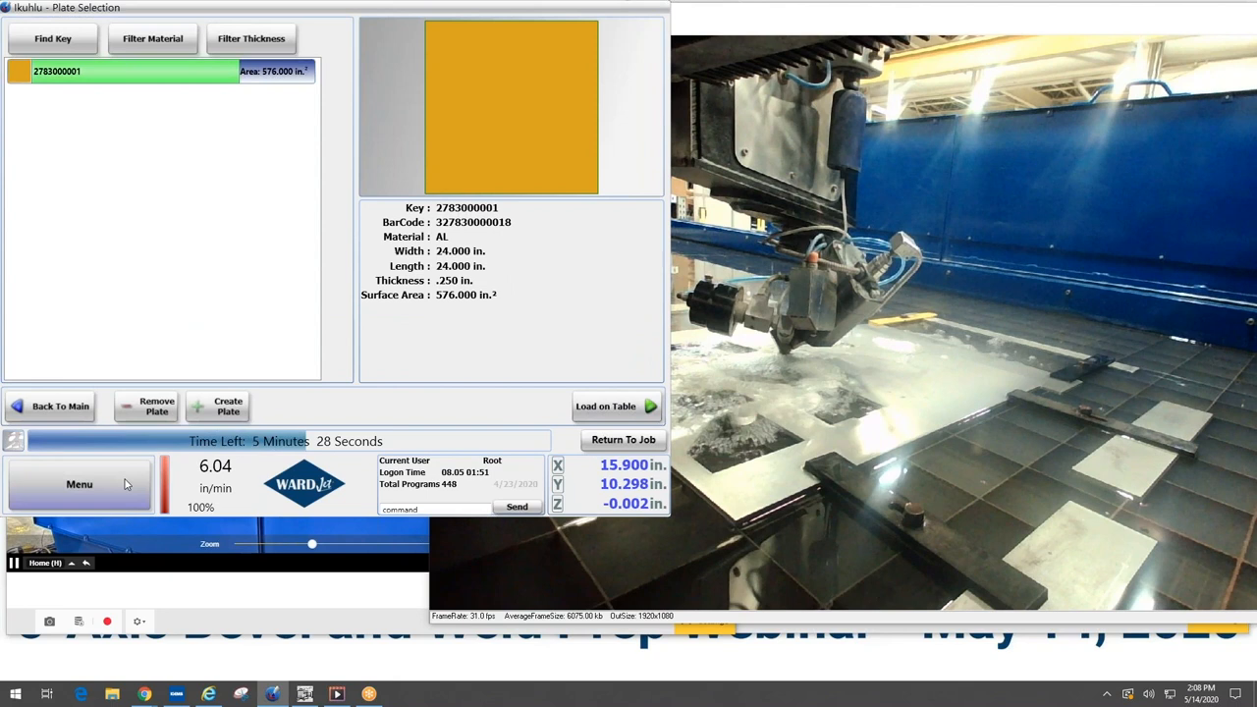
# Return from the plates screen to the running cutting program via the main menu
pyautogui.click(78, 483)
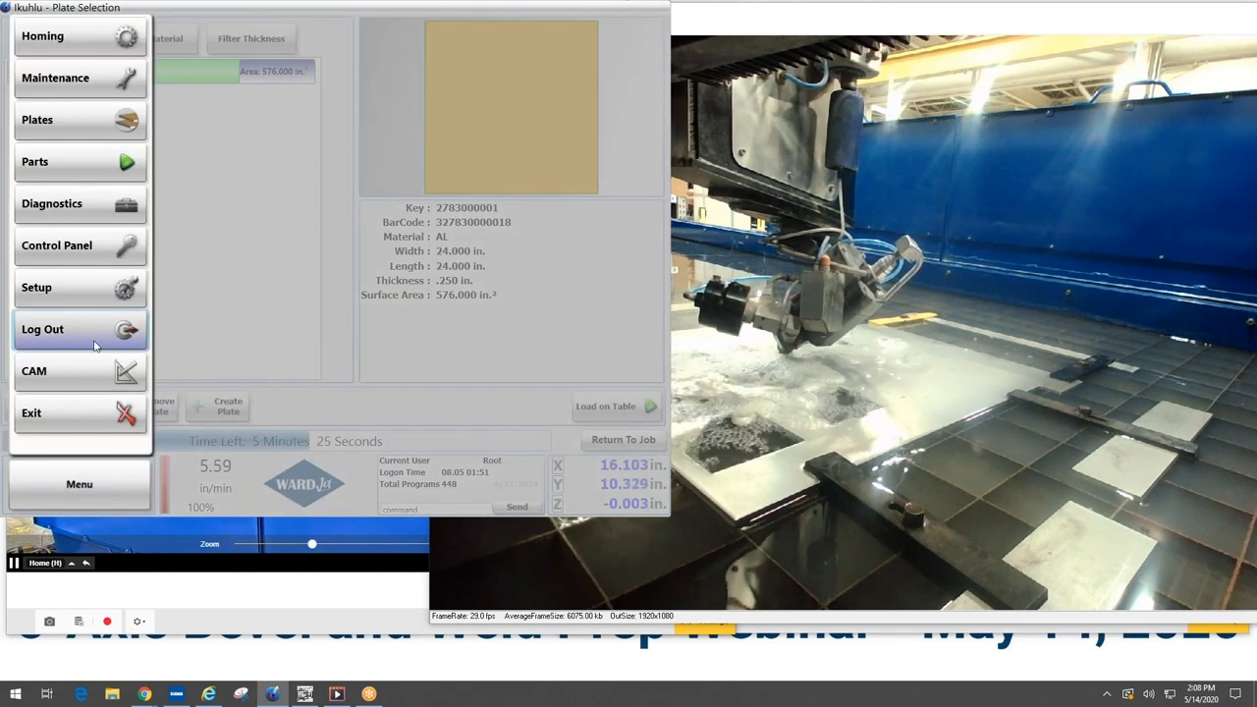
pyautogui.click(78, 484)
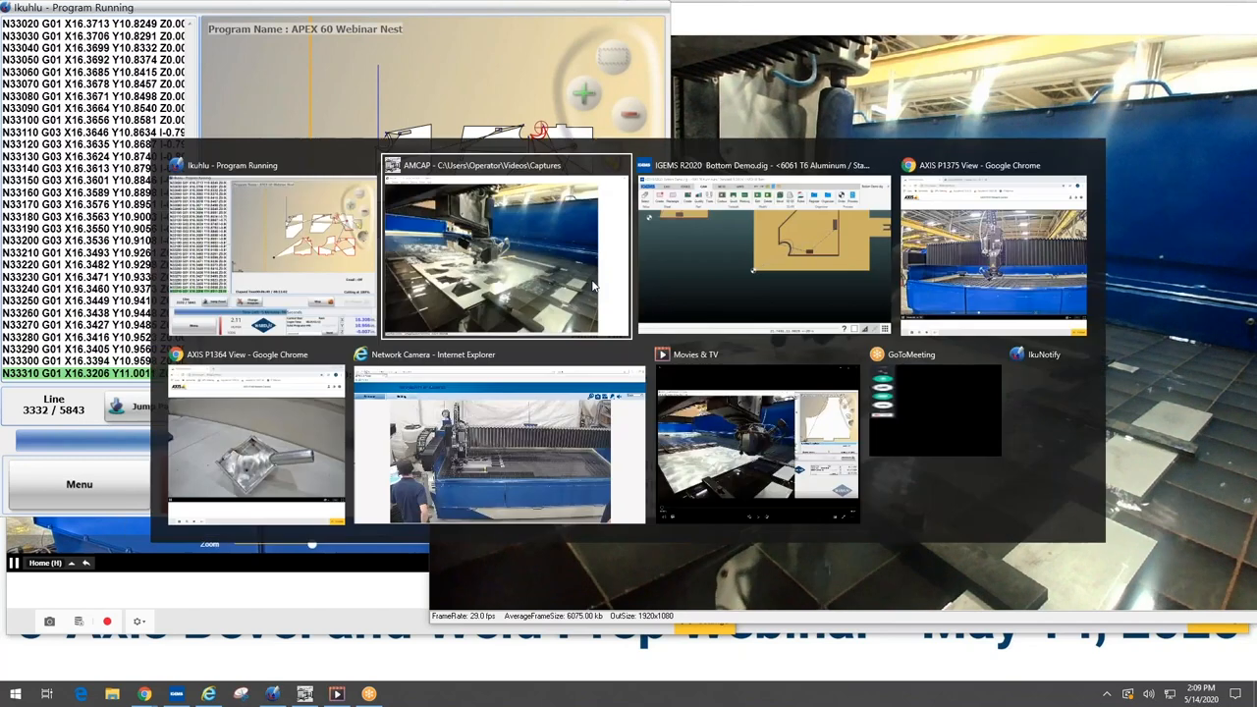
# Switch to the AXIS P1364 camera window showing the finished bevel-cut part with its tube
pyautogui.click(256, 441)
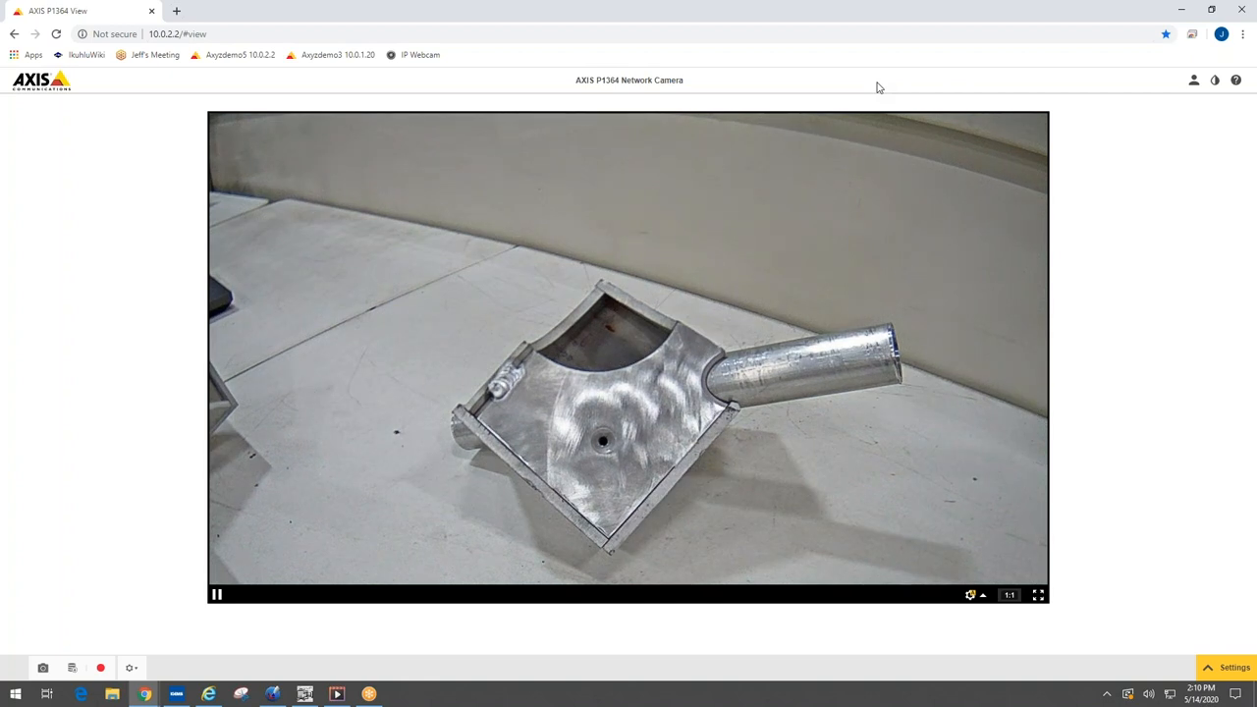
pyautogui.press('alt+tab')
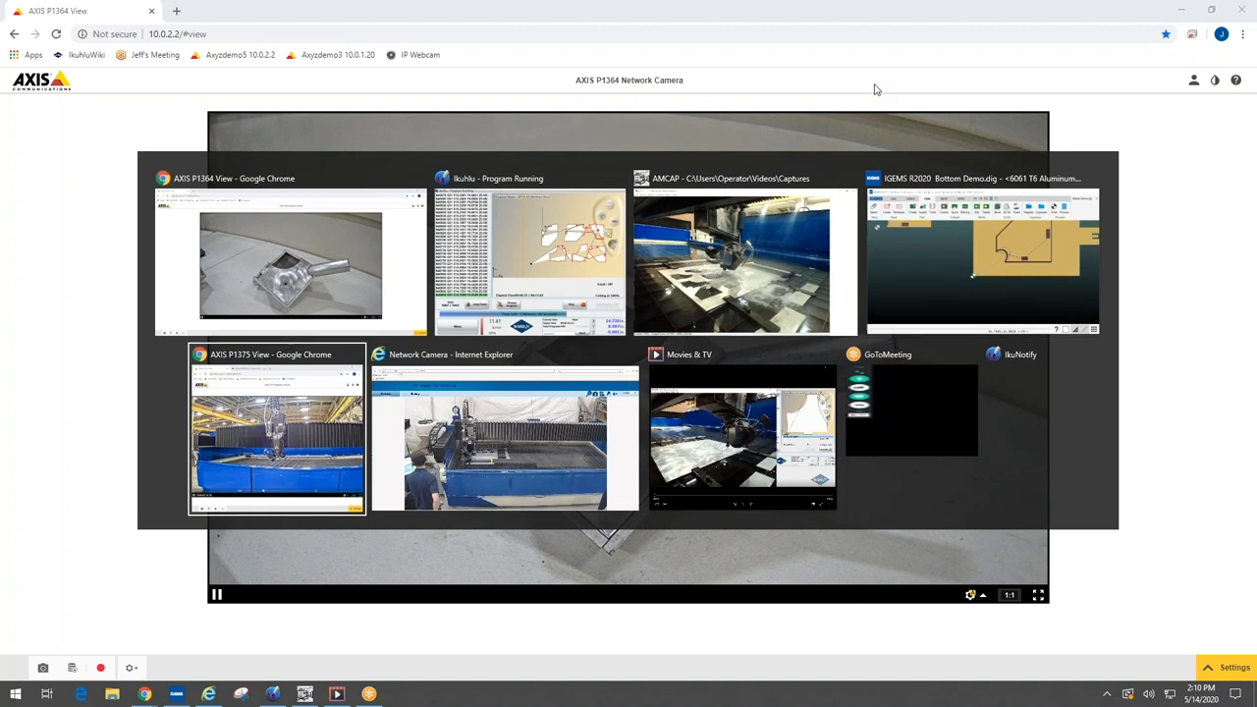
# Show the About WARDJet page and scroll through the Our Story section to the footer
pyautogui.click(277, 428)
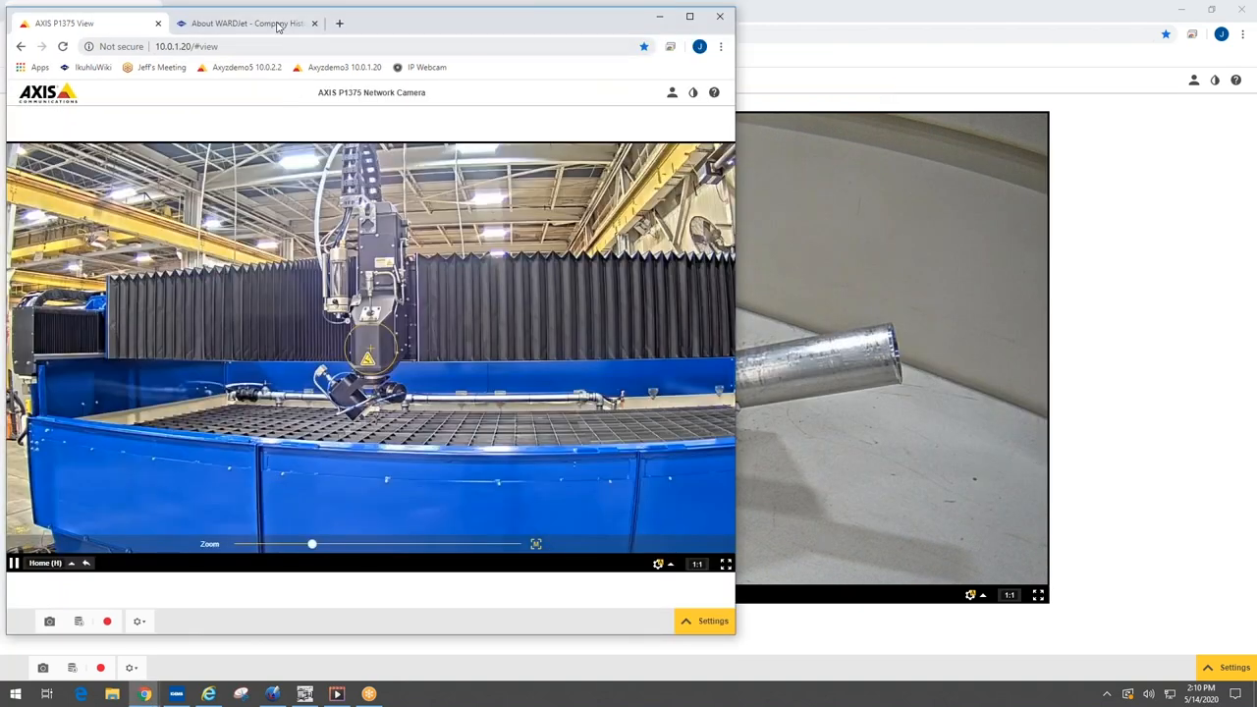
pyautogui.click(245, 24)
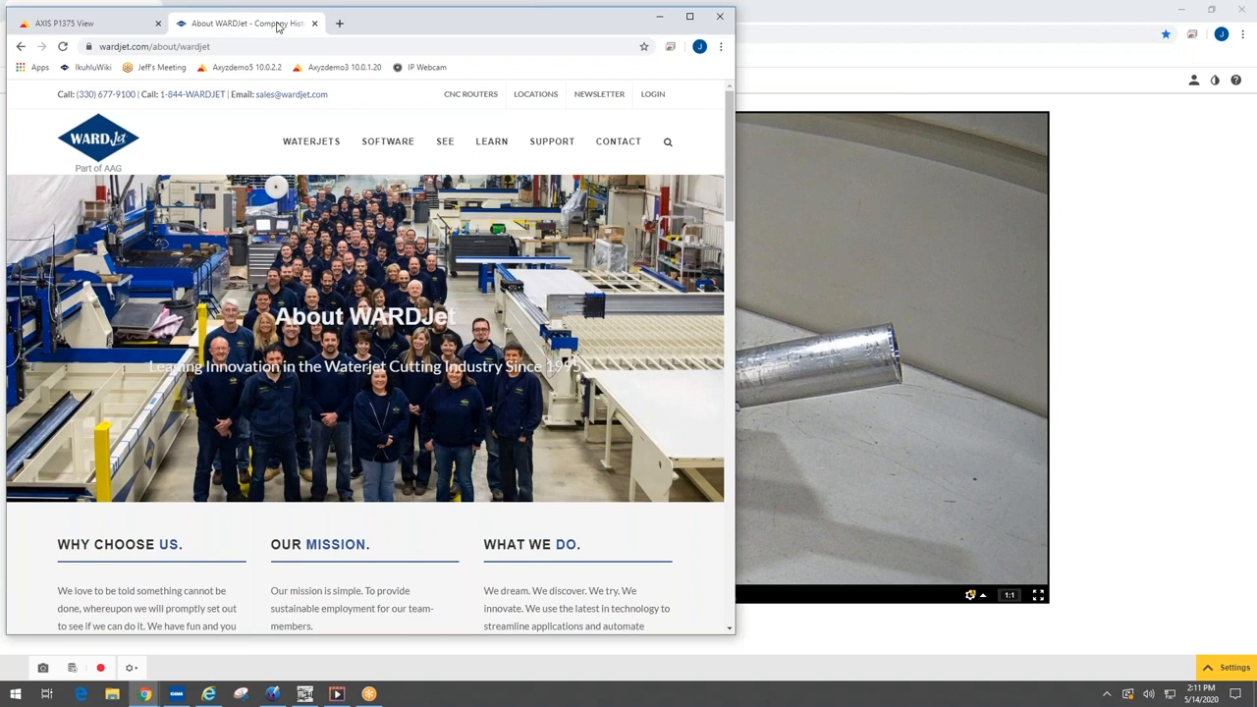
pyautogui.moveTo(552, 240)
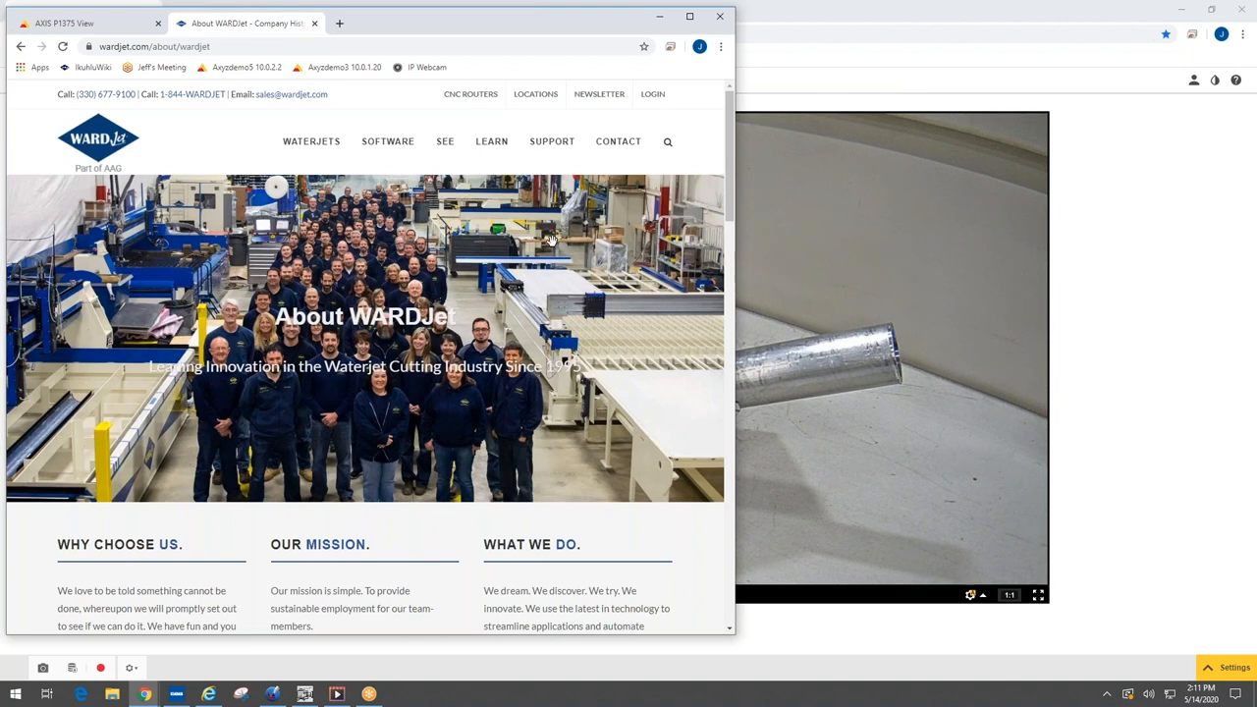
pyautogui.moveTo(224, 203)
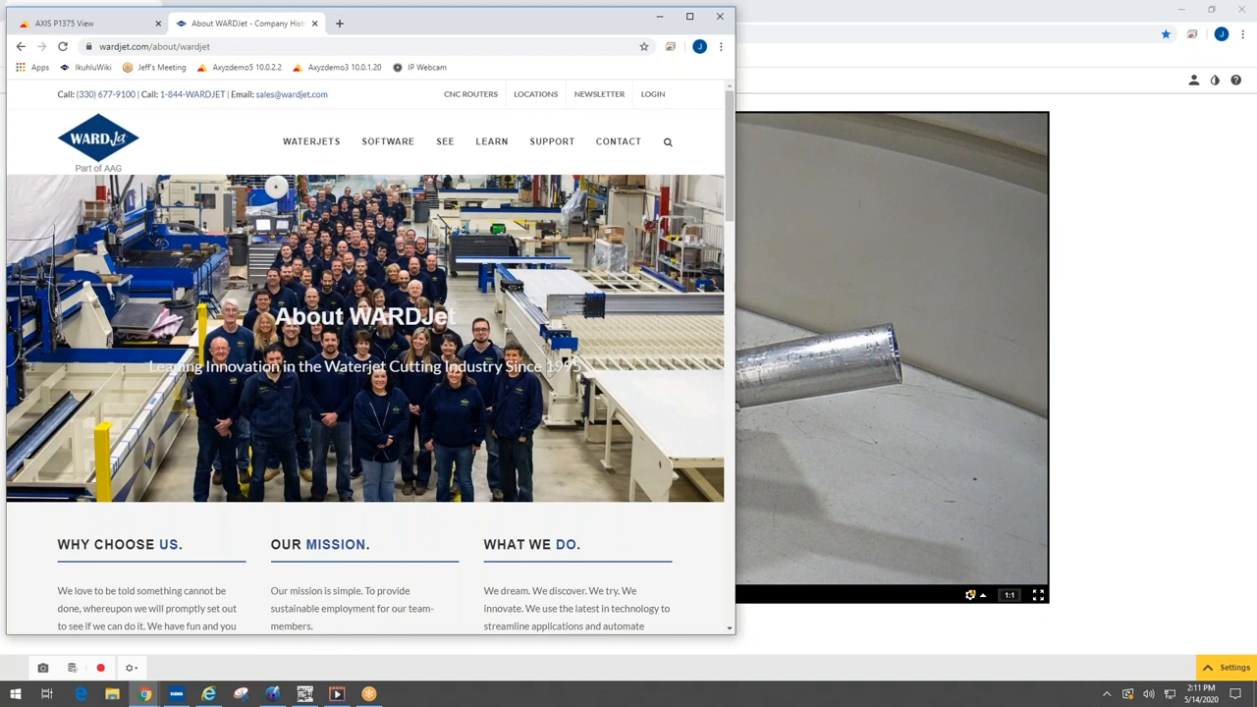
pyautogui.moveTo(216, 157)
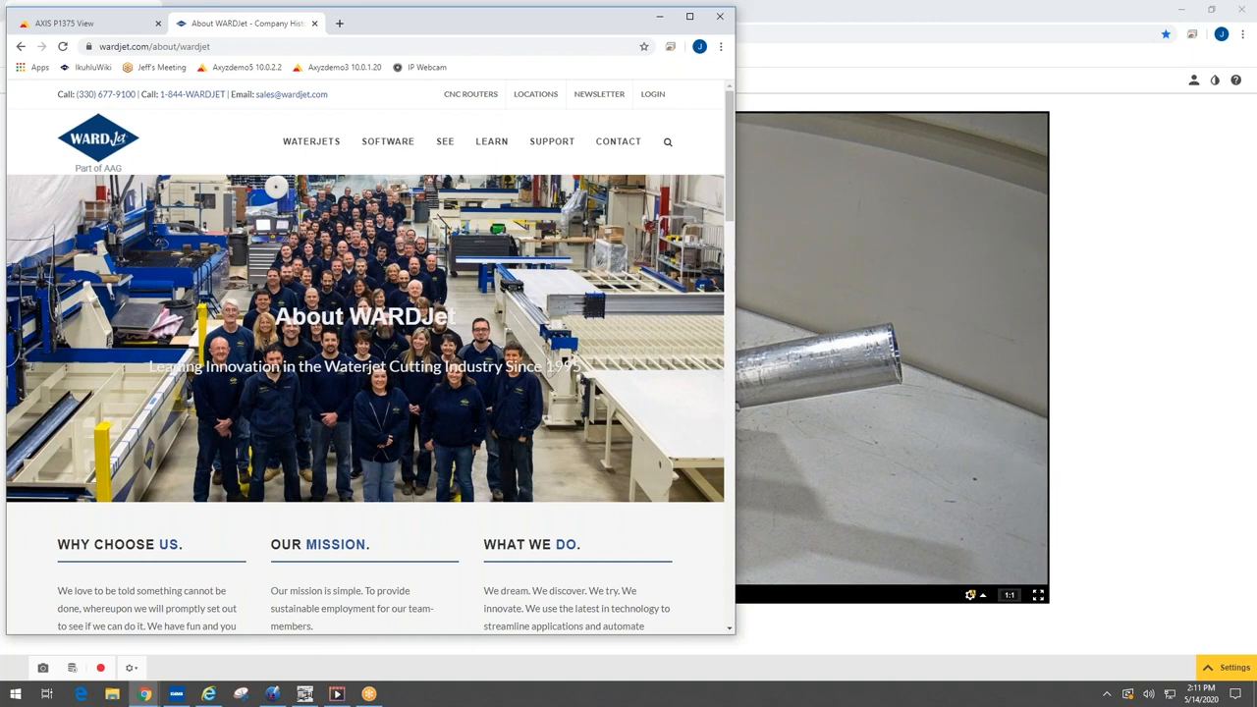
pyautogui.moveTo(1224, 333)
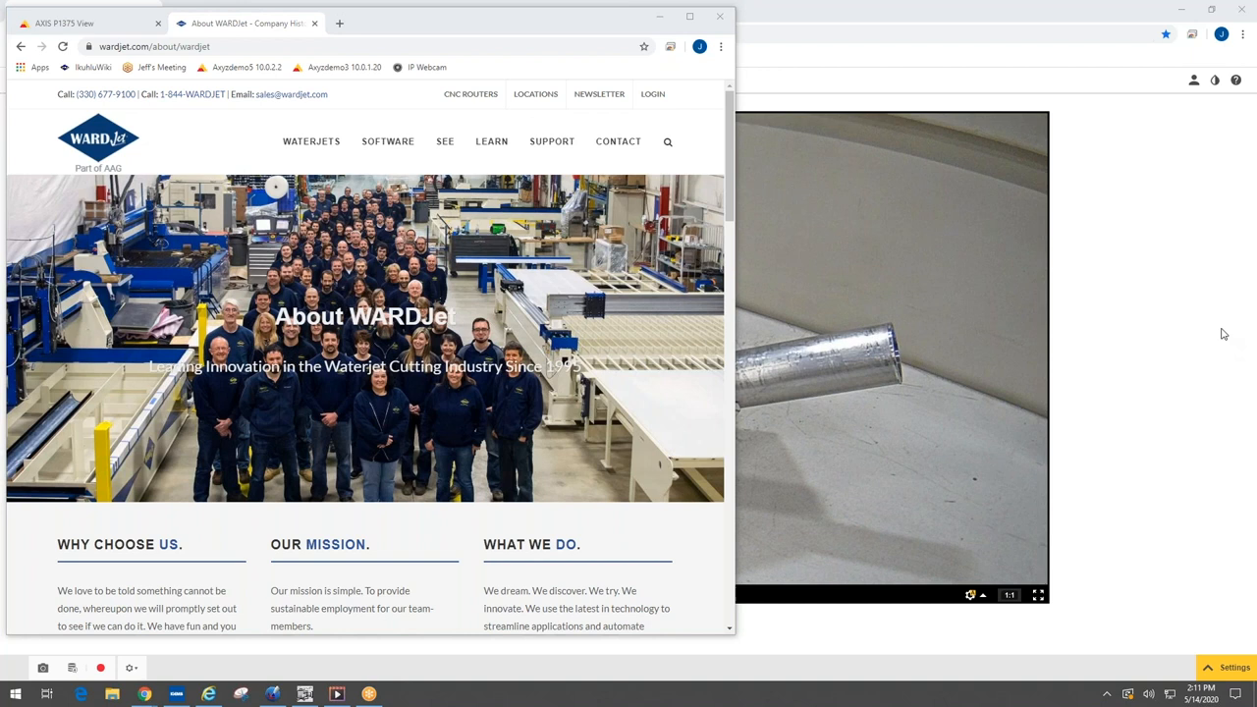
pyautogui.moveTo(620, 314)
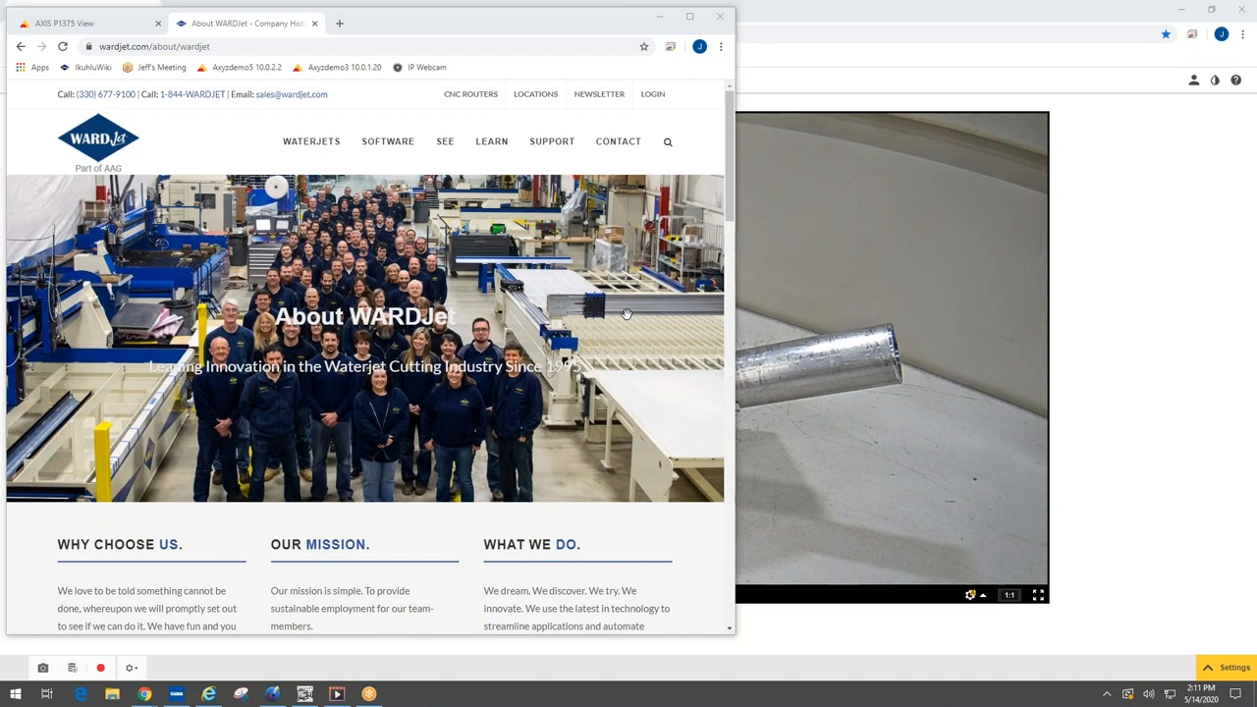
pyautogui.moveTo(605, 297)
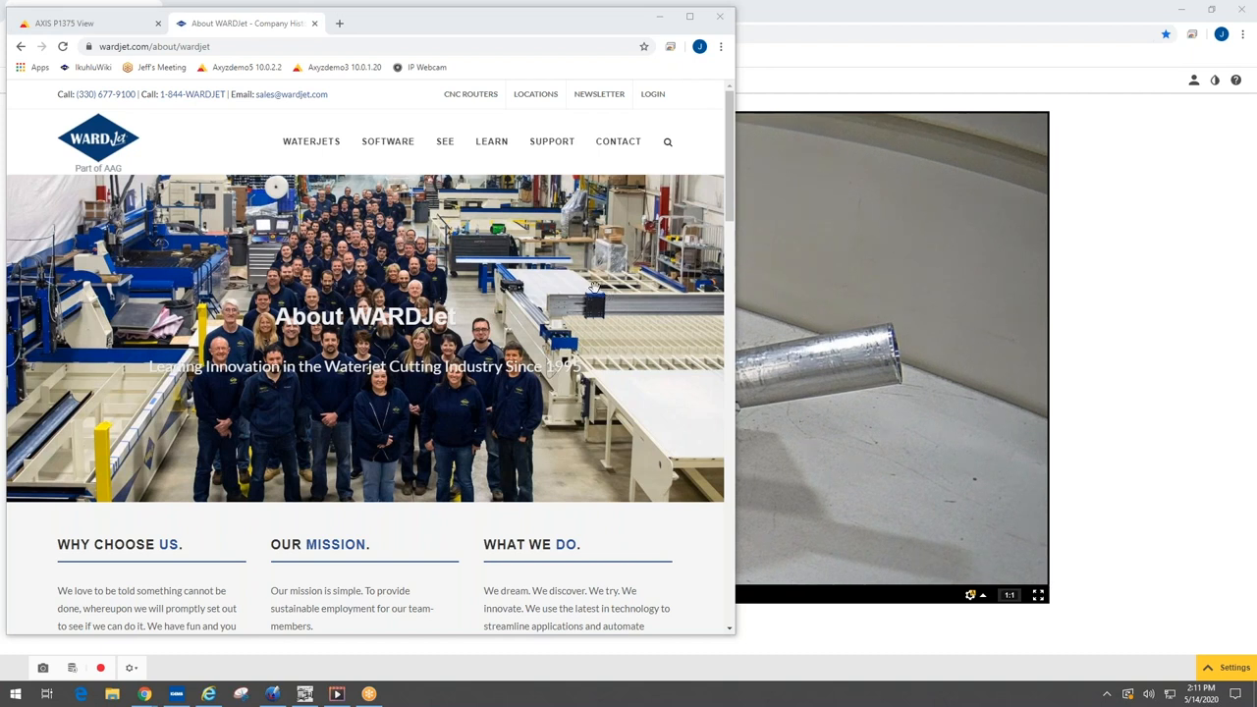
pyautogui.moveTo(579, 267)
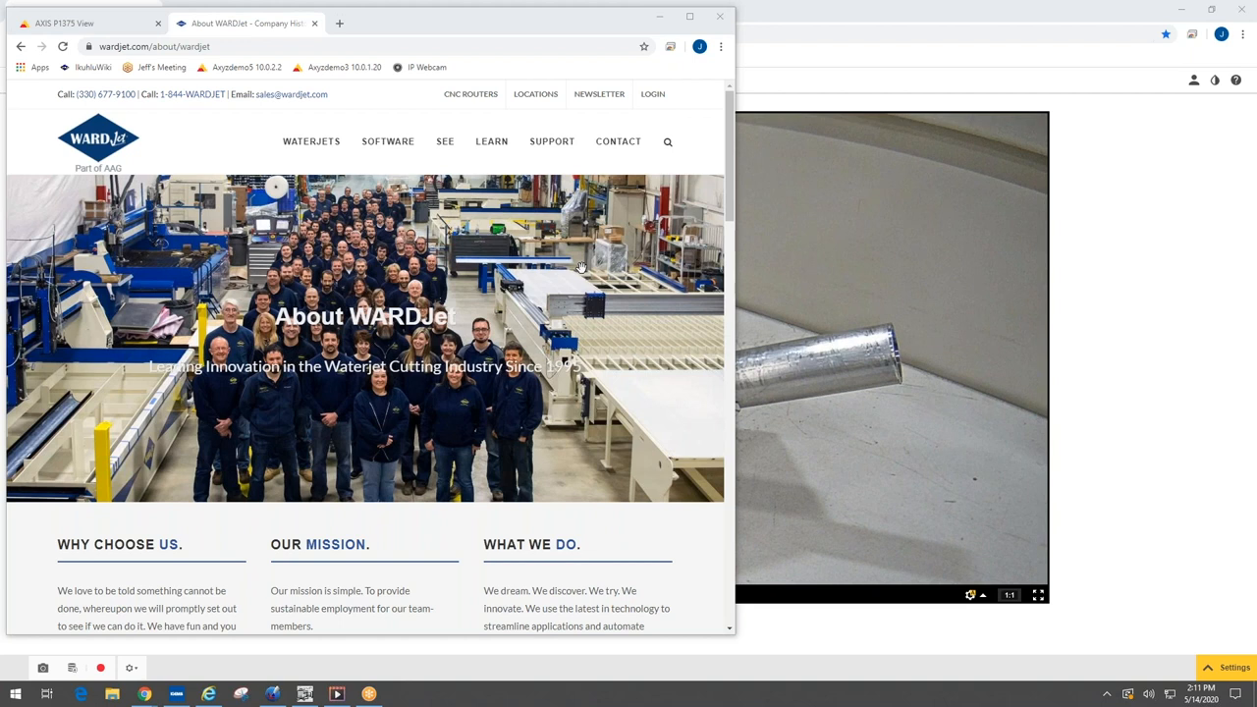
pyautogui.moveTo(540, 302)
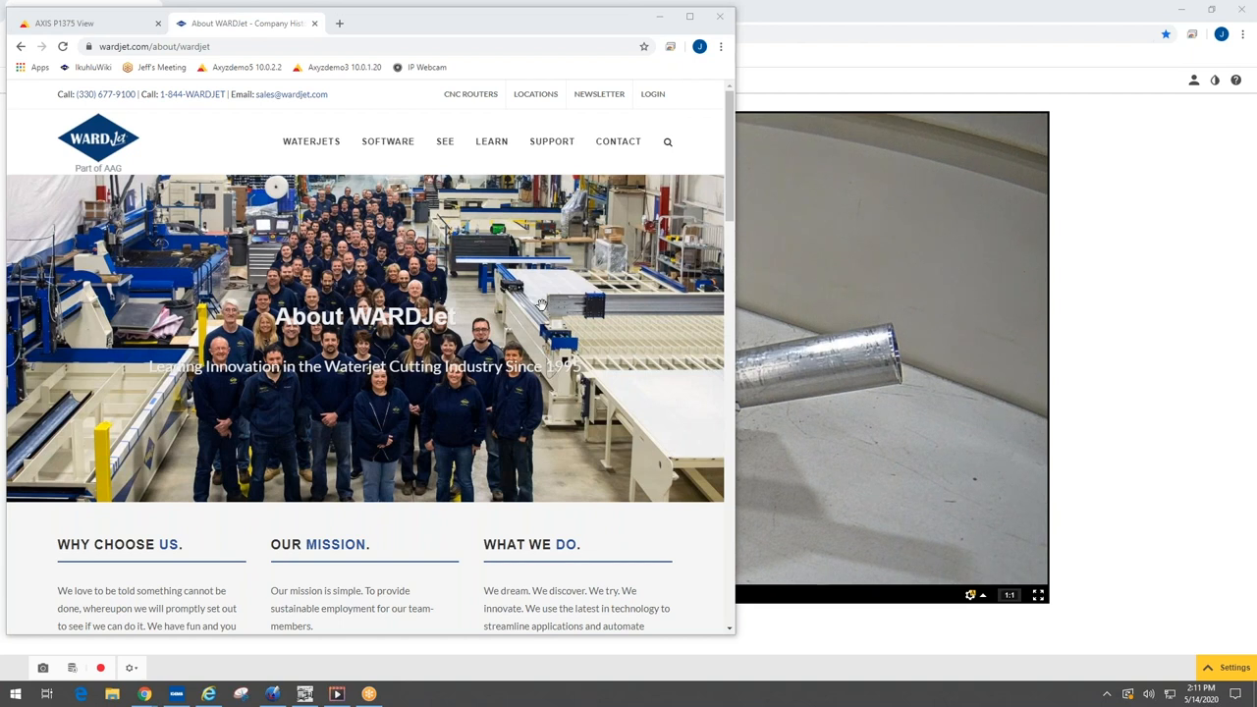
pyautogui.moveTo(557, 298)
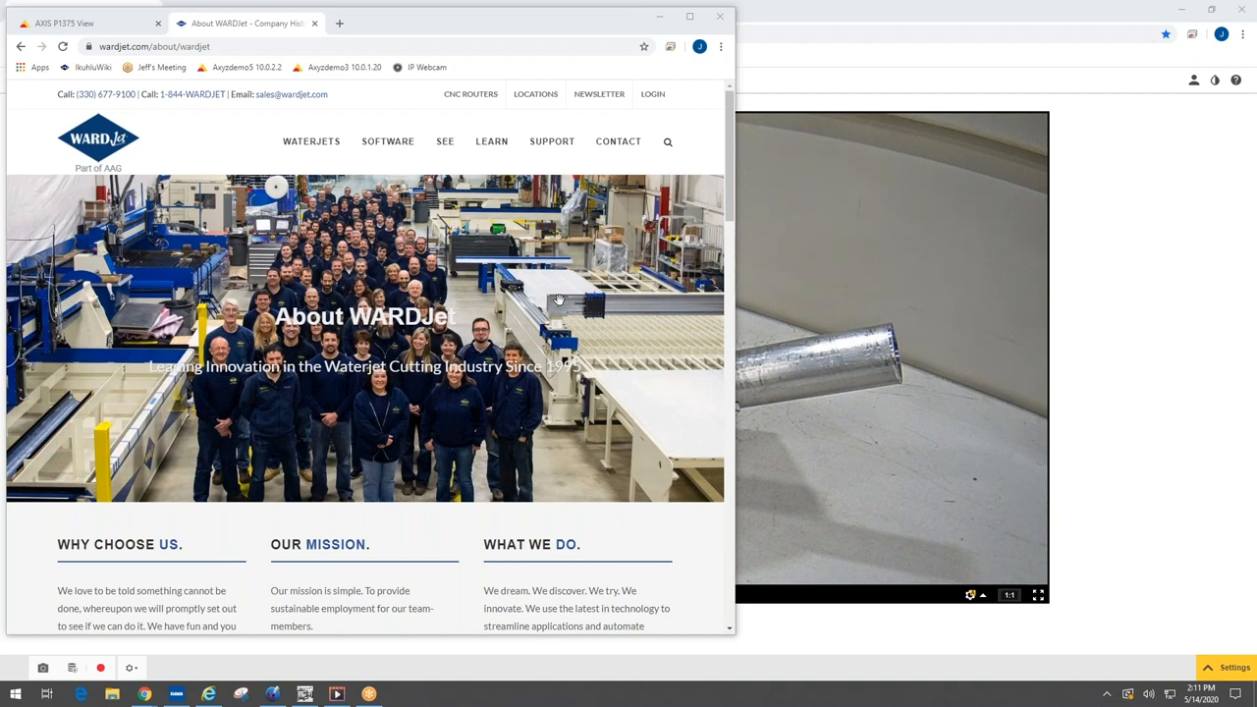
pyautogui.scroll(-3)
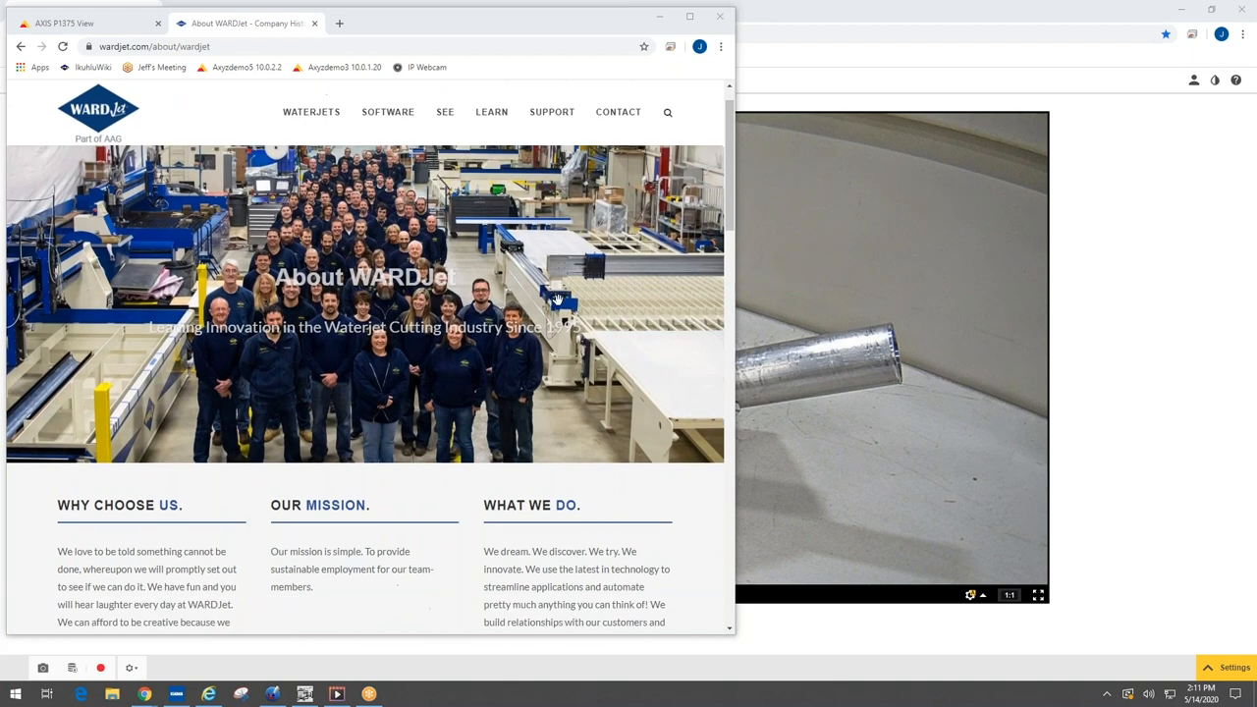
pyautogui.scroll(-3)
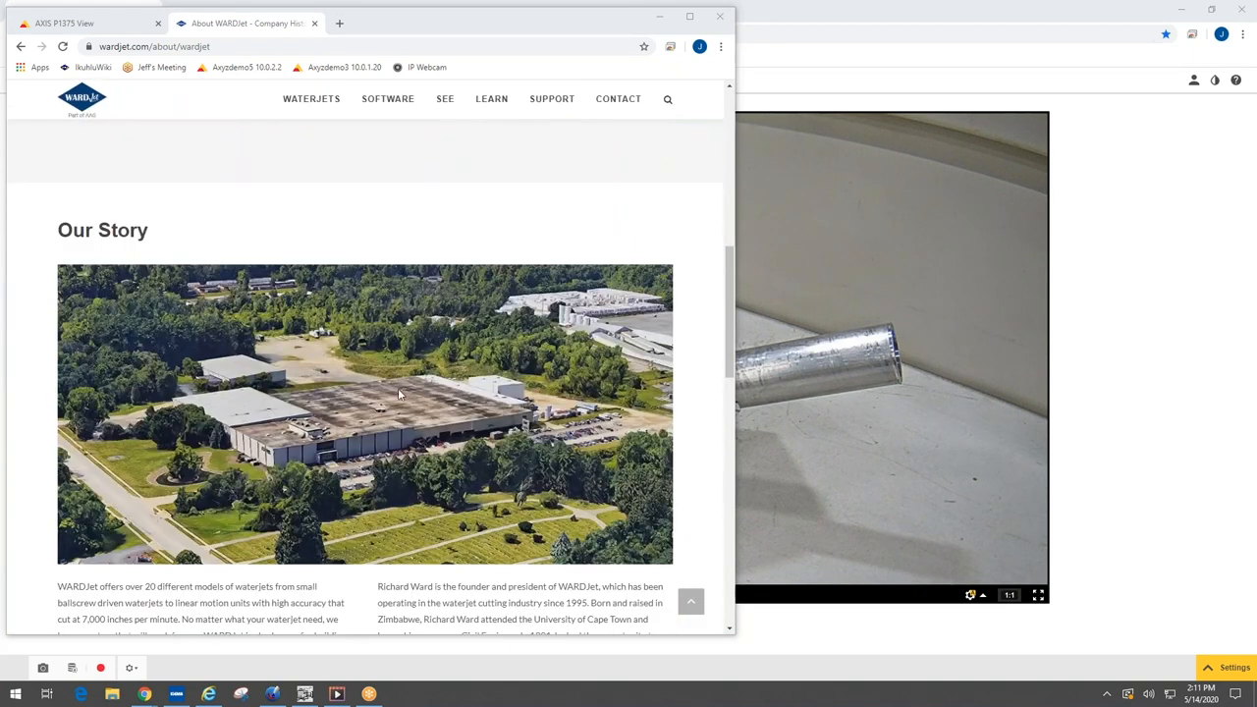
pyautogui.moveTo(413, 389)
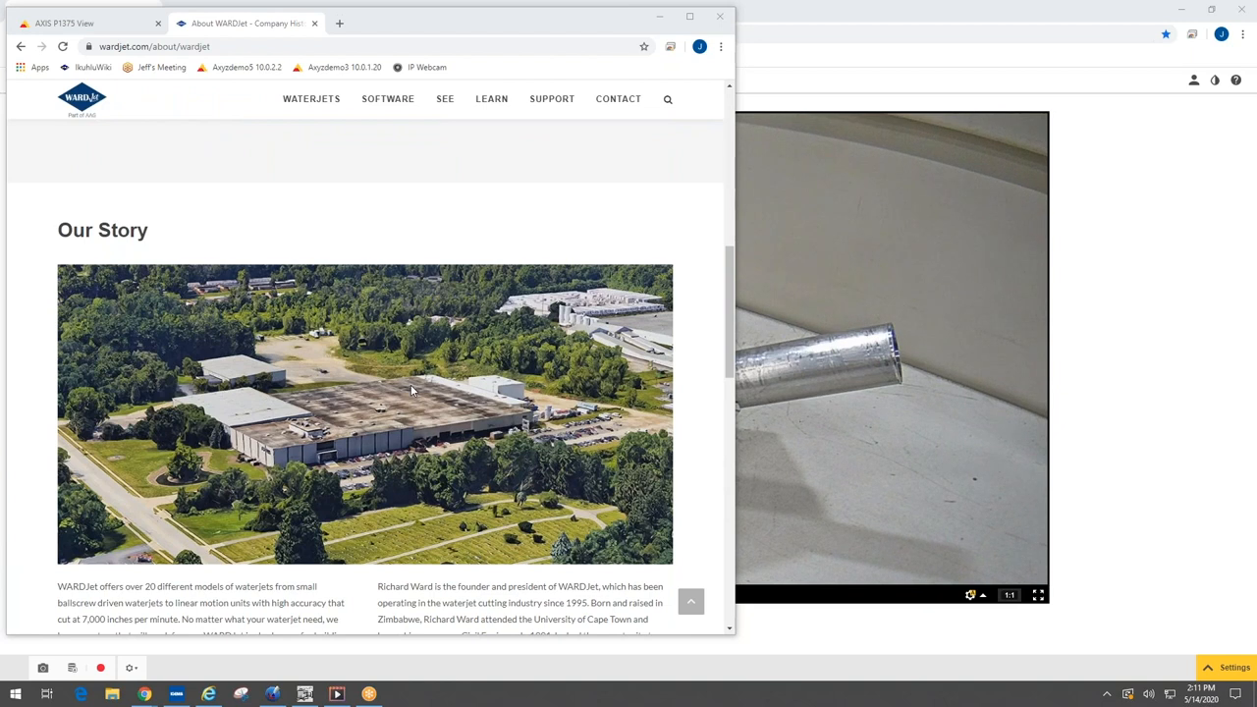
pyautogui.moveTo(389, 373)
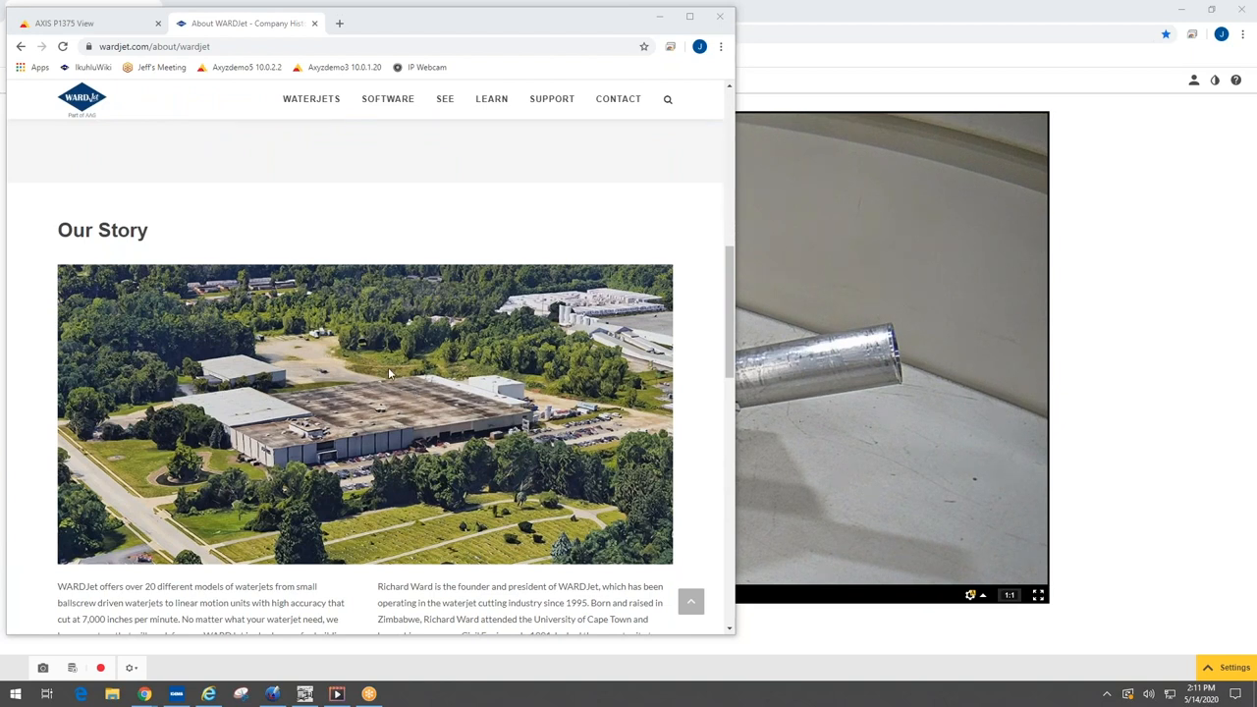
pyautogui.scroll(-3)
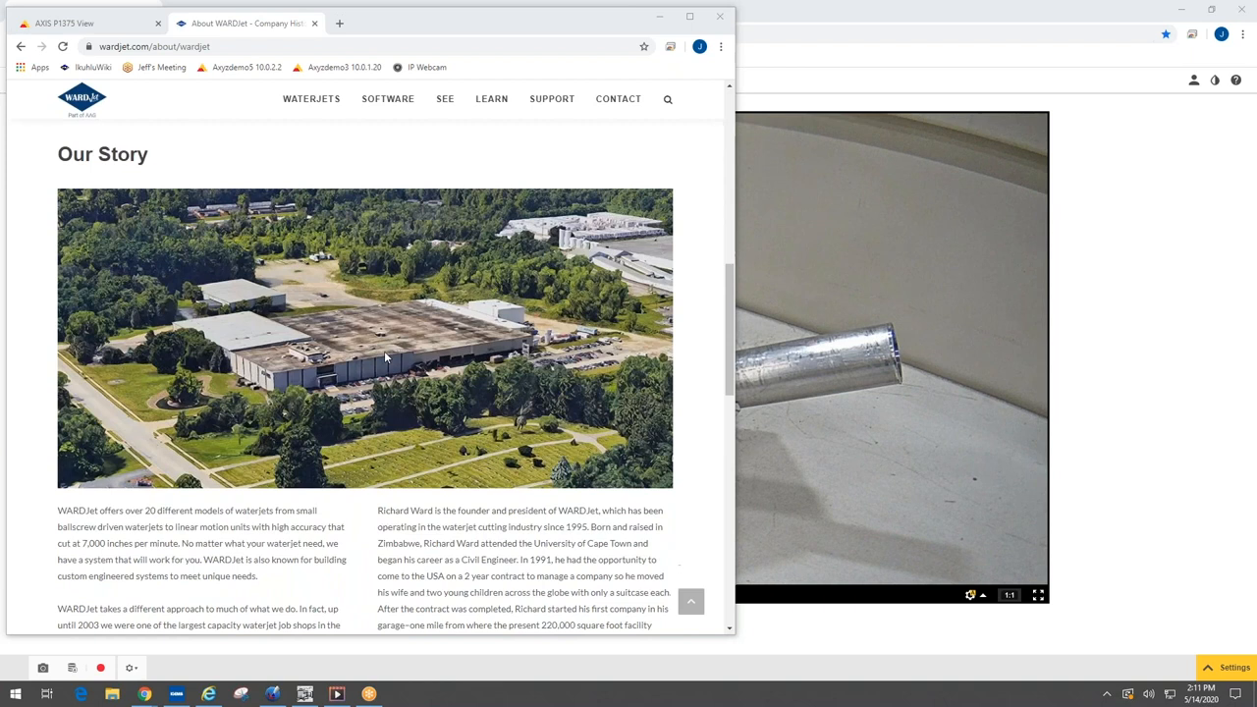
pyautogui.scroll(-3)
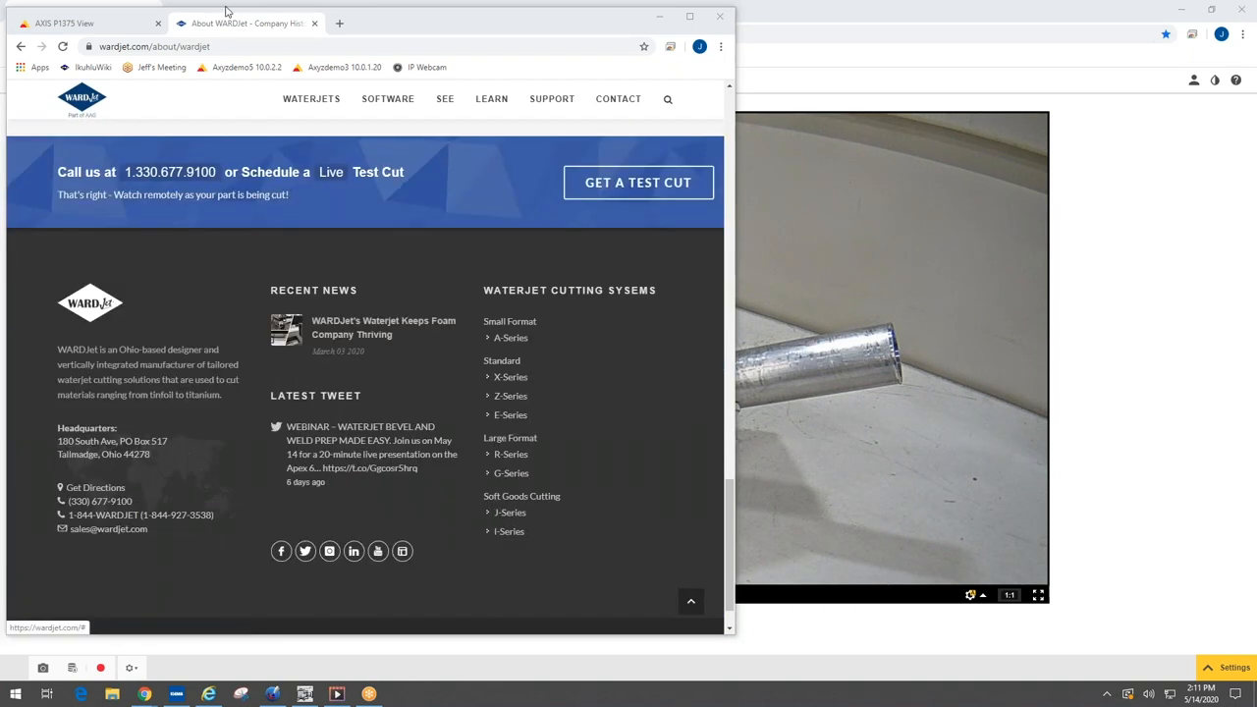
pyautogui.scroll(3)
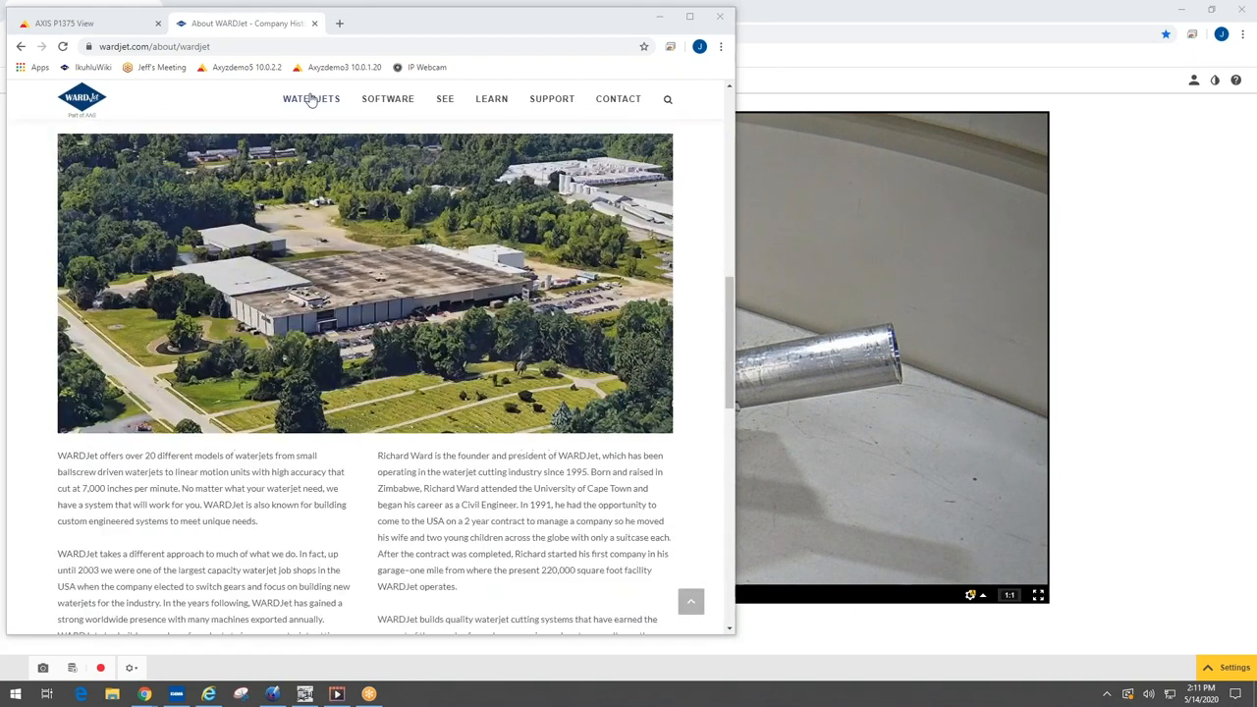
# Return to the WARDJet home page via the site logo
pyautogui.click(83, 98)
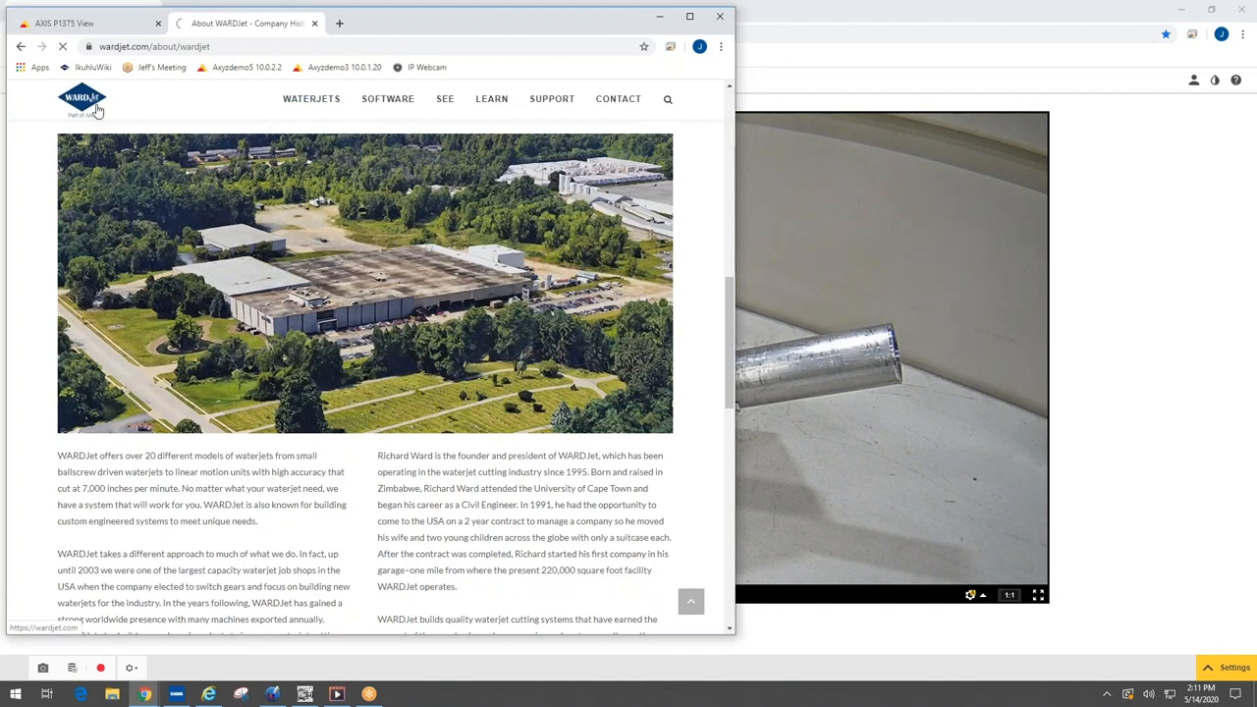
pyautogui.click(82, 98)
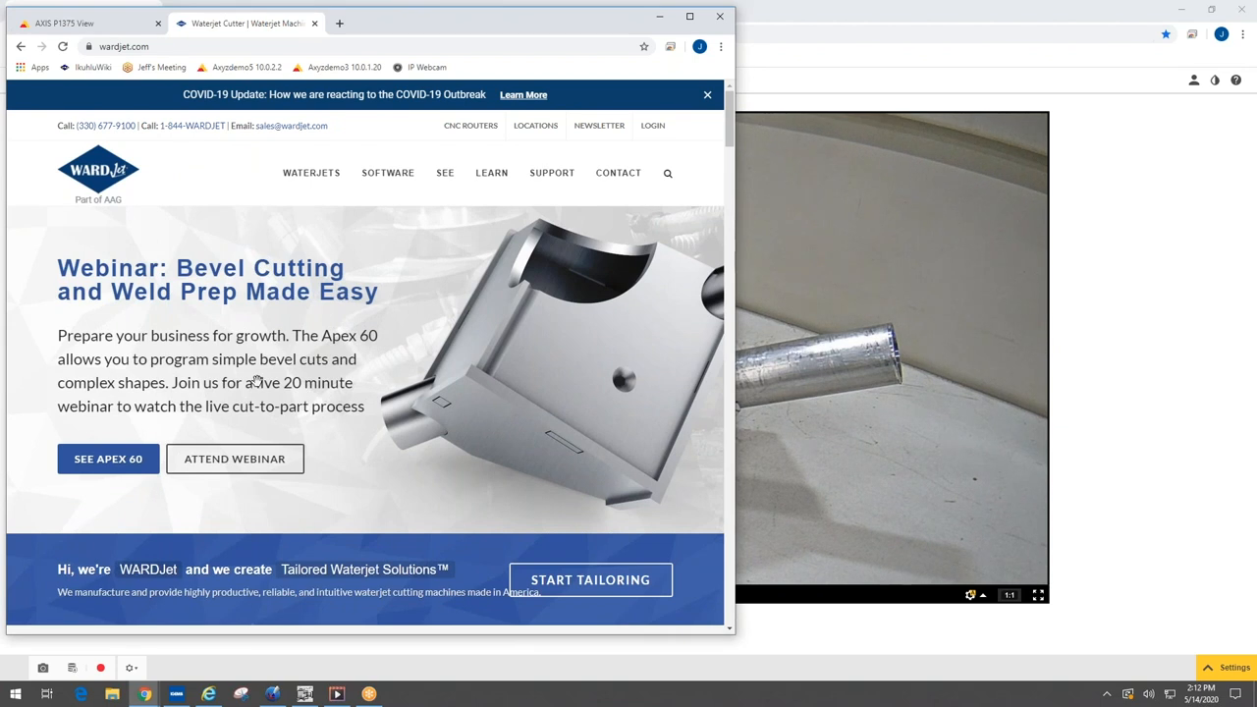
pyautogui.moveTo(290, 307)
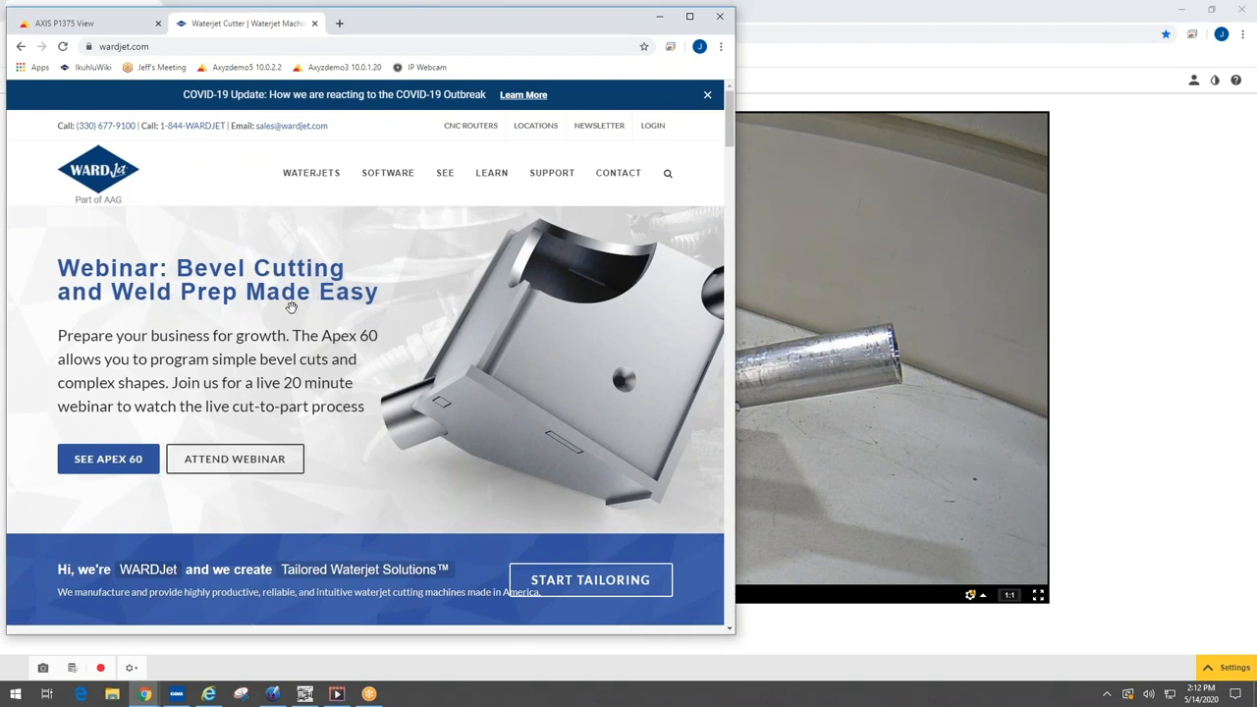
pyautogui.moveTo(263, 334)
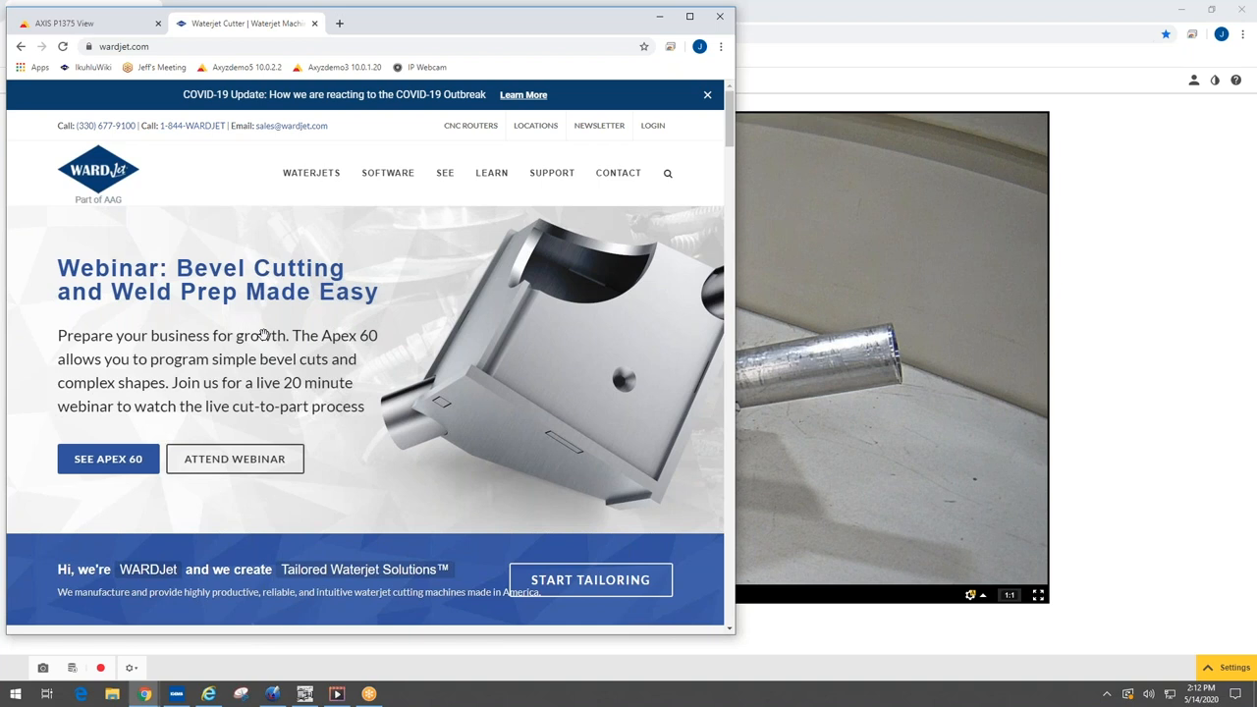
pyautogui.moveTo(108, 460)
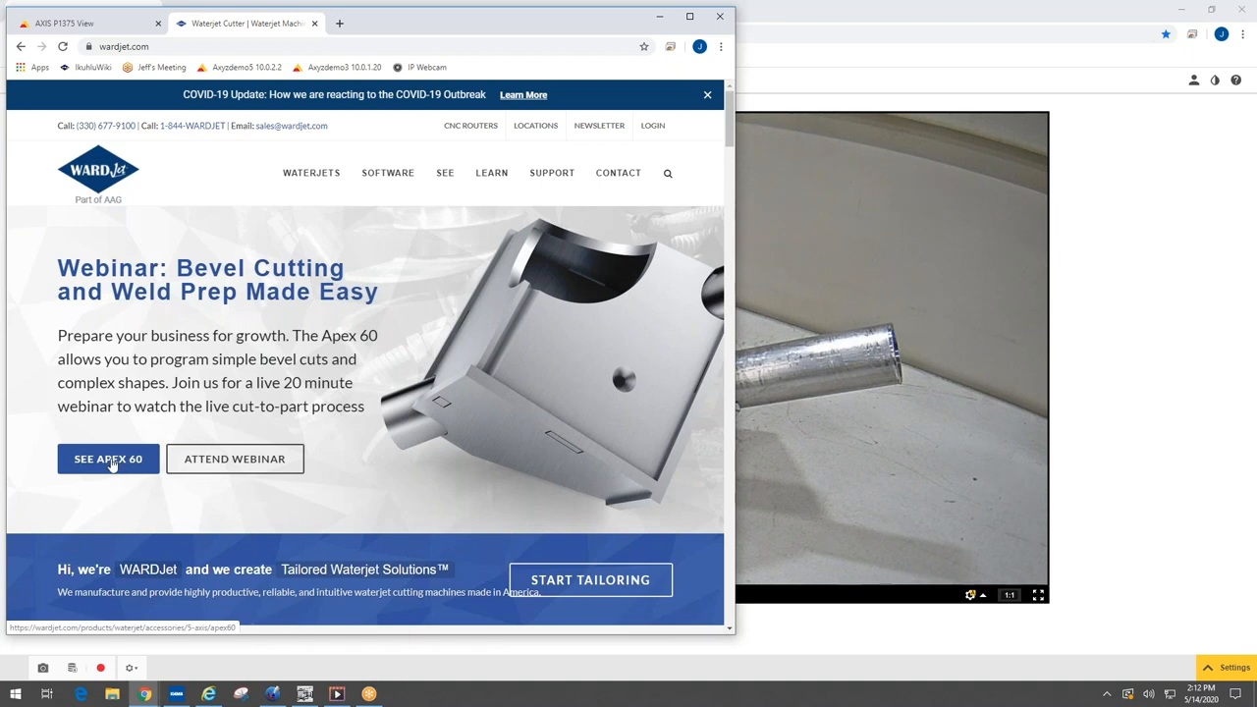
# Browse the Apex 60 5-axis page down past its video and case studies to 'Why Invest in 5-Axis'
pyautogui.click(108, 460)
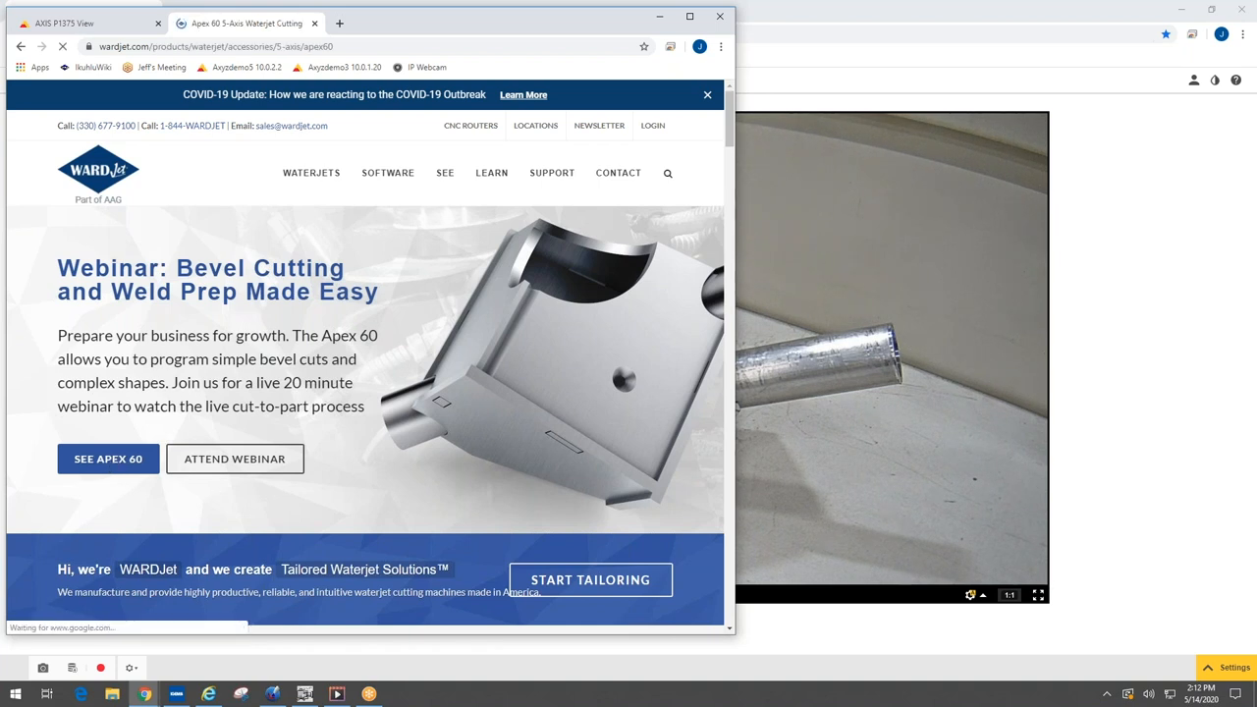
pyautogui.scroll(-3)
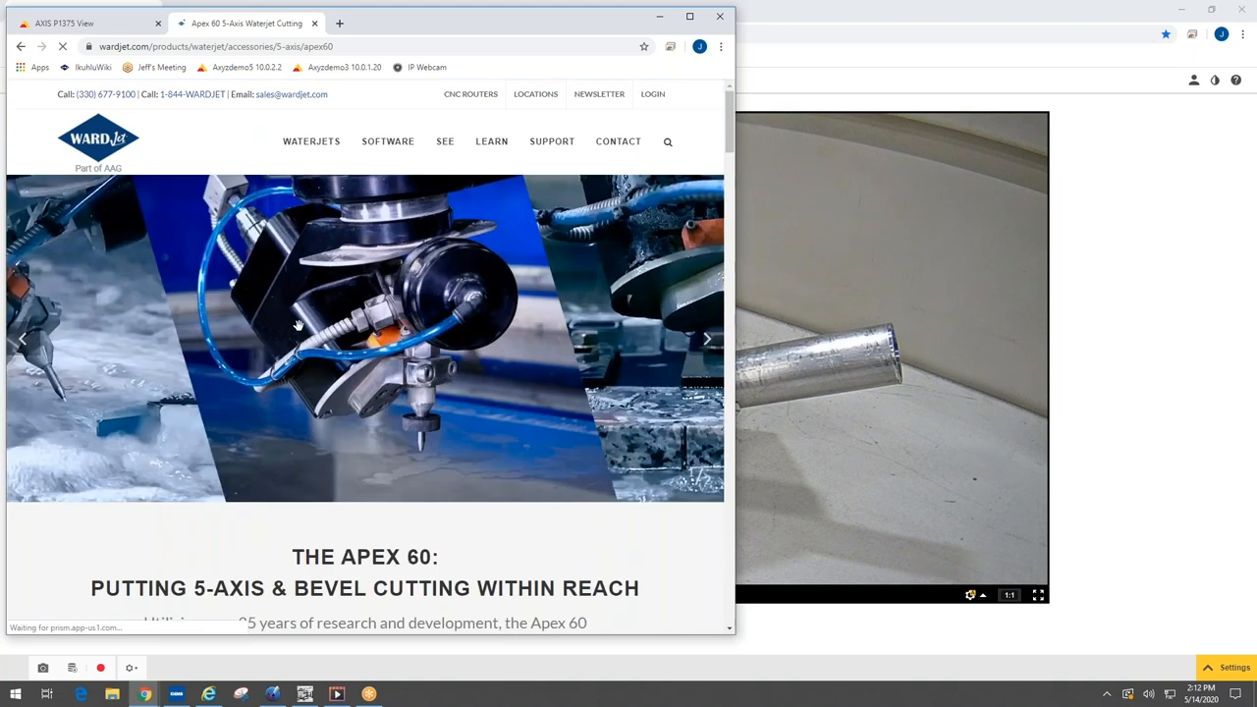
pyautogui.moveTo(612, 304)
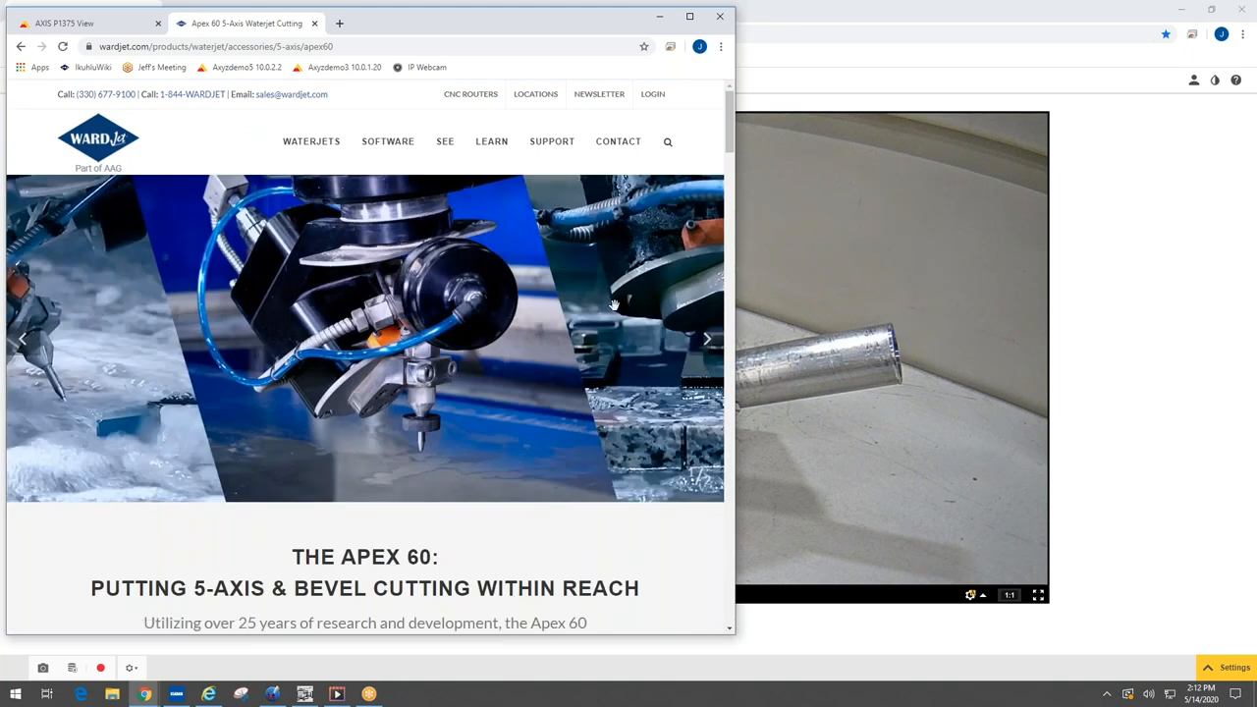
pyautogui.scroll(-3)
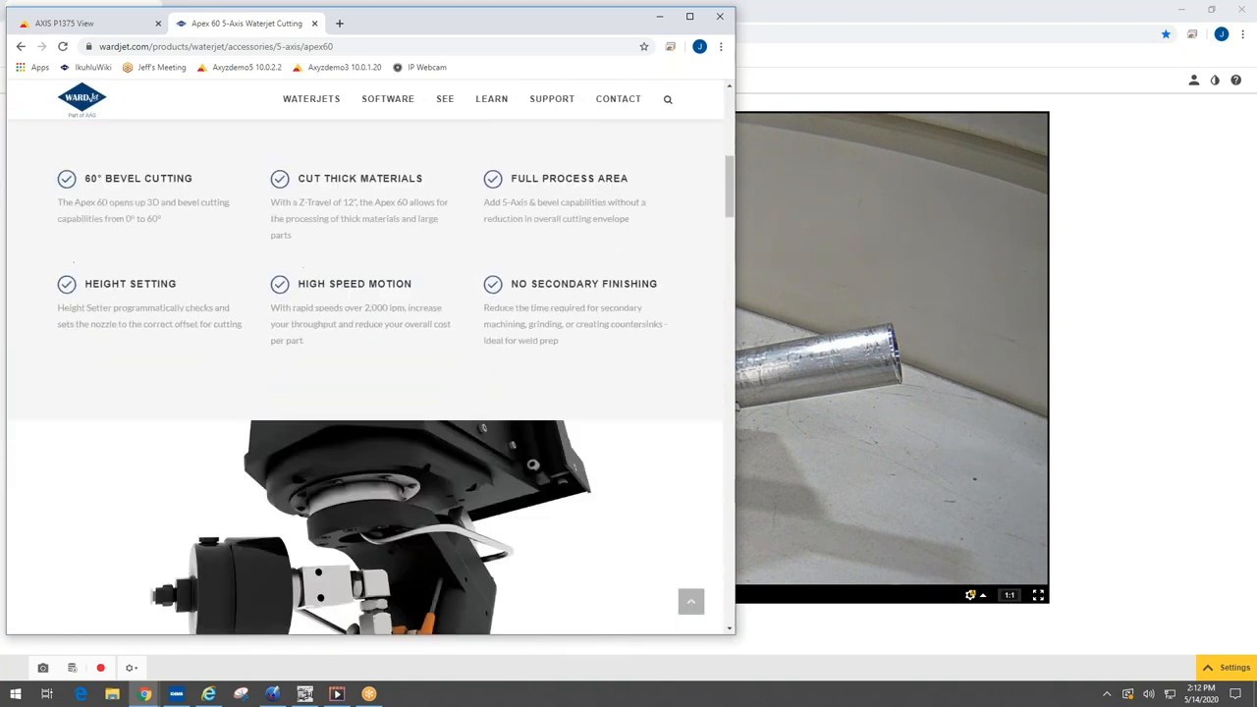
pyautogui.scroll(-3)
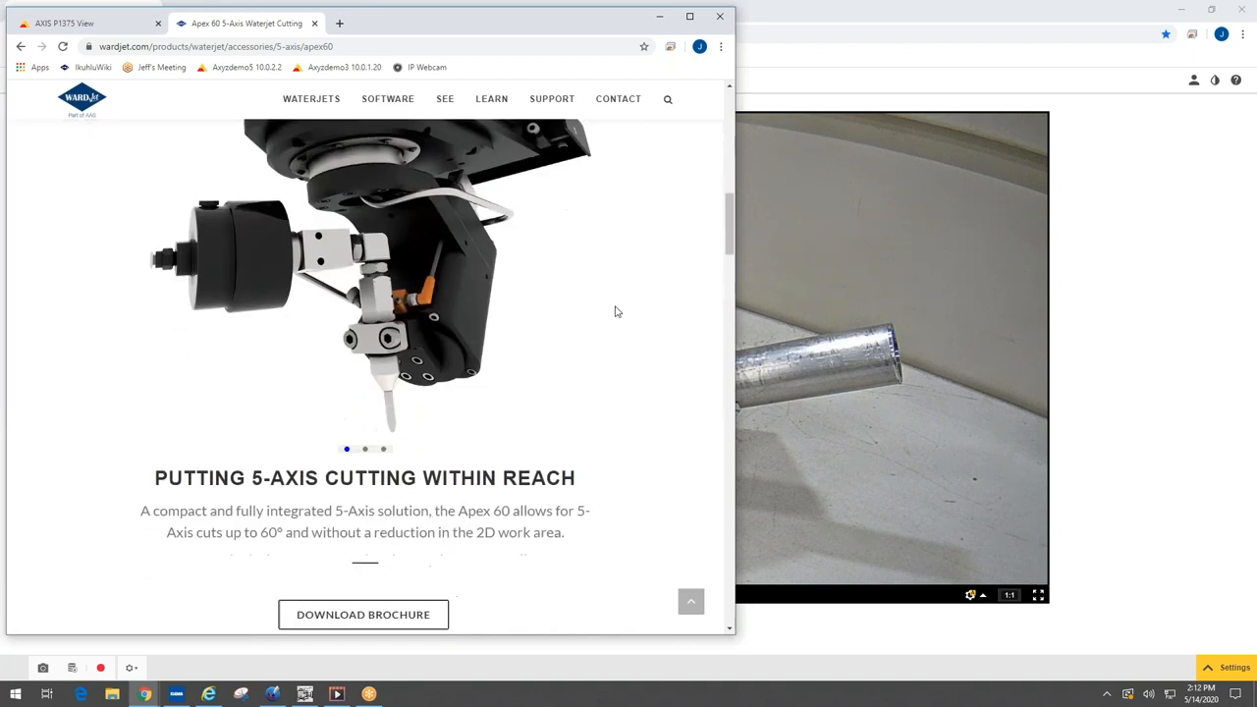
pyautogui.scroll(-3)
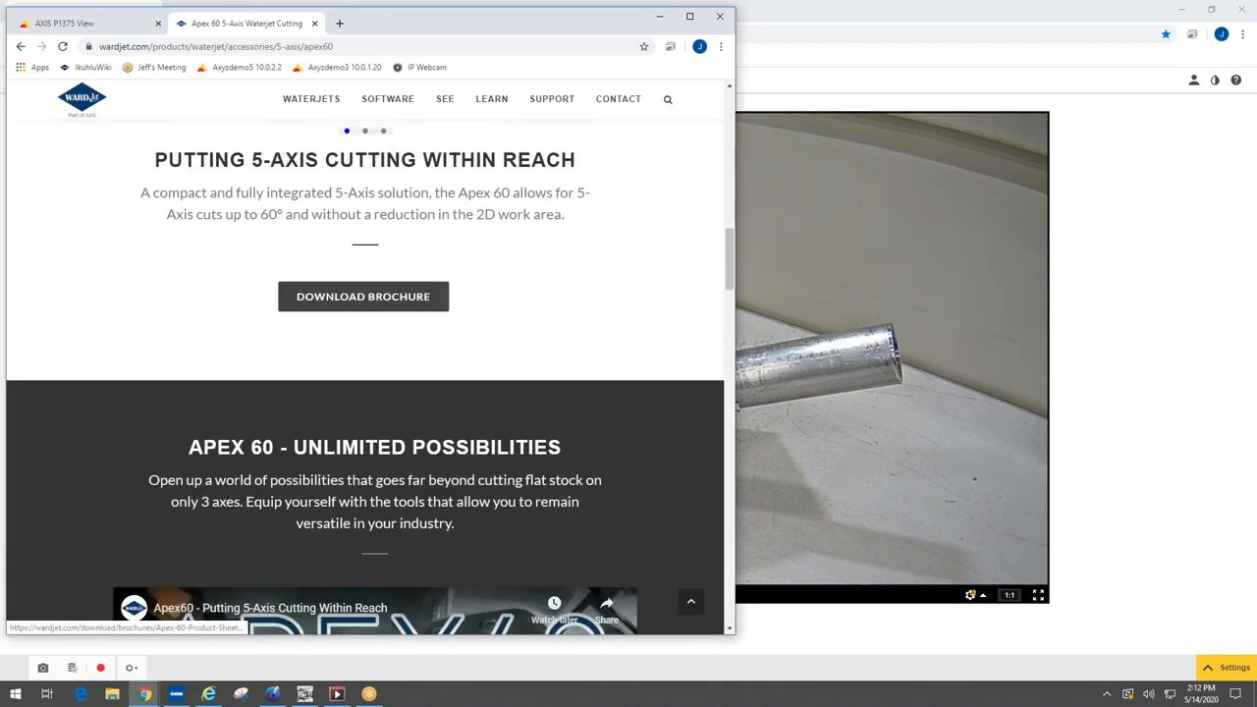
pyautogui.scroll(-3)
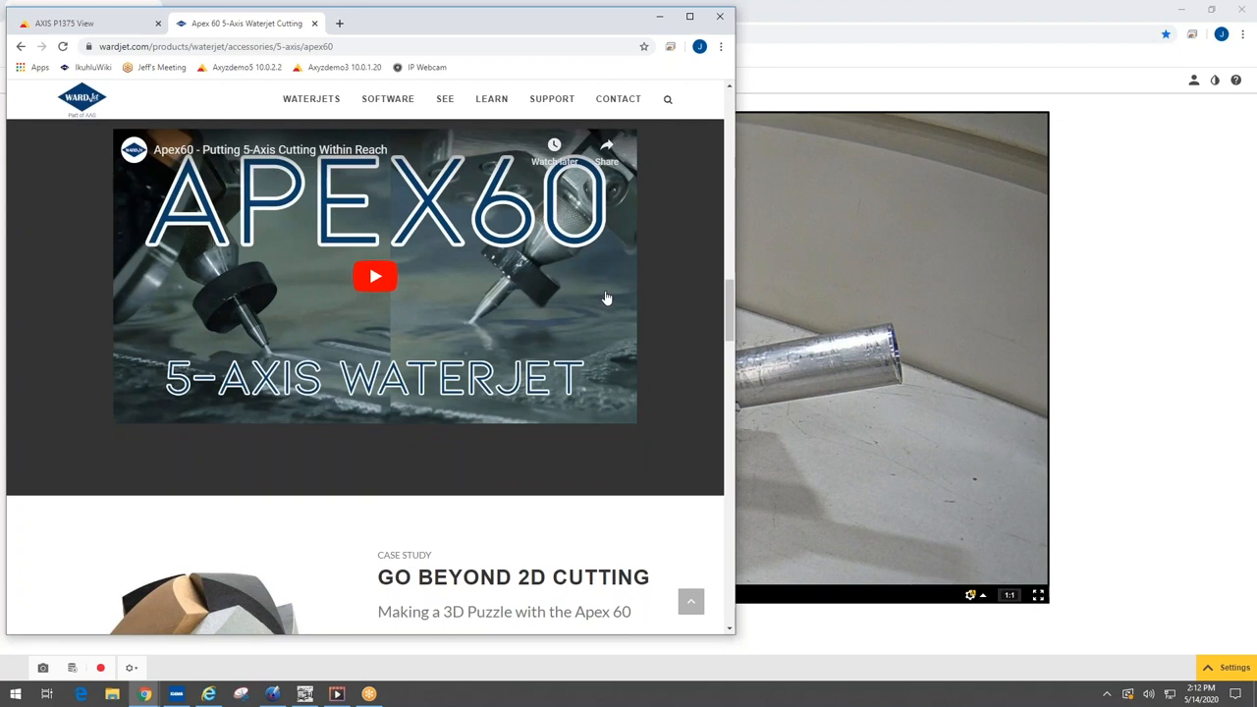
pyautogui.moveTo(624, 282)
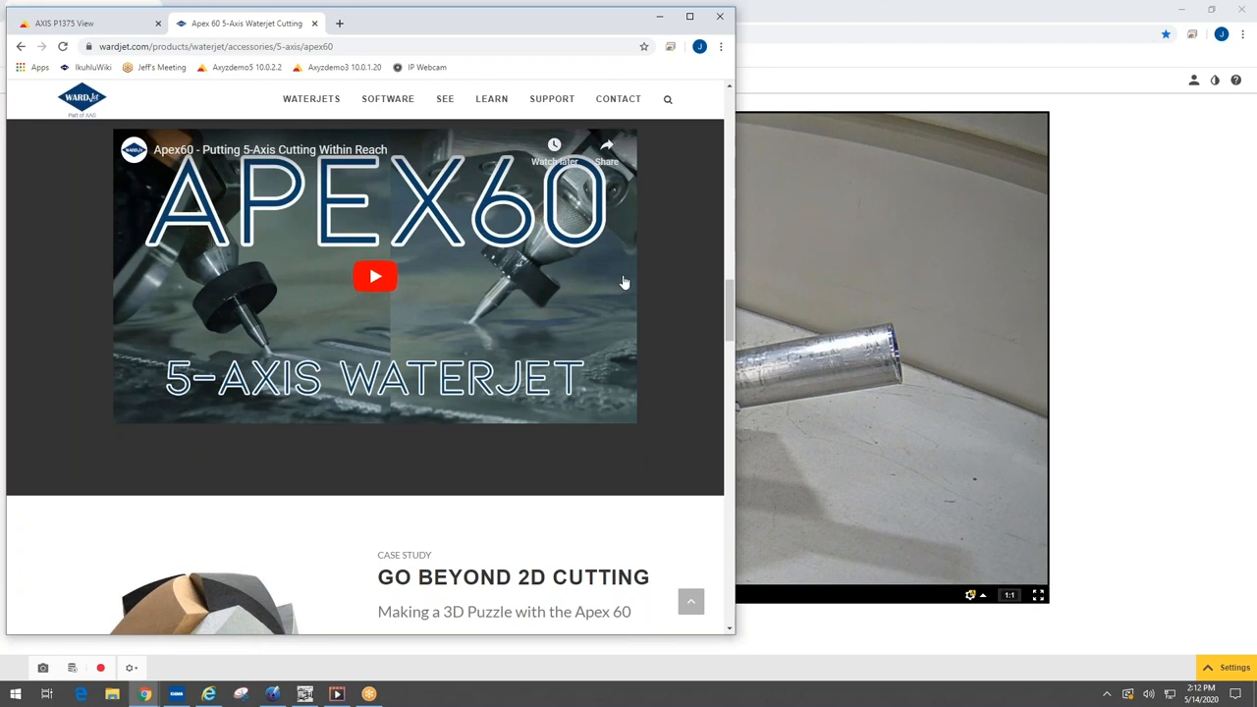
pyautogui.scroll(-3)
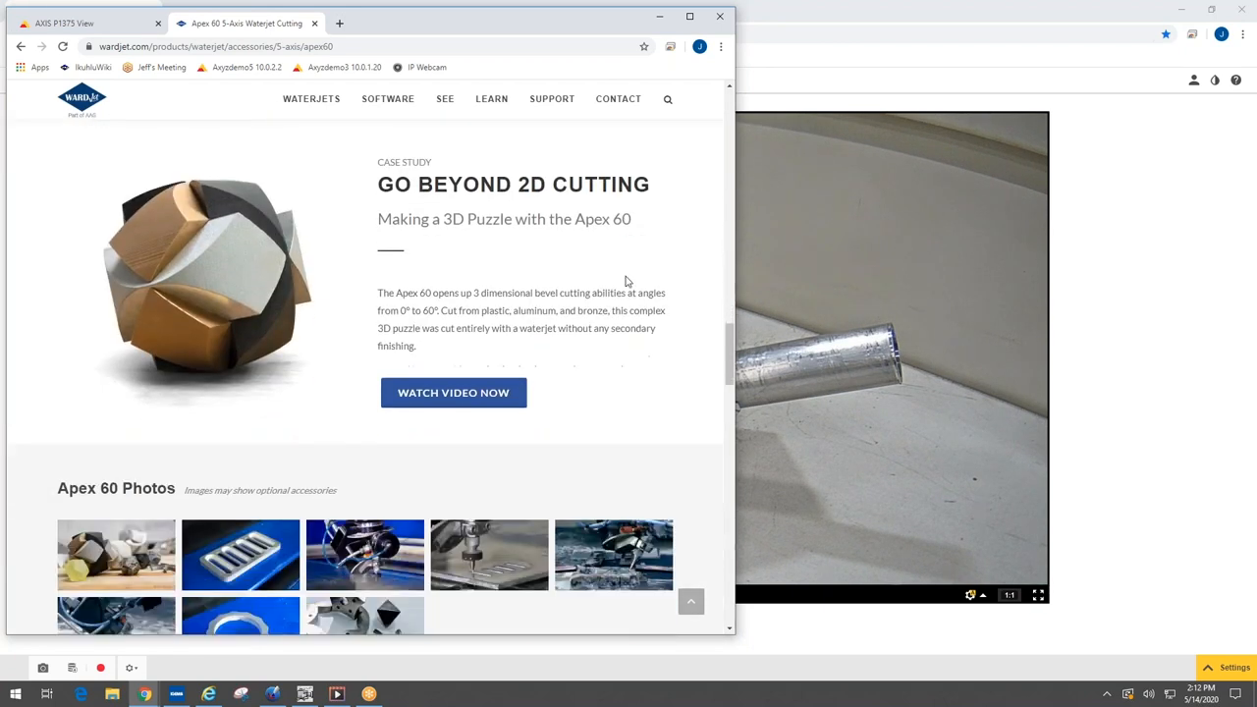
pyautogui.scroll(-3)
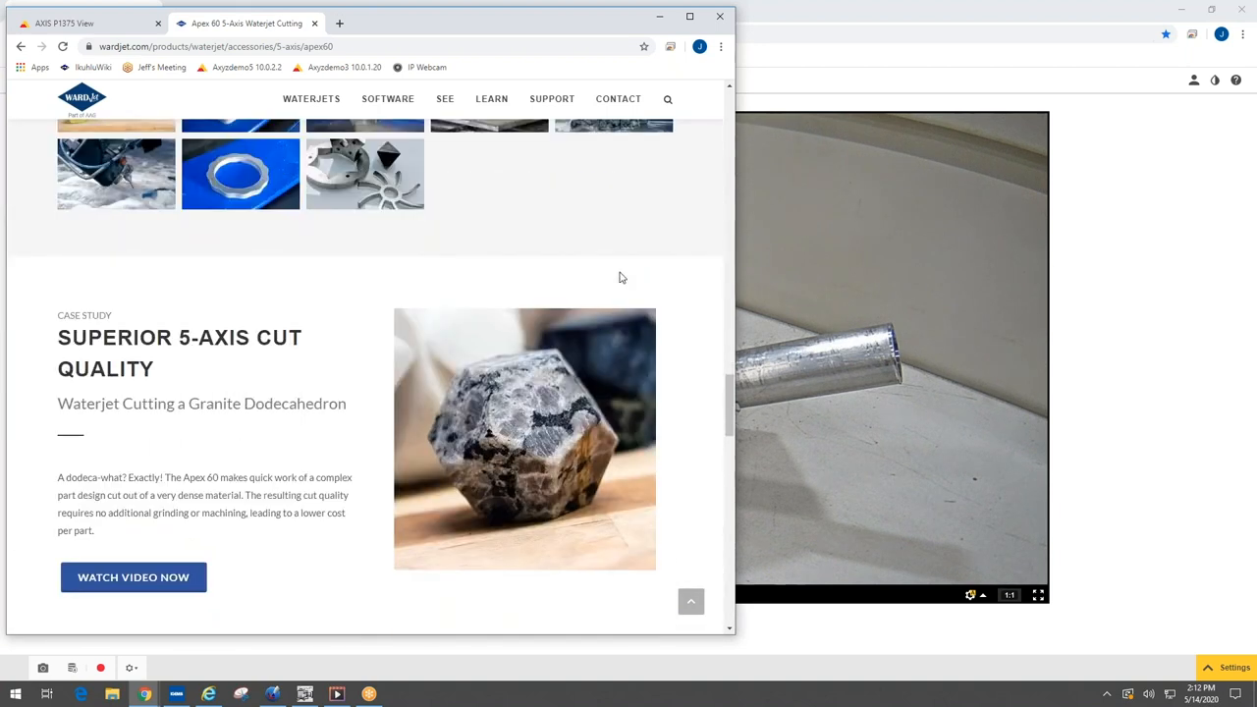
pyautogui.scroll(-3)
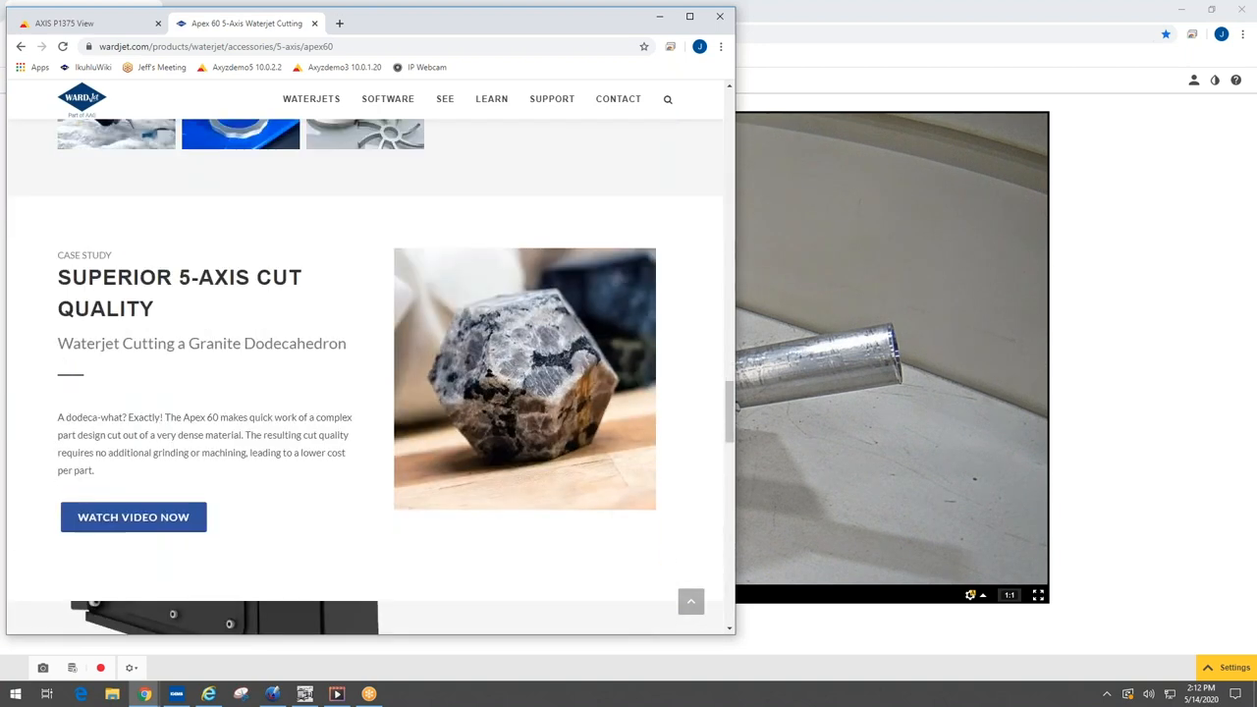
pyautogui.scroll(-3)
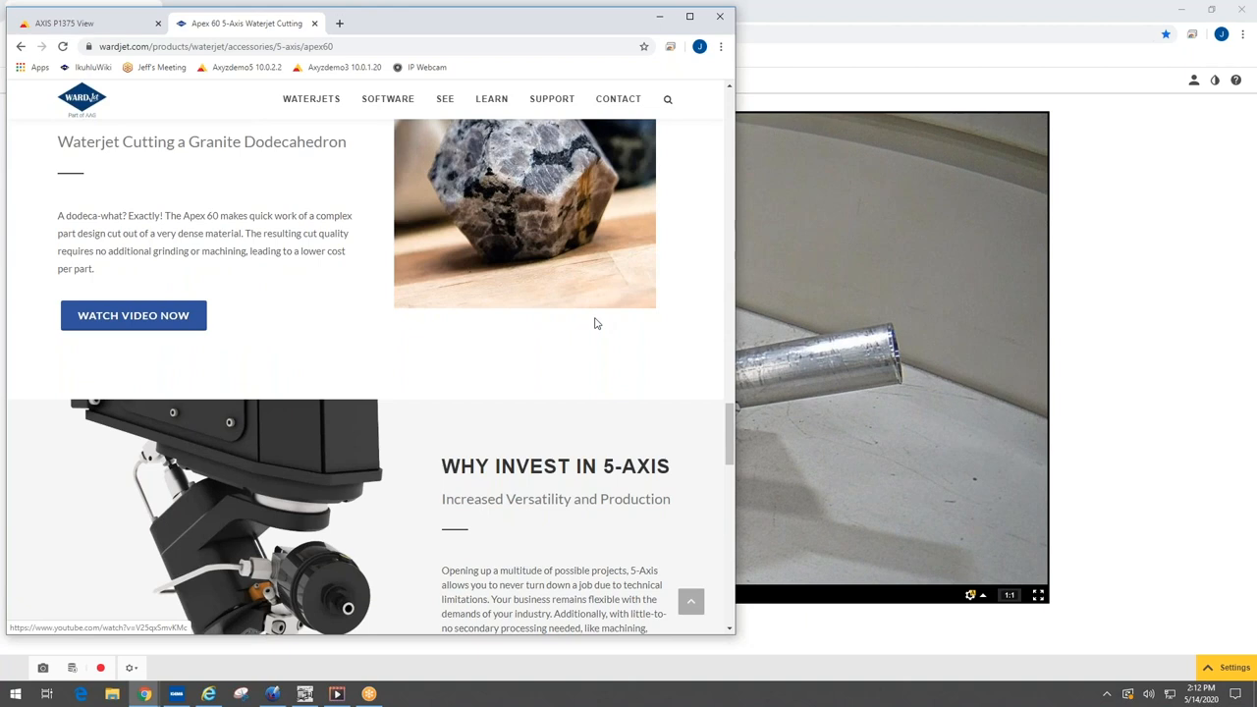
pyautogui.moveTo(613, 361)
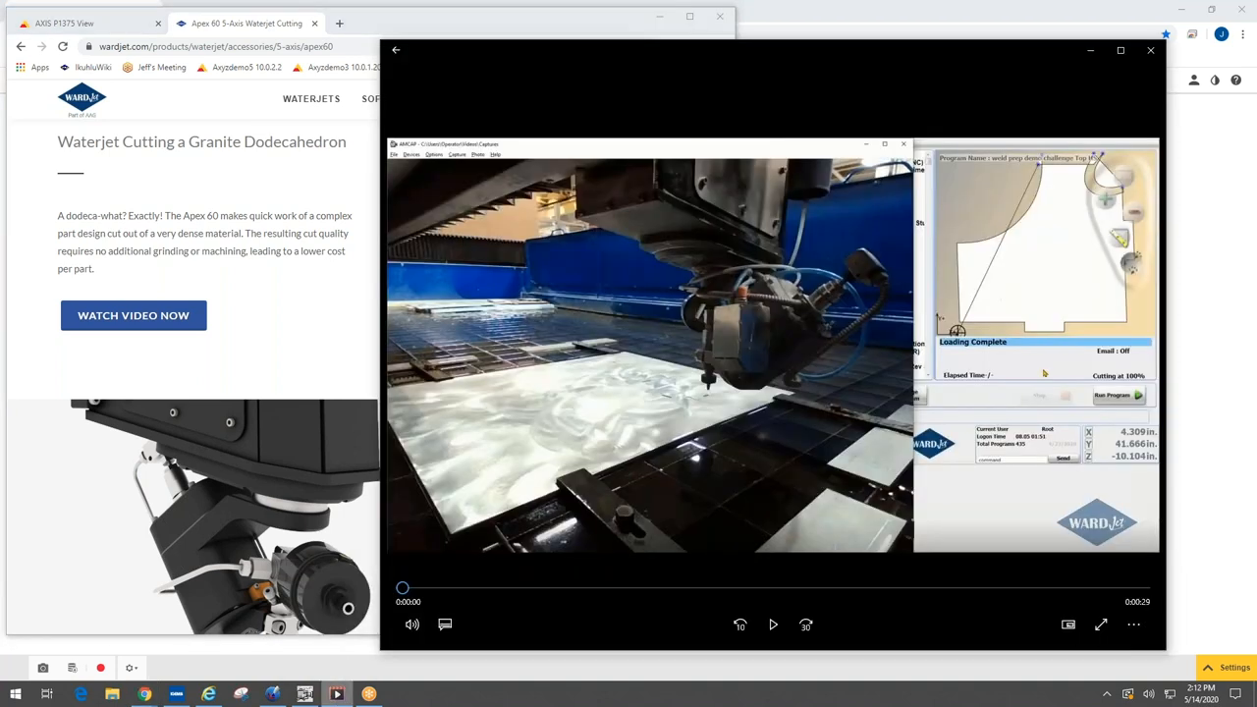
# Play the 'APEX 60 HS Short' clip to its end in Movies & TV, then close the player
pyautogui.click(774, 624)
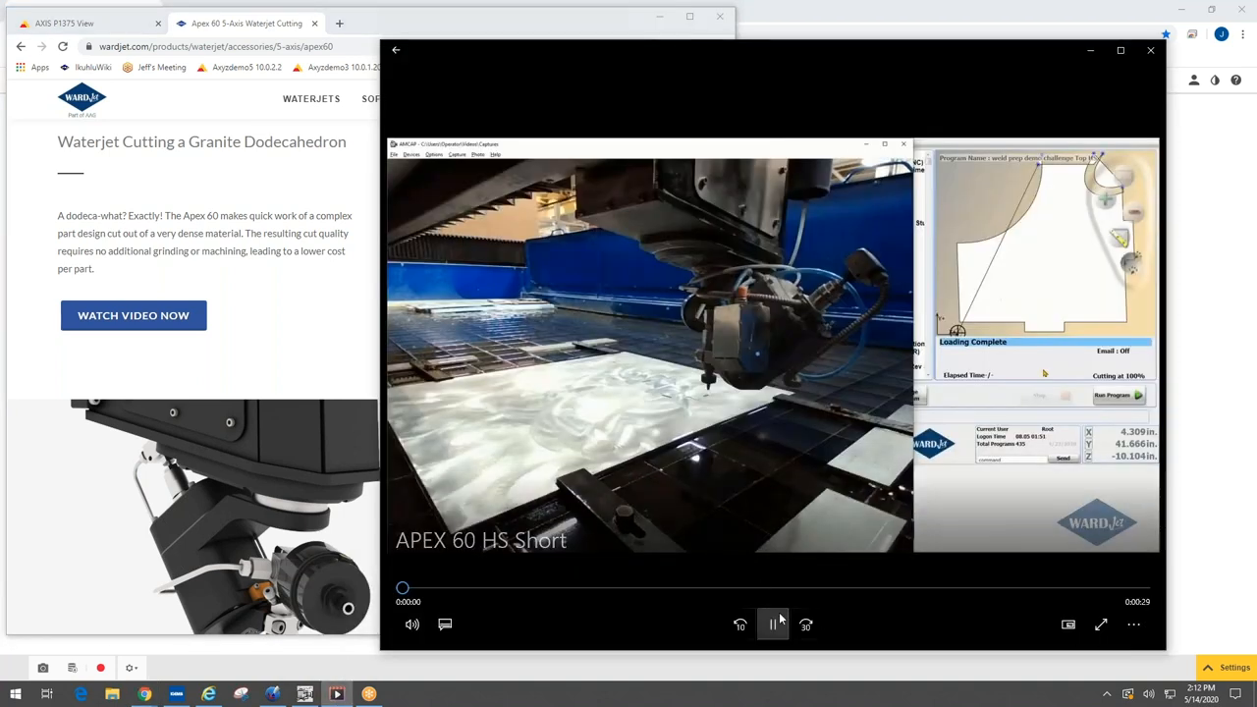
pyautogui.click(773, 624)
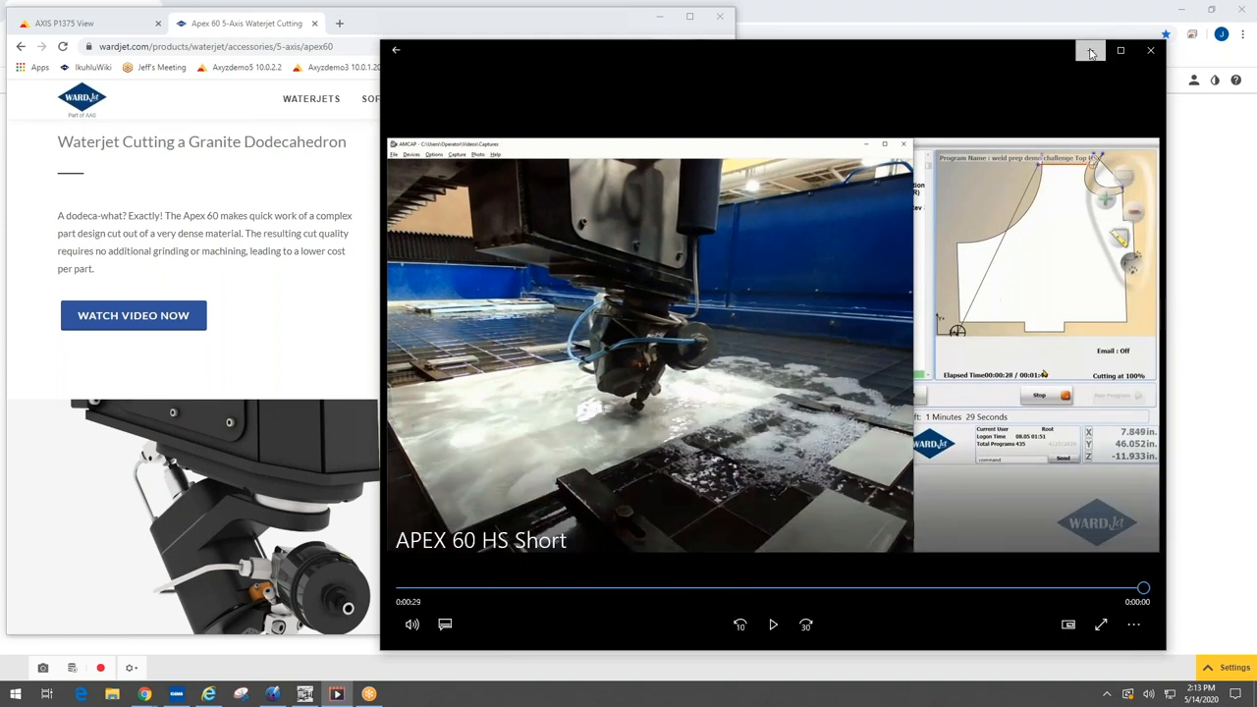
pyautogui.click(1150, 51)
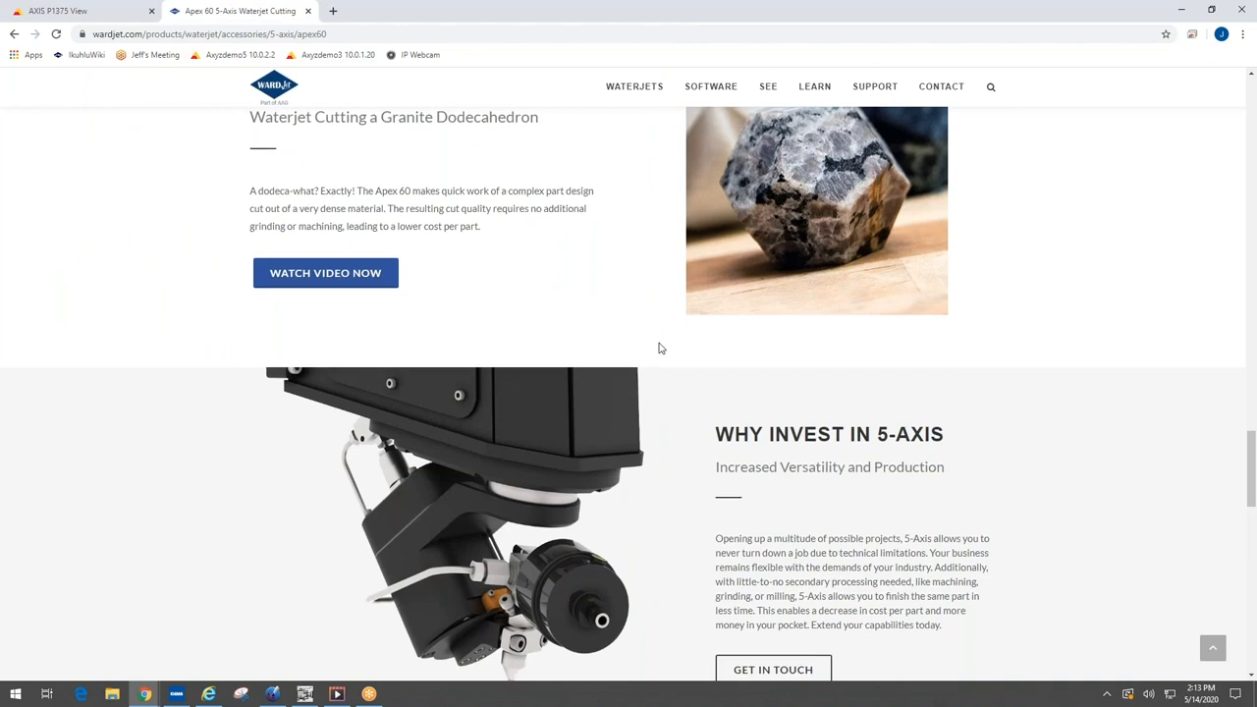
# Scroll the Apex 60 page down to the 'Unlimited Possibilities' section
pyautogui.scroll(-3)
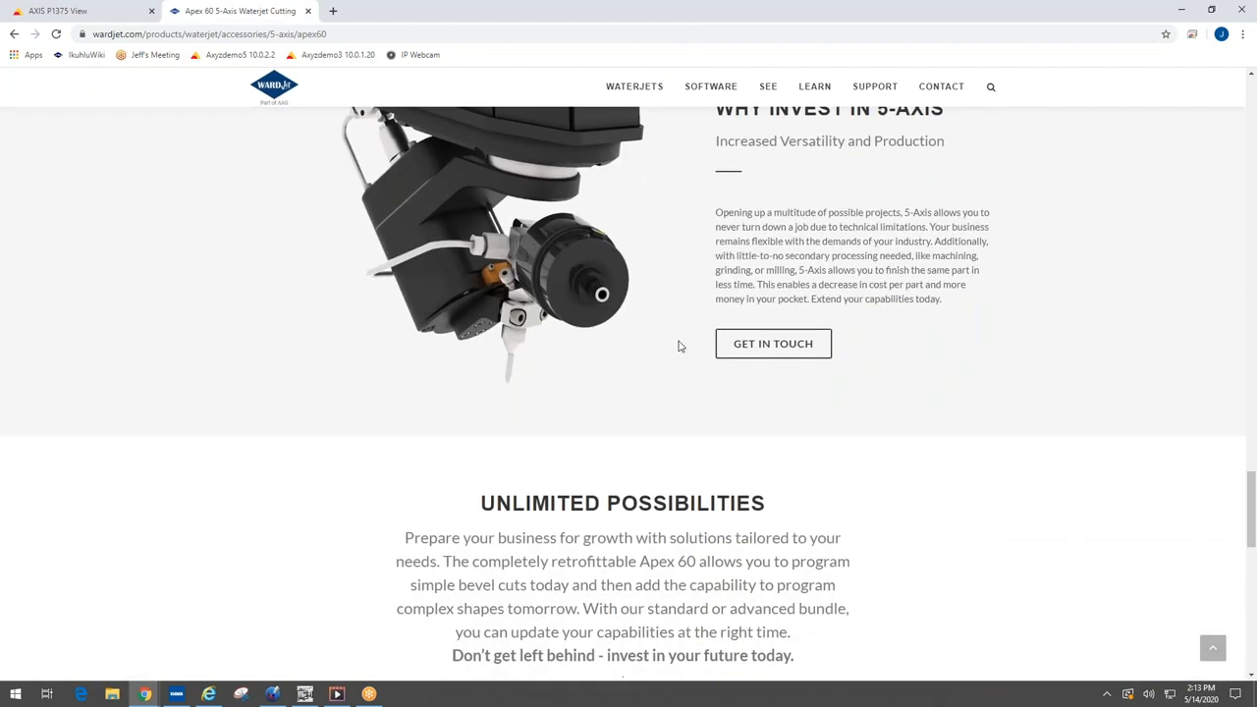
pyautogui.moveTo(621, 350)
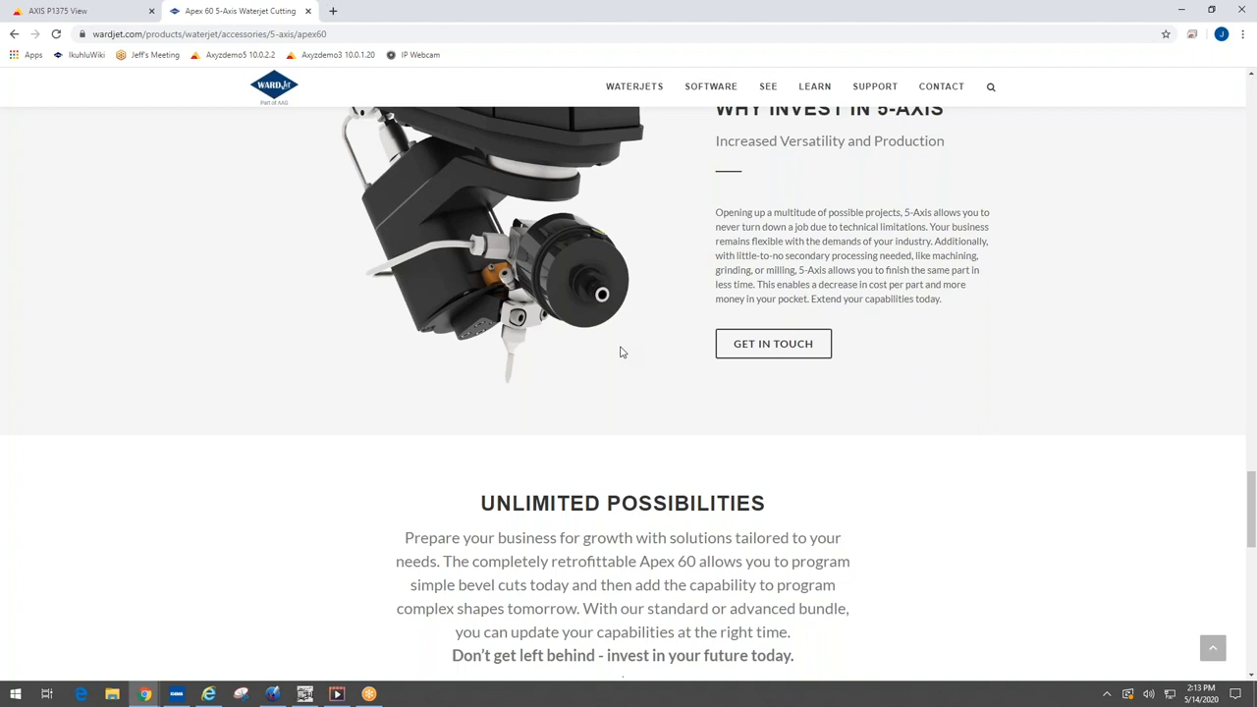
pyautogui.moveTo(634, 86)
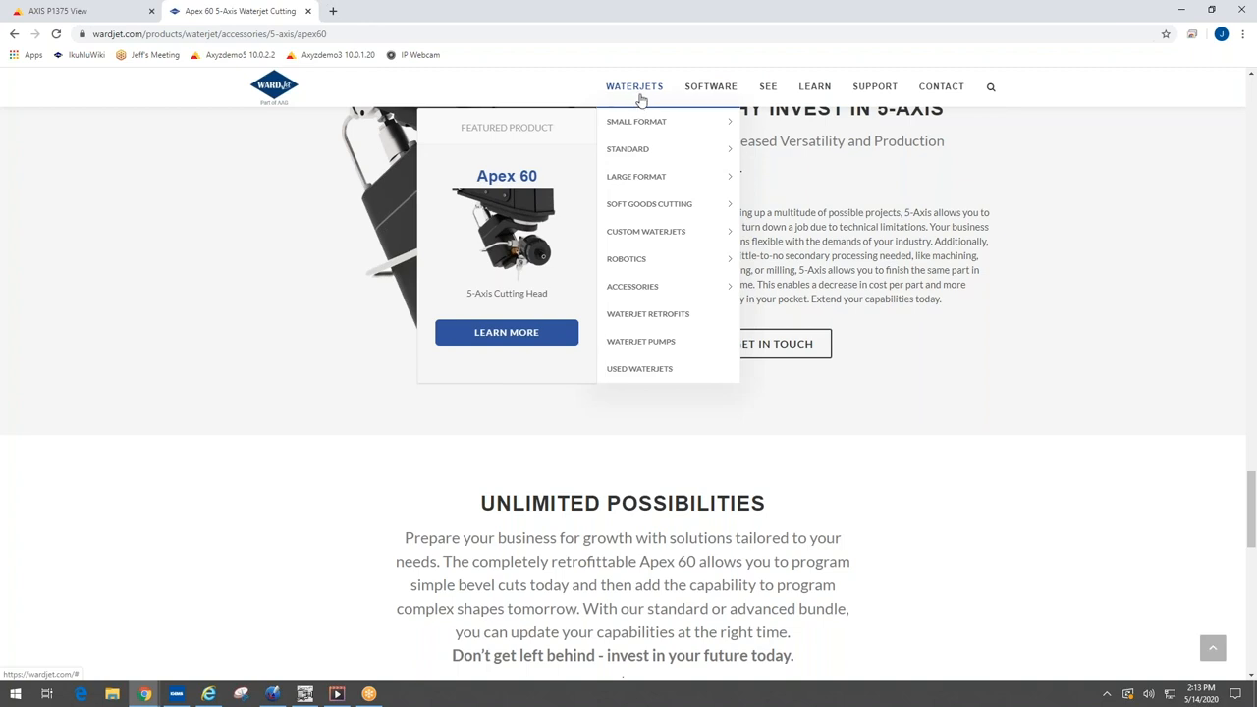
pyautogui.moveTo(637, 122)
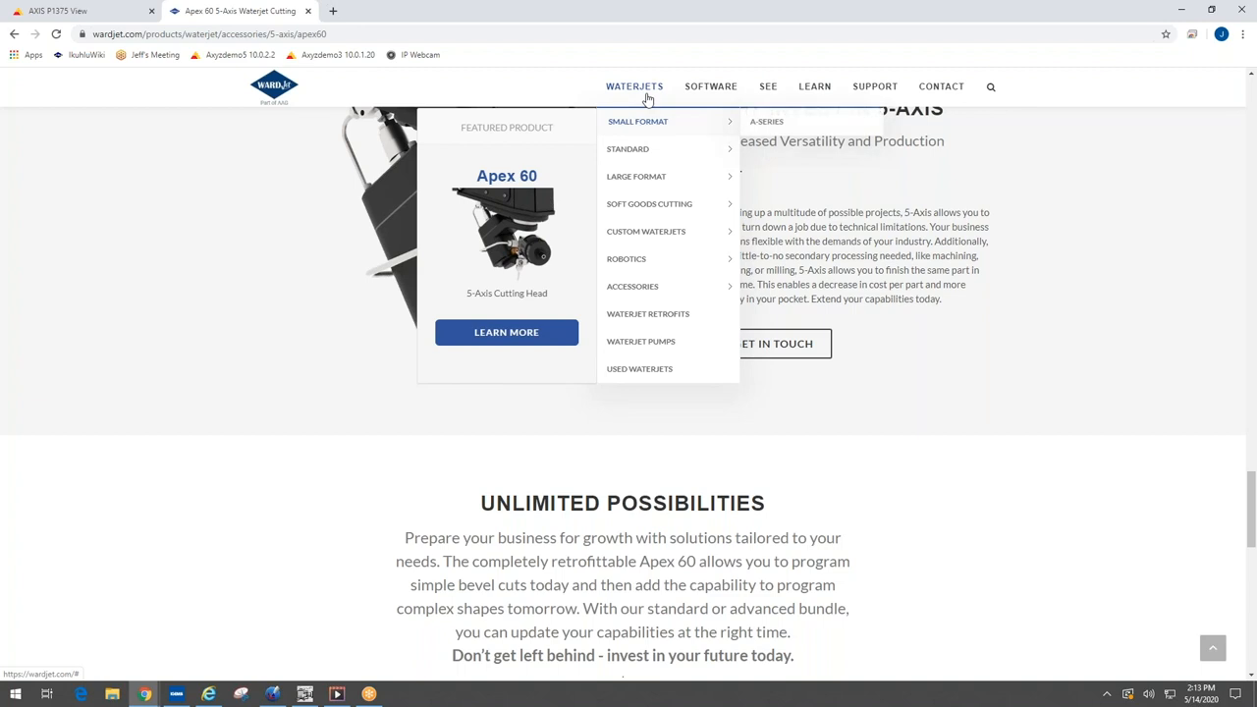
pyautogui.moveTo(628, 149)
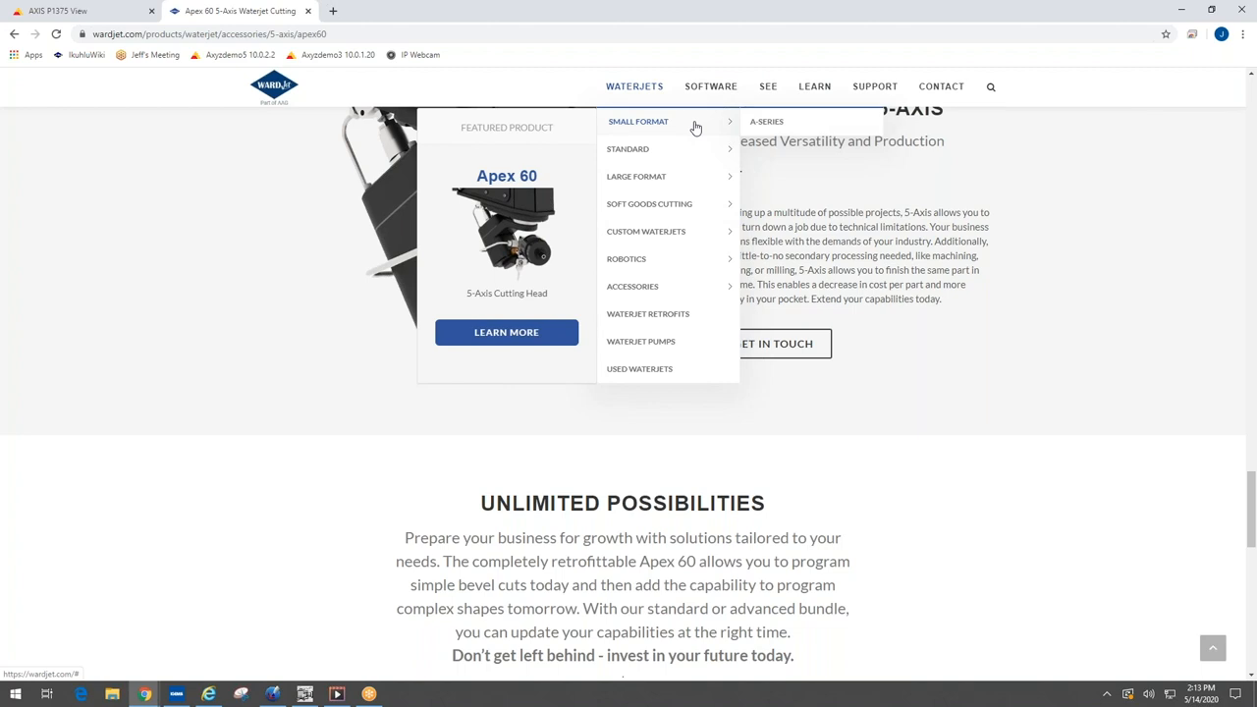
pyautogui.moveTo(687, 181)
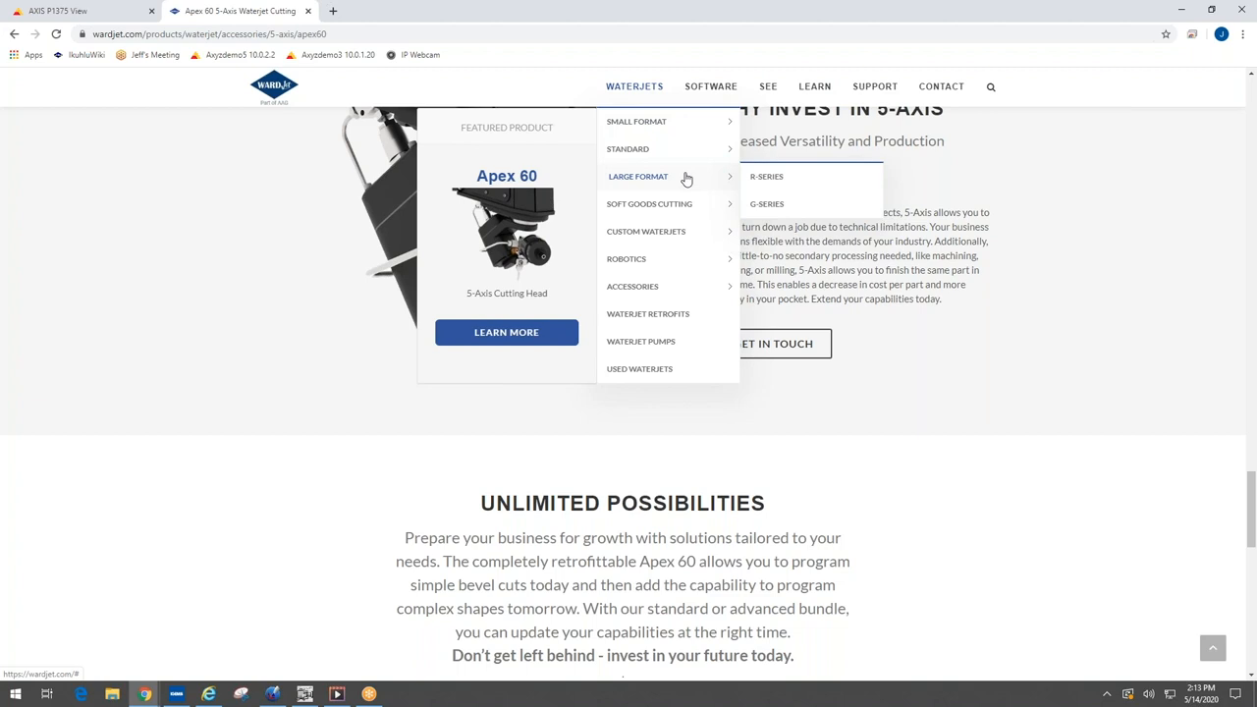
pyautogui.moveTo(766, 202)
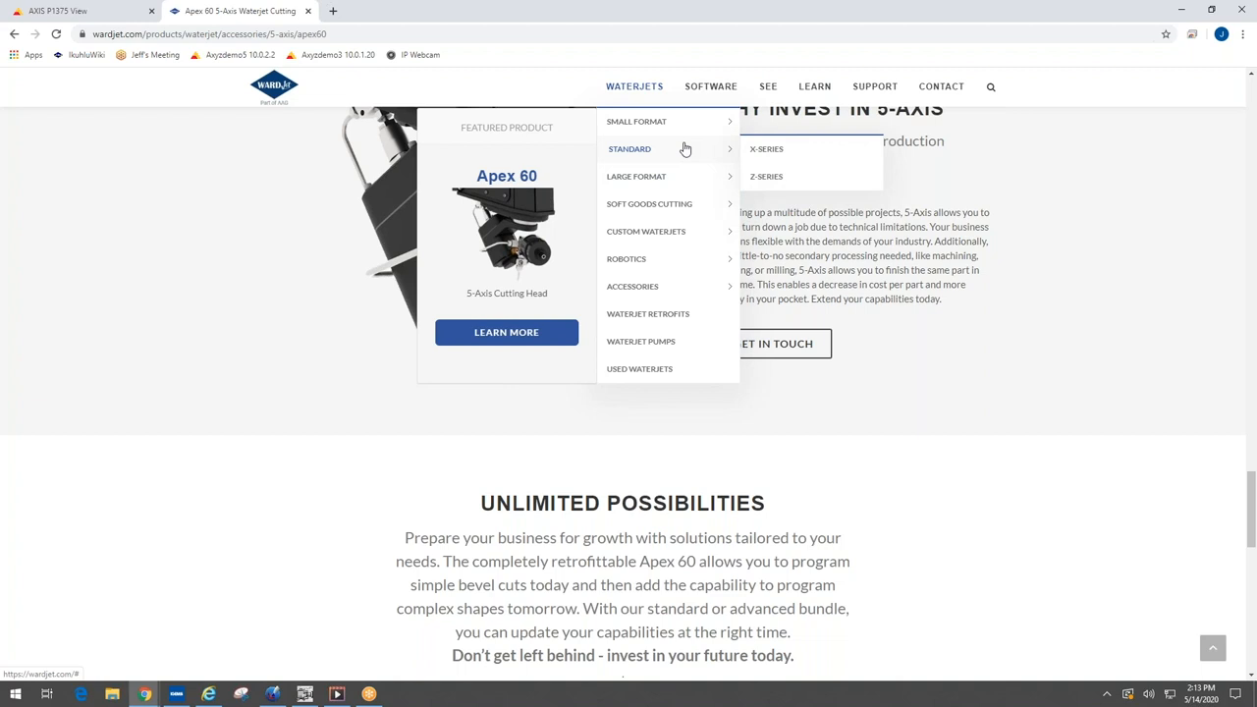
# Show the X-Series waterjets page scrolled to the X-1515, X-1530 and X-2040 model cards
pyautogui.click(766, 149)
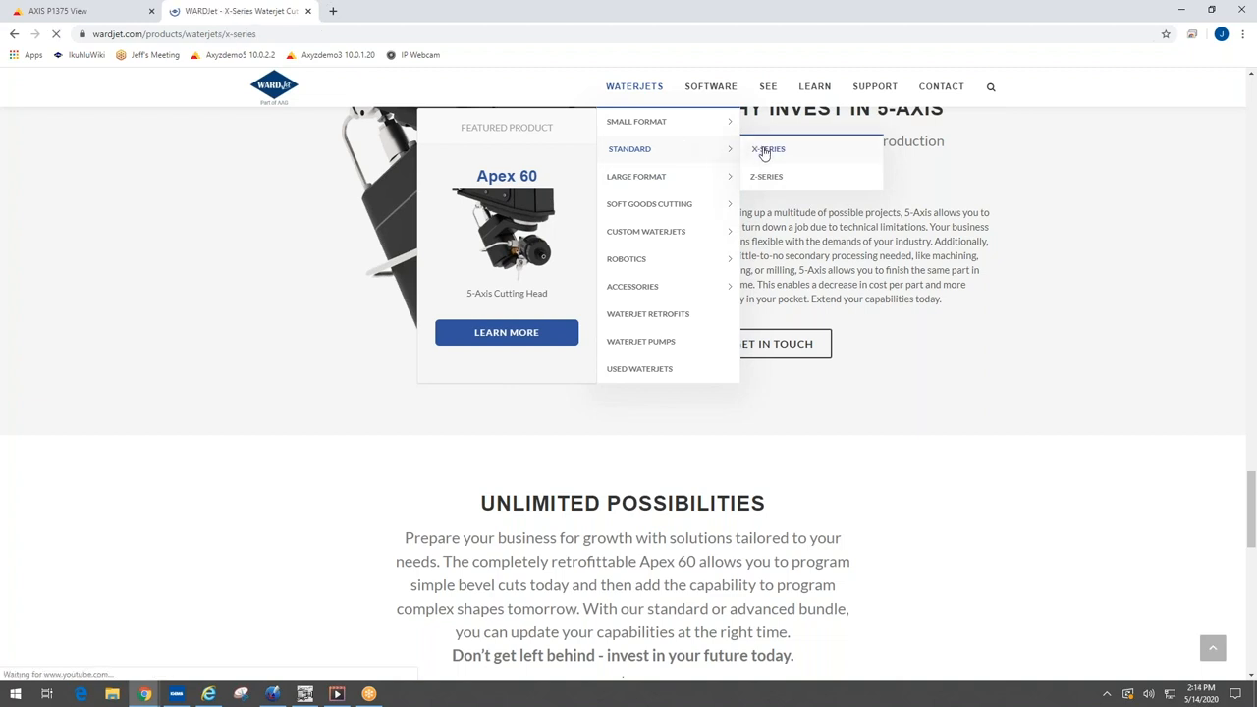
pyautogui.click(768, 149)
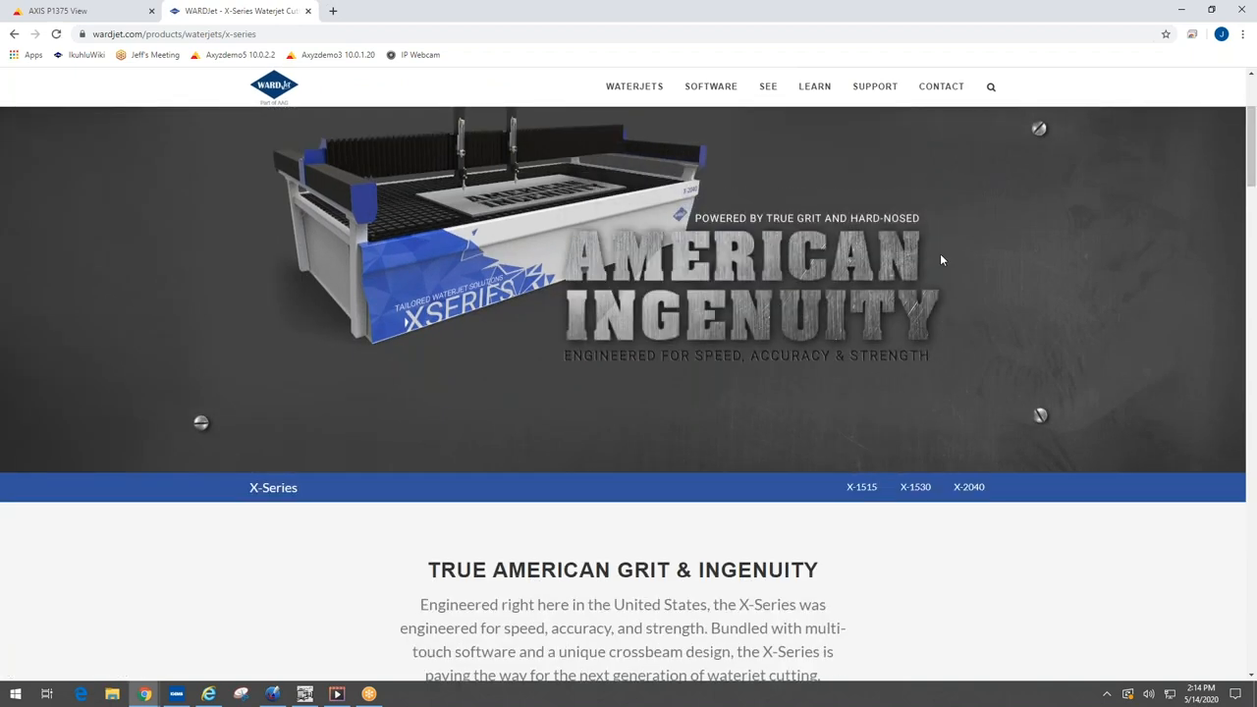
pyautogui.scroll(-3)
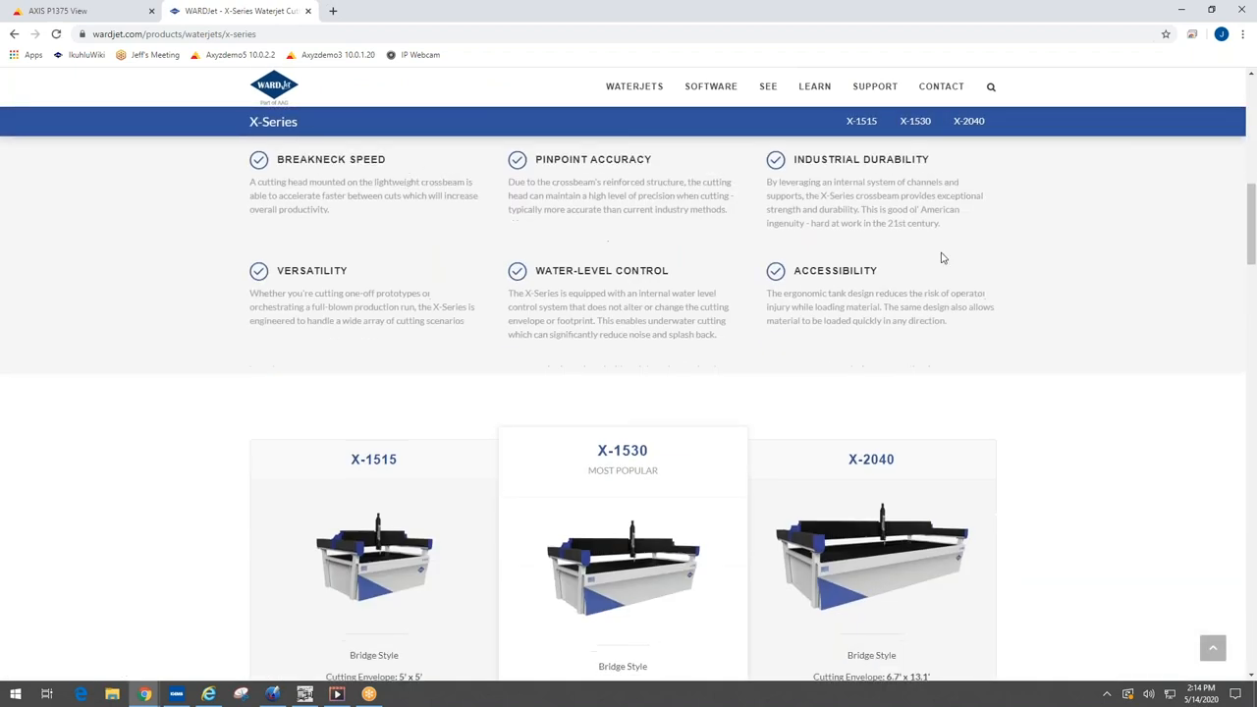
pyautogui.scroll(-3)
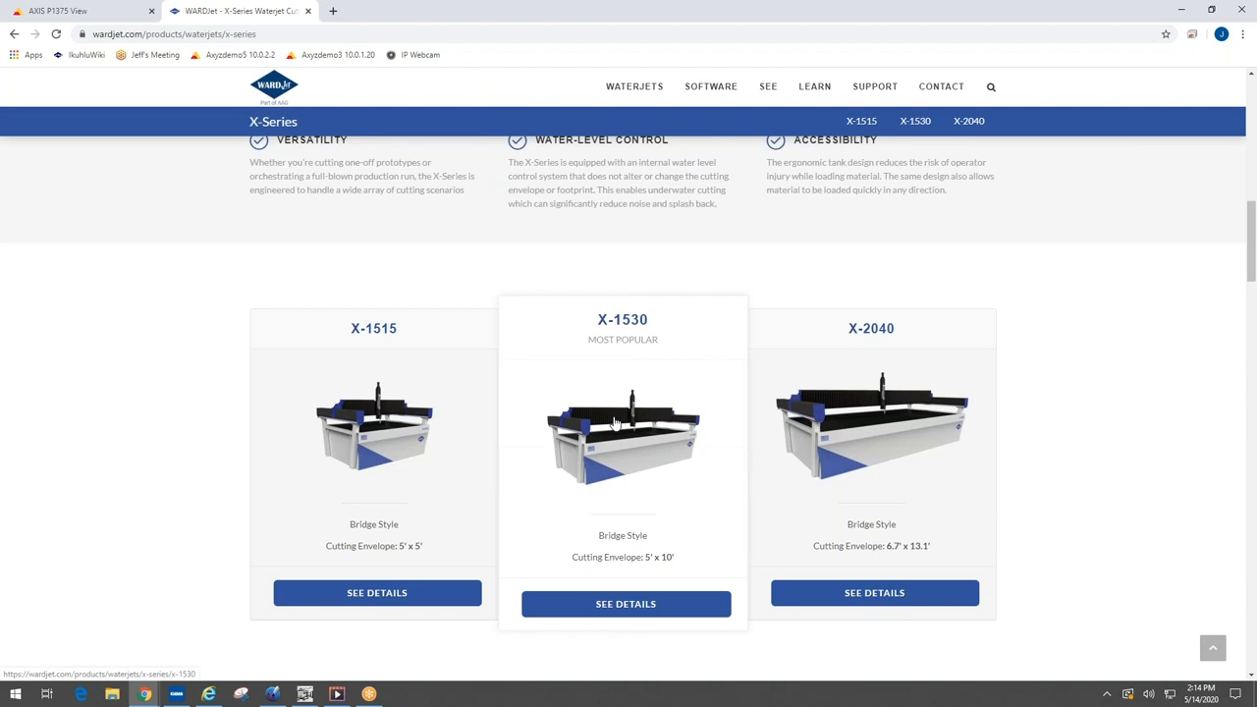
pyautogui.moveTo(318, 358)
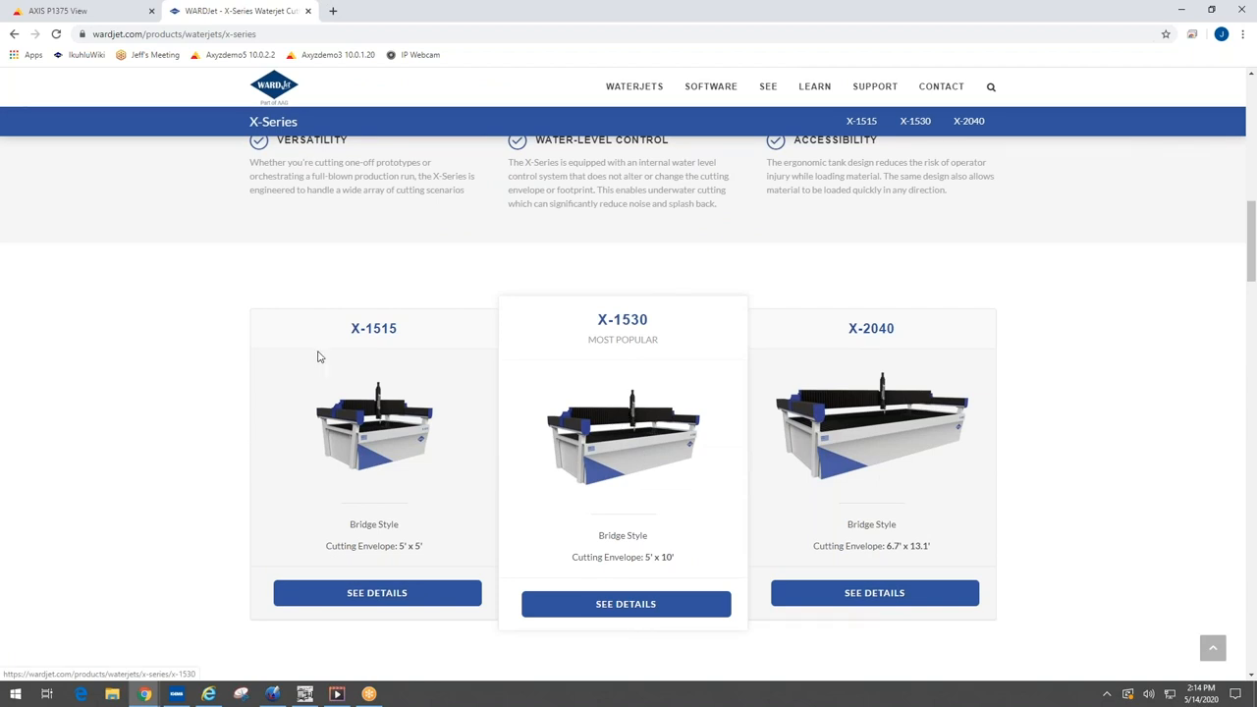
pyautogui.moveTo(633, 416)
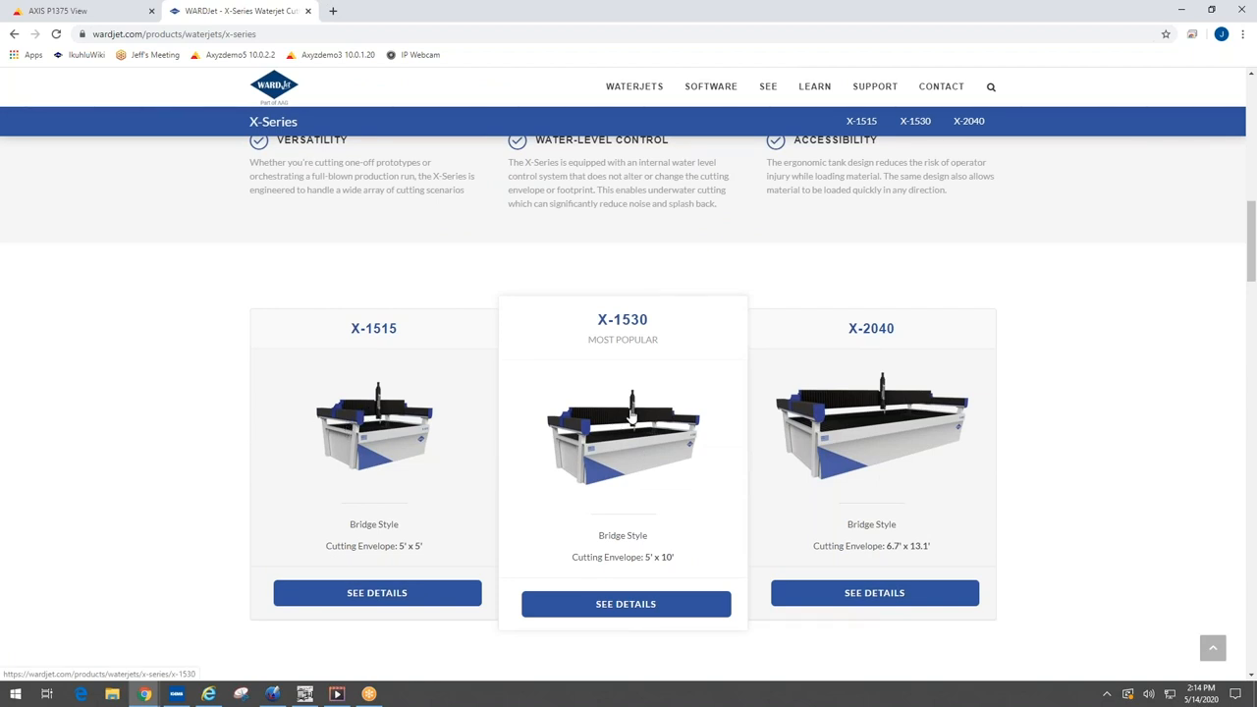
pyautogui.moveTo(942, 369)
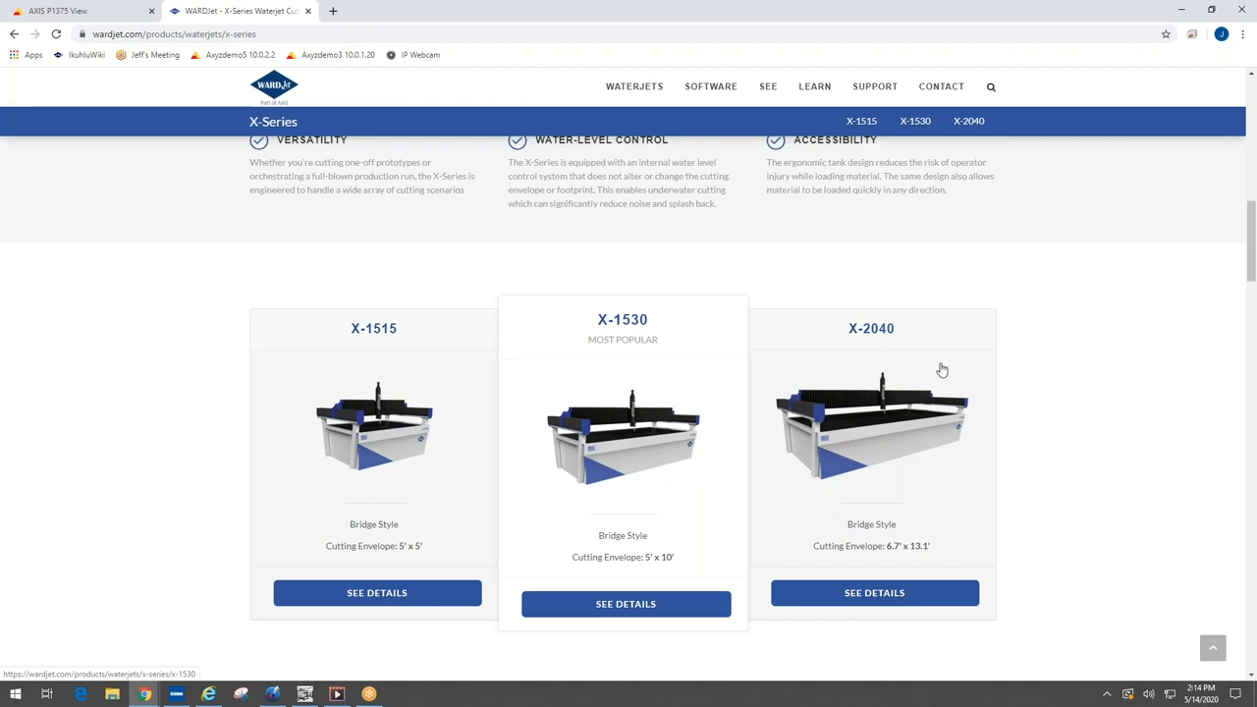
pyautogui.moveTo(1114, 303)
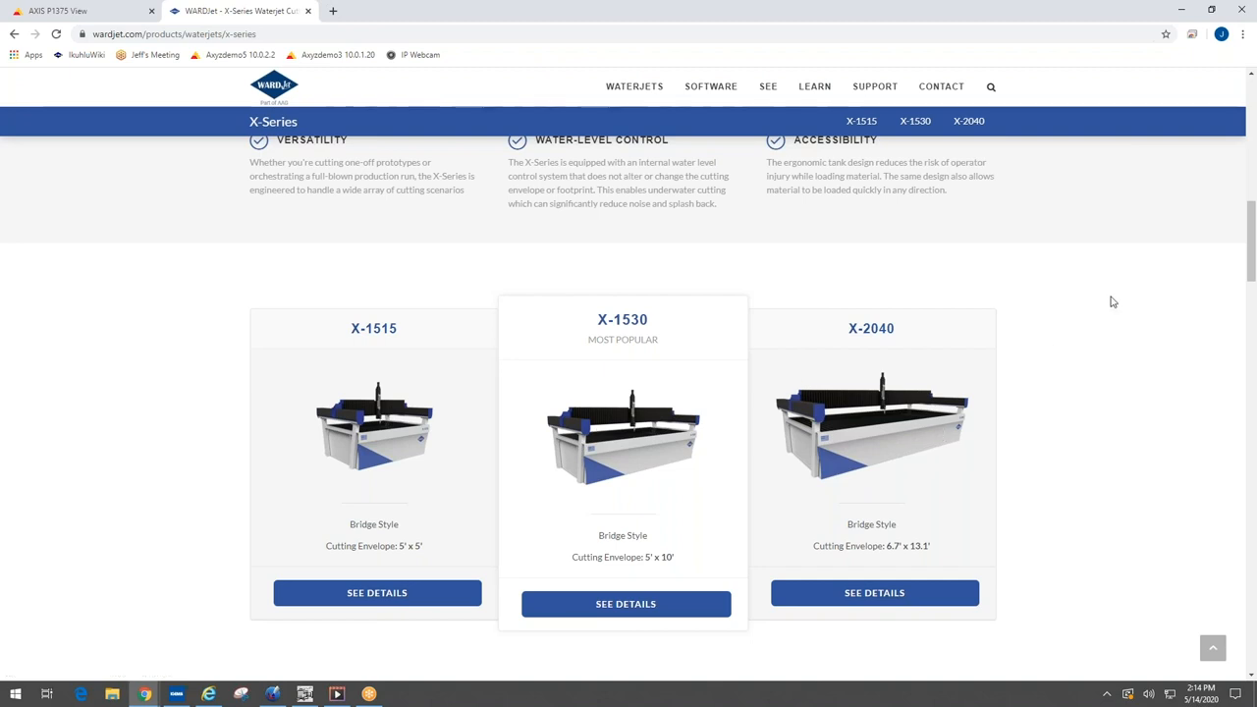
pyautogui.scroll(-3)
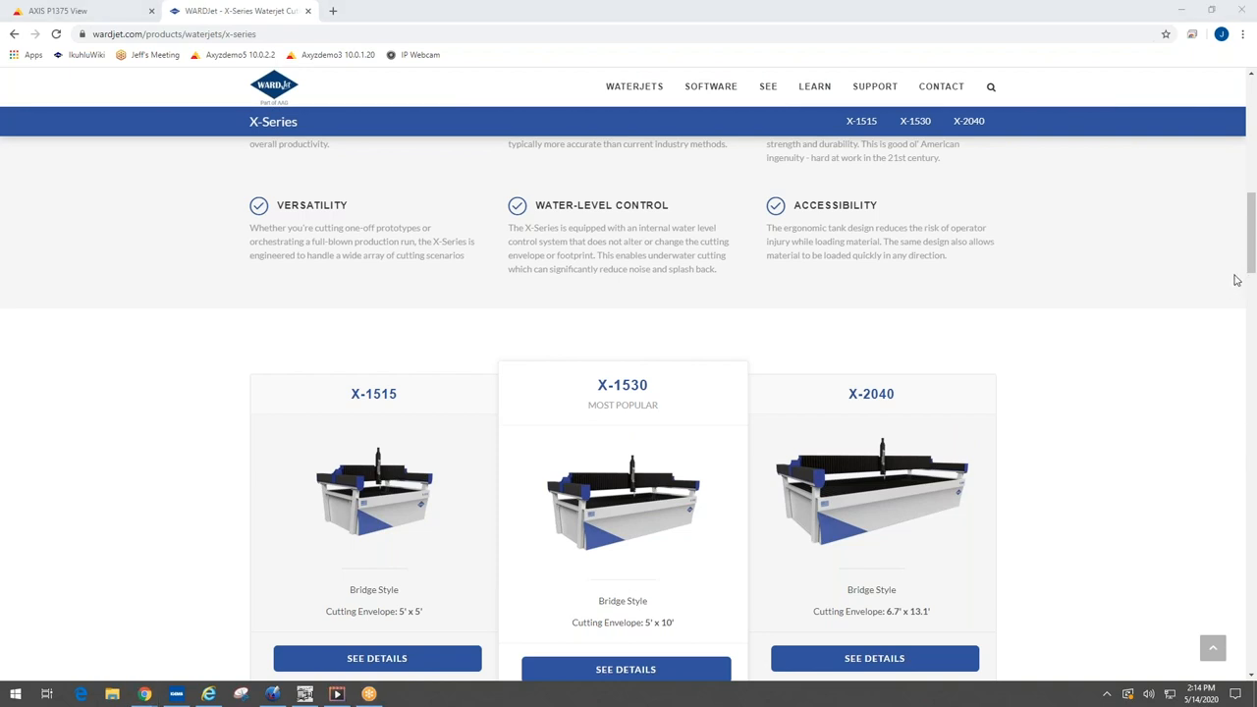
pyautogui.moveTo(1194, 200)
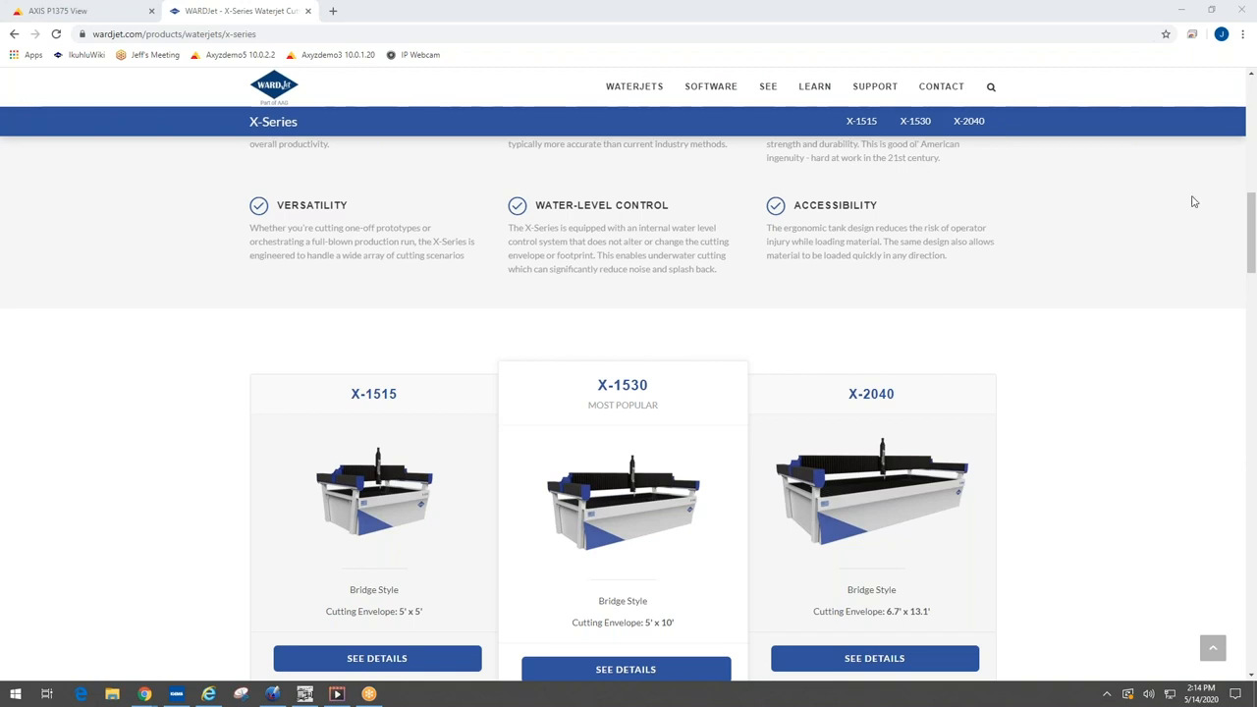
pyautogui.moveTo(1178, 457)
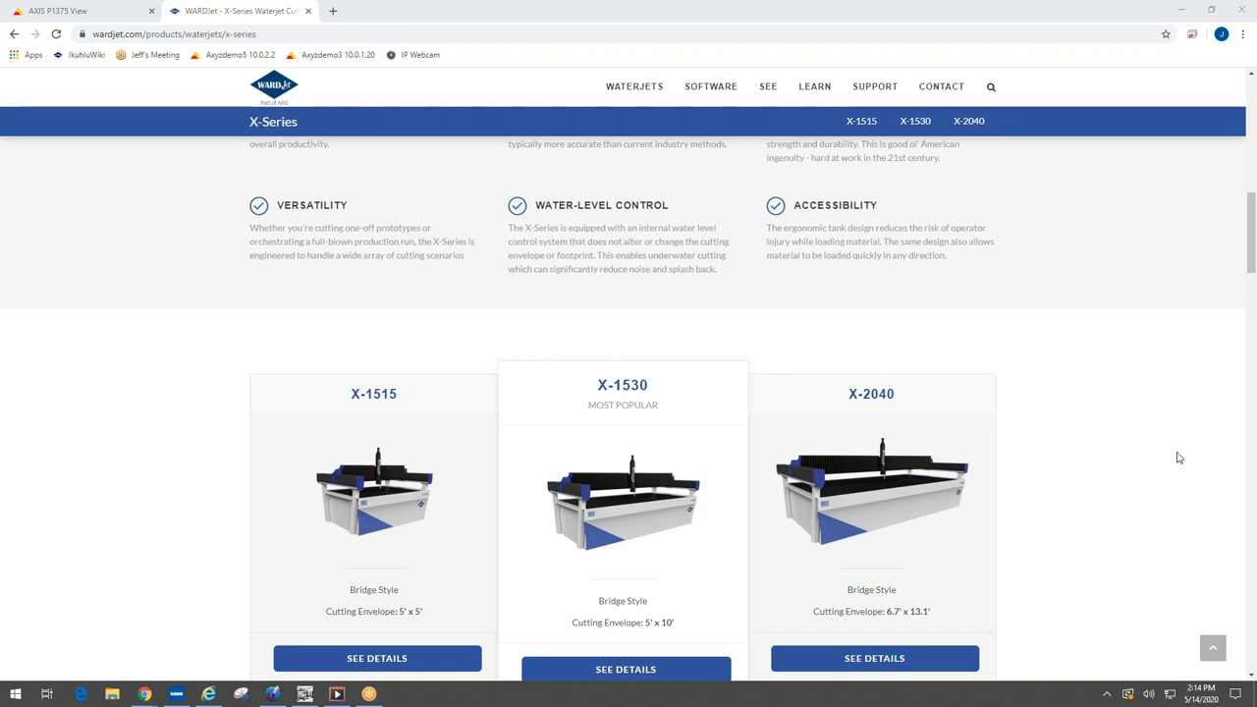
pyautogui.moveTo(1158, 385)
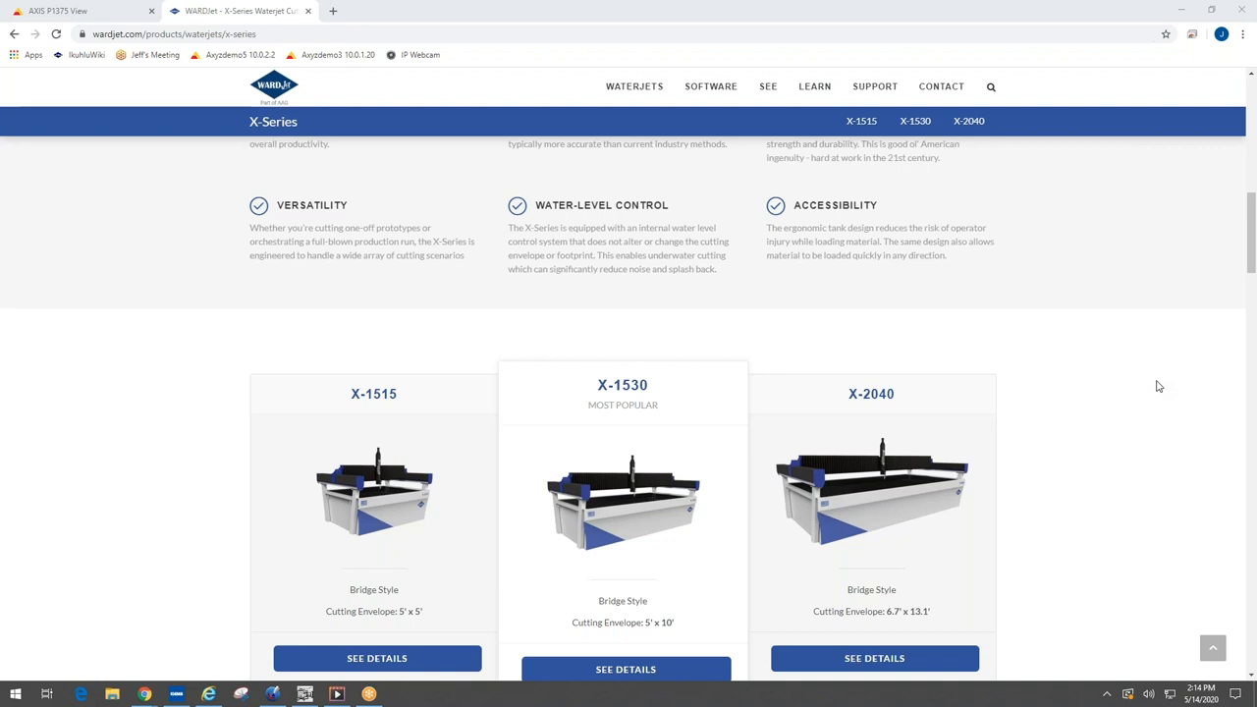
# Bring the WARDJet Program Running window back to the front from the task switcher
pyautogui.press('alt+tab')
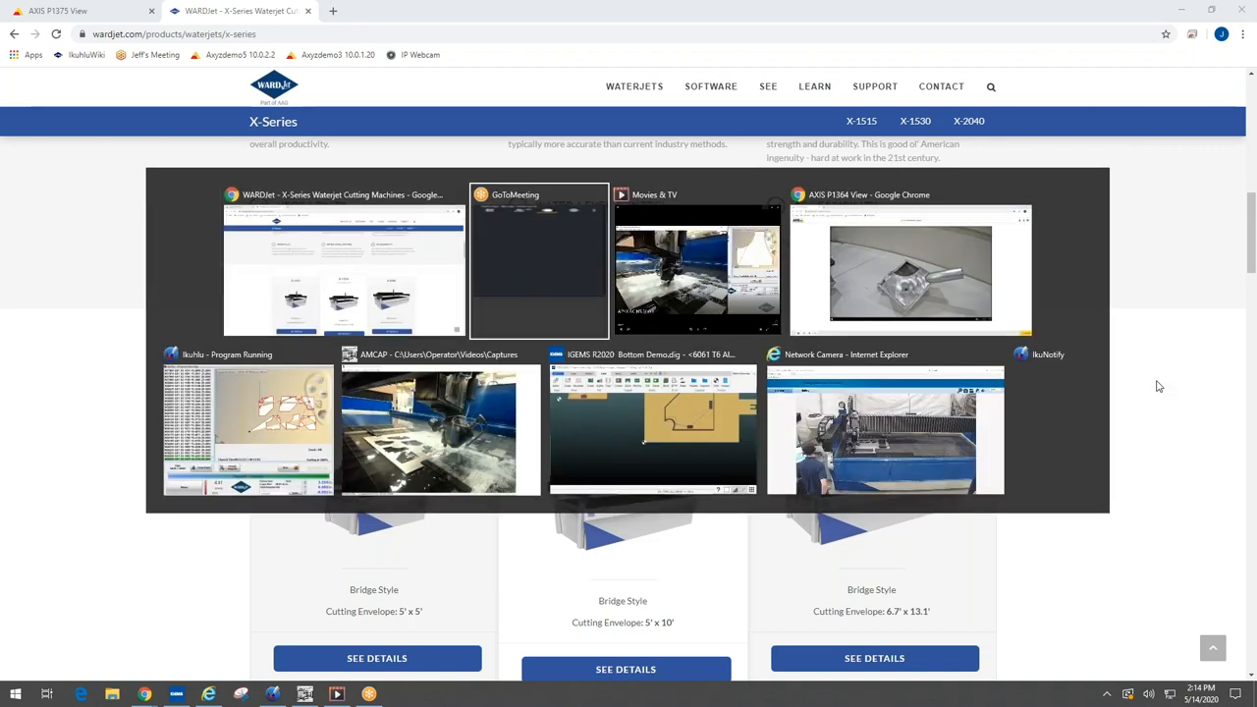
pyautogui.click(428, 428)
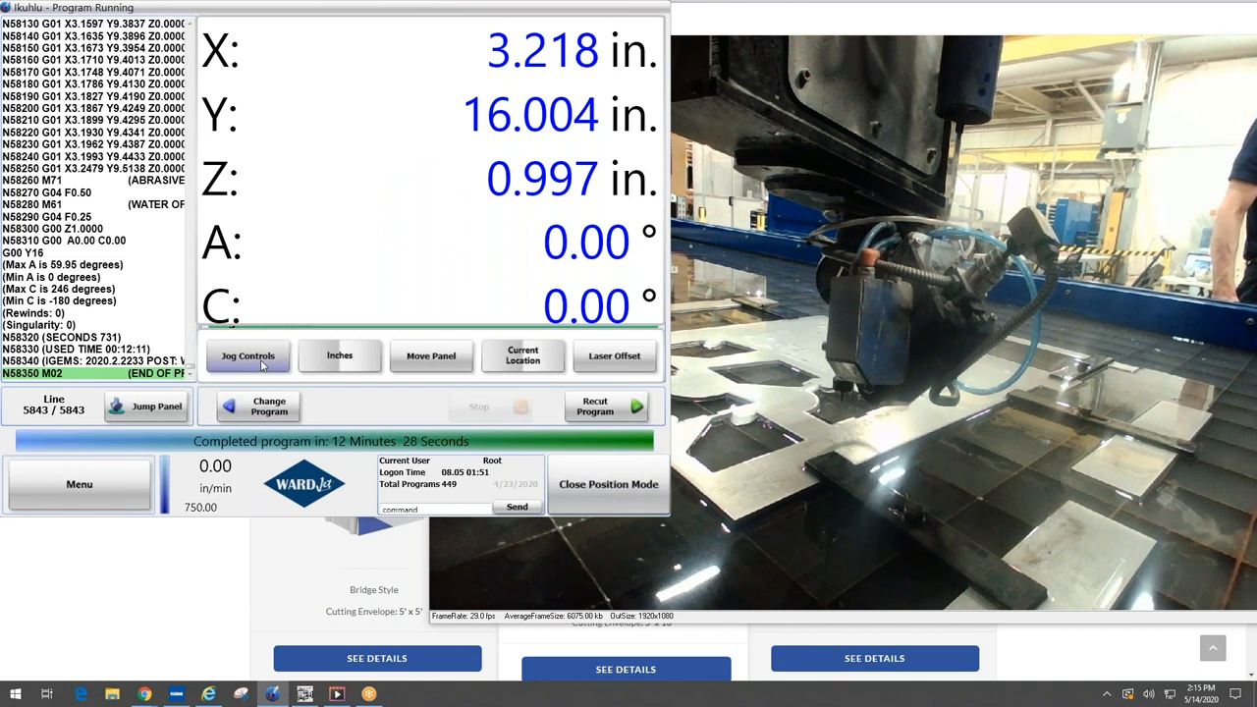
# Jog the cutting head up in Z and out along X to about 31.5 in, then close Software Controls
pyautogui.click(247, 356)
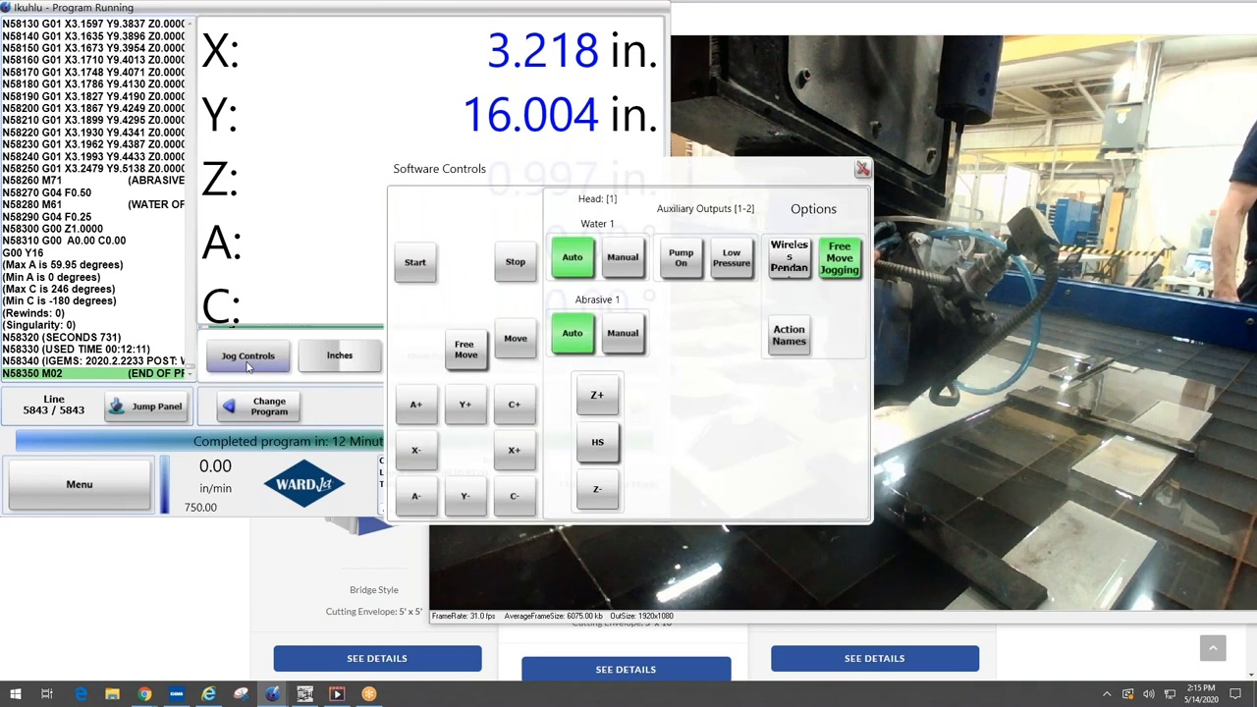
pyautogui.click(597, 392)
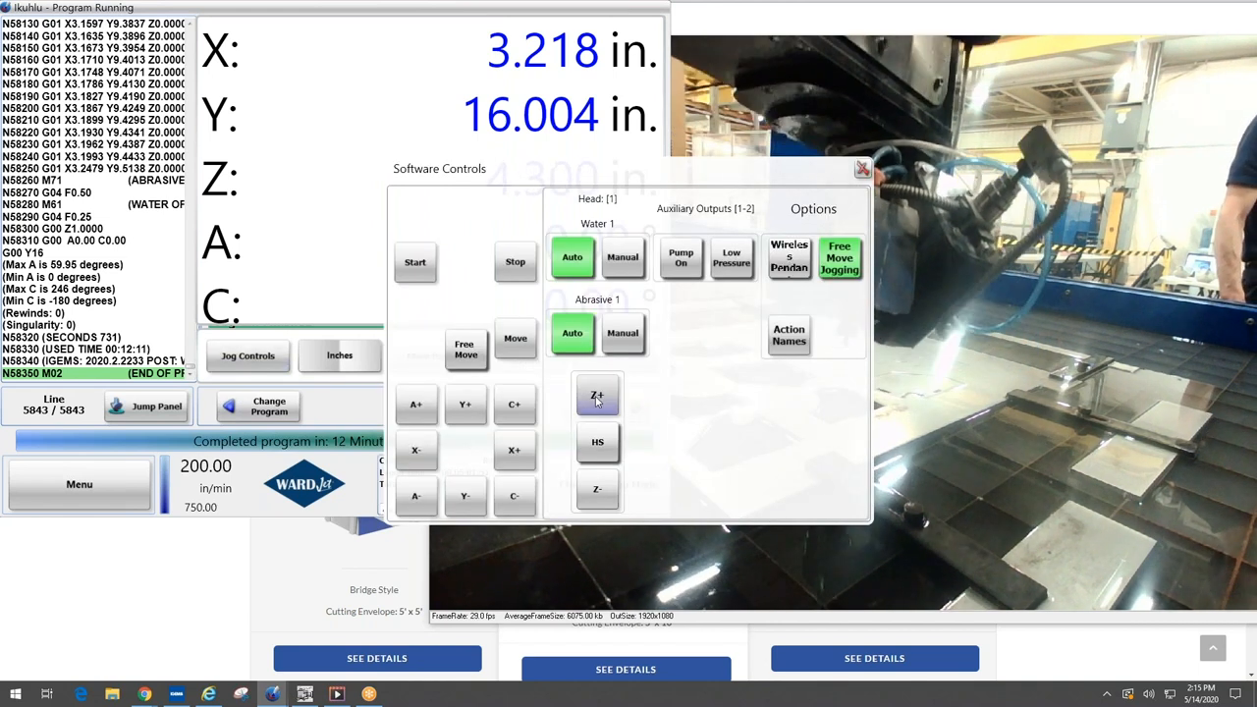
pyautogui.click(514, 449)
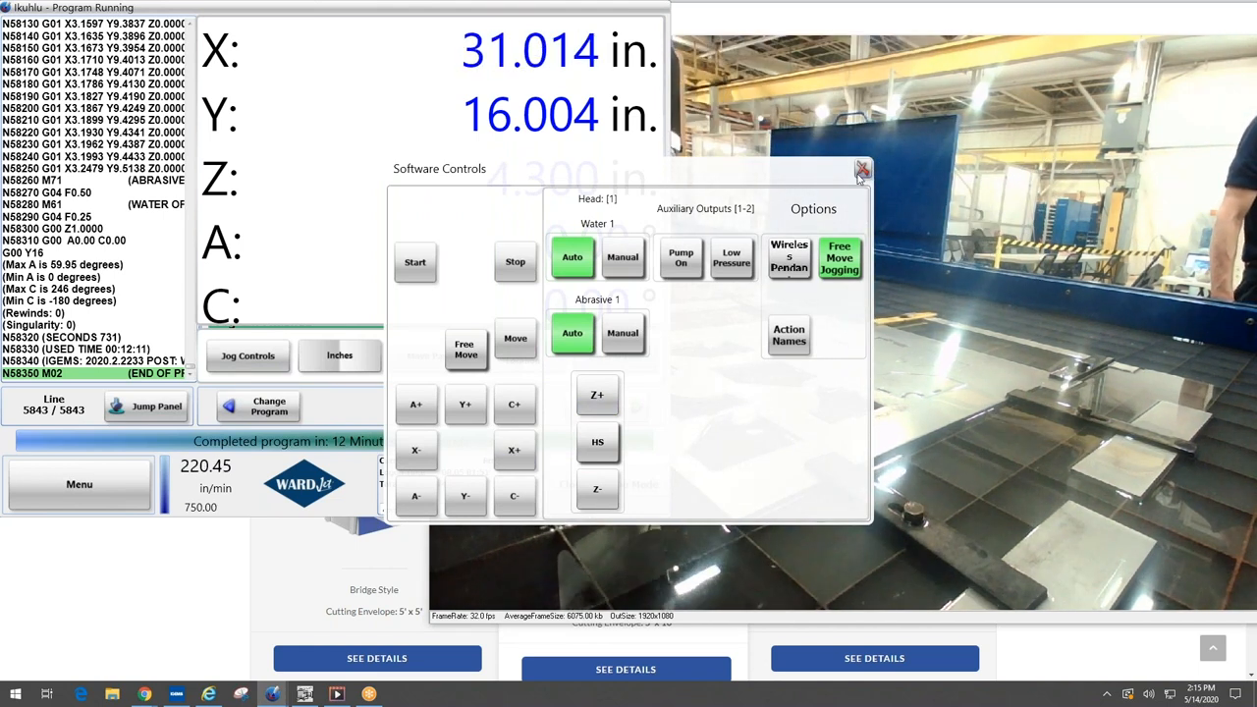
pyautogui.click(864, 169)
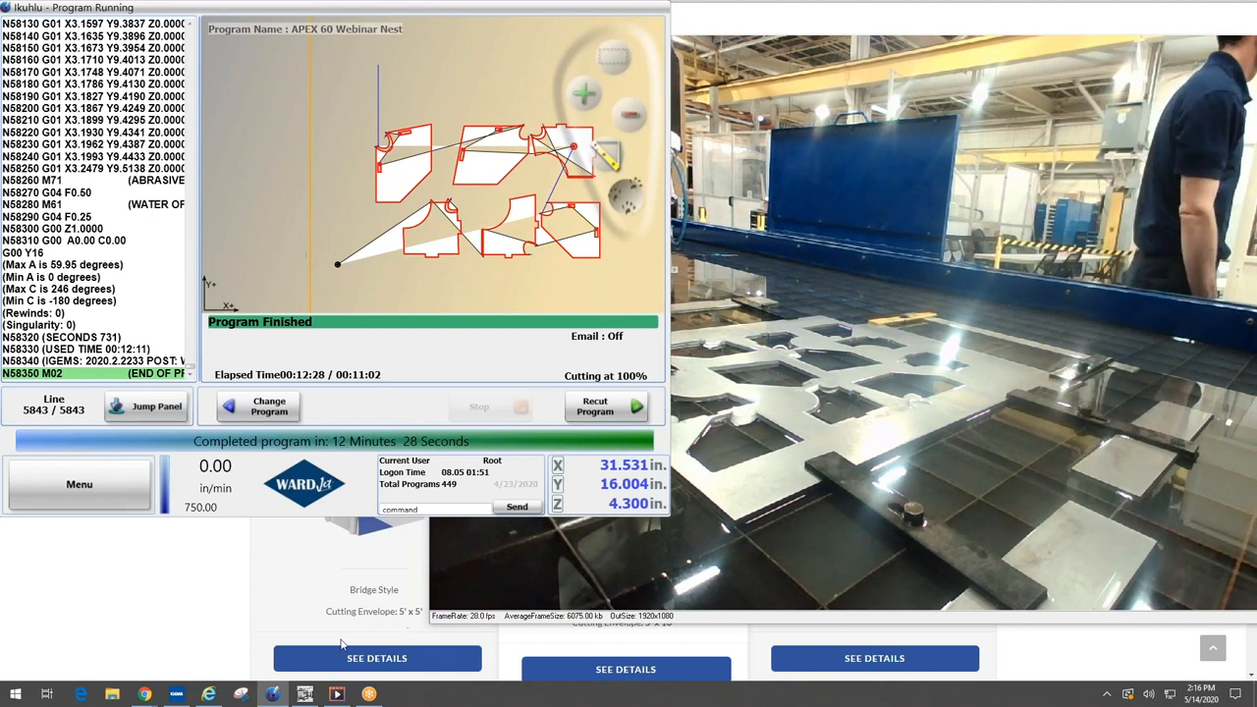
pyautogui.moveTo(161, 692)
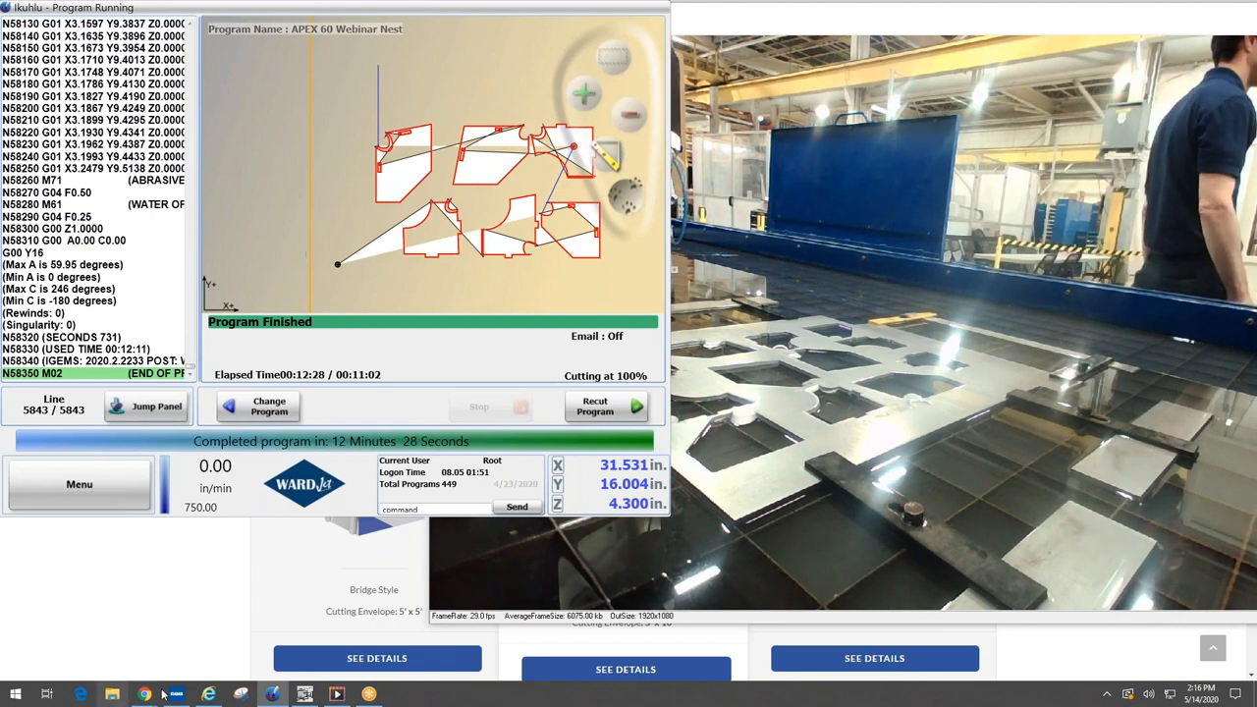
# Switch to the Internet Explorer network camera feed showing the whole waterjet machine
pyautogui.click(208, 695)
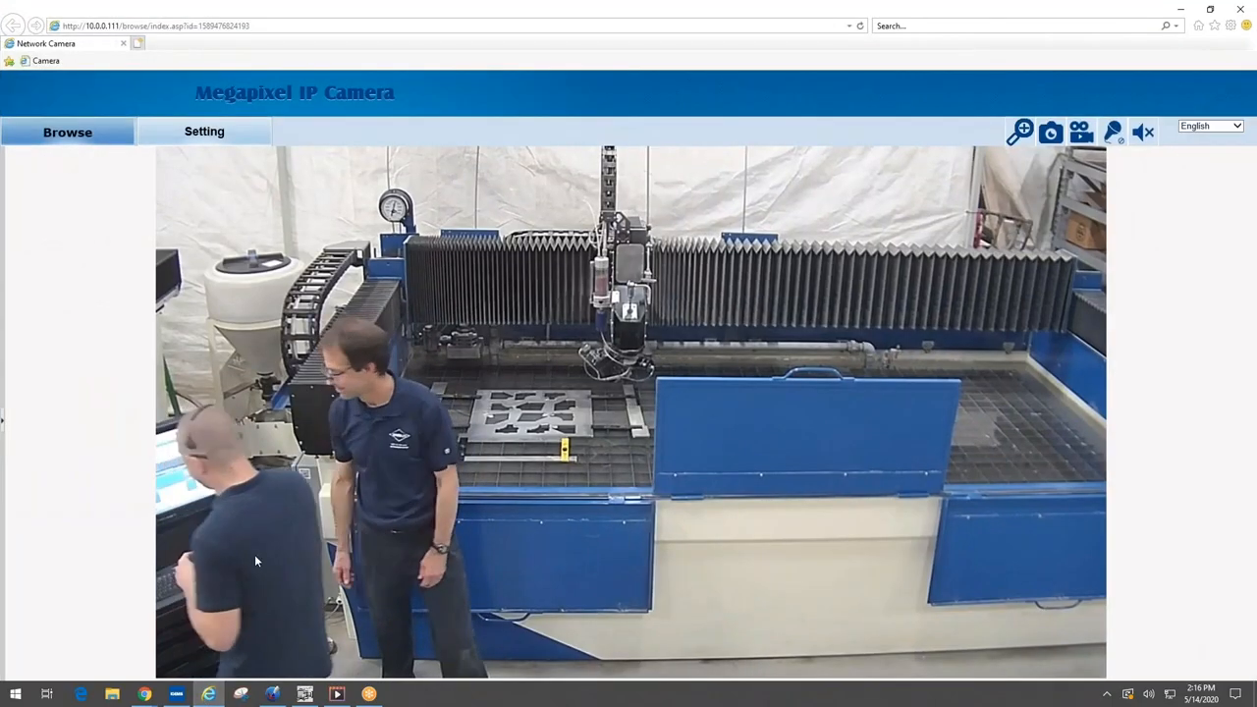